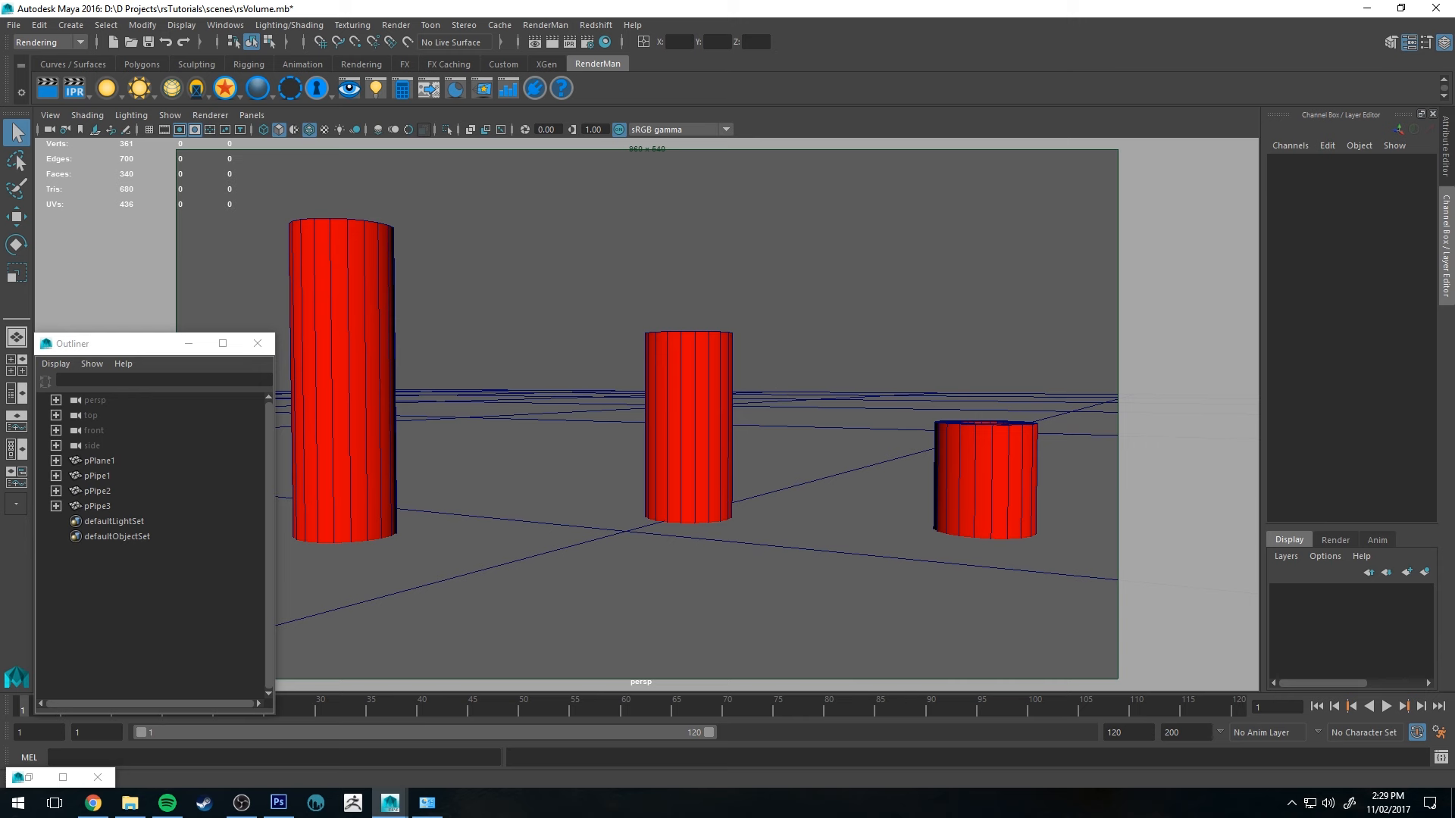
pyautogui.moveTo(664, 269)
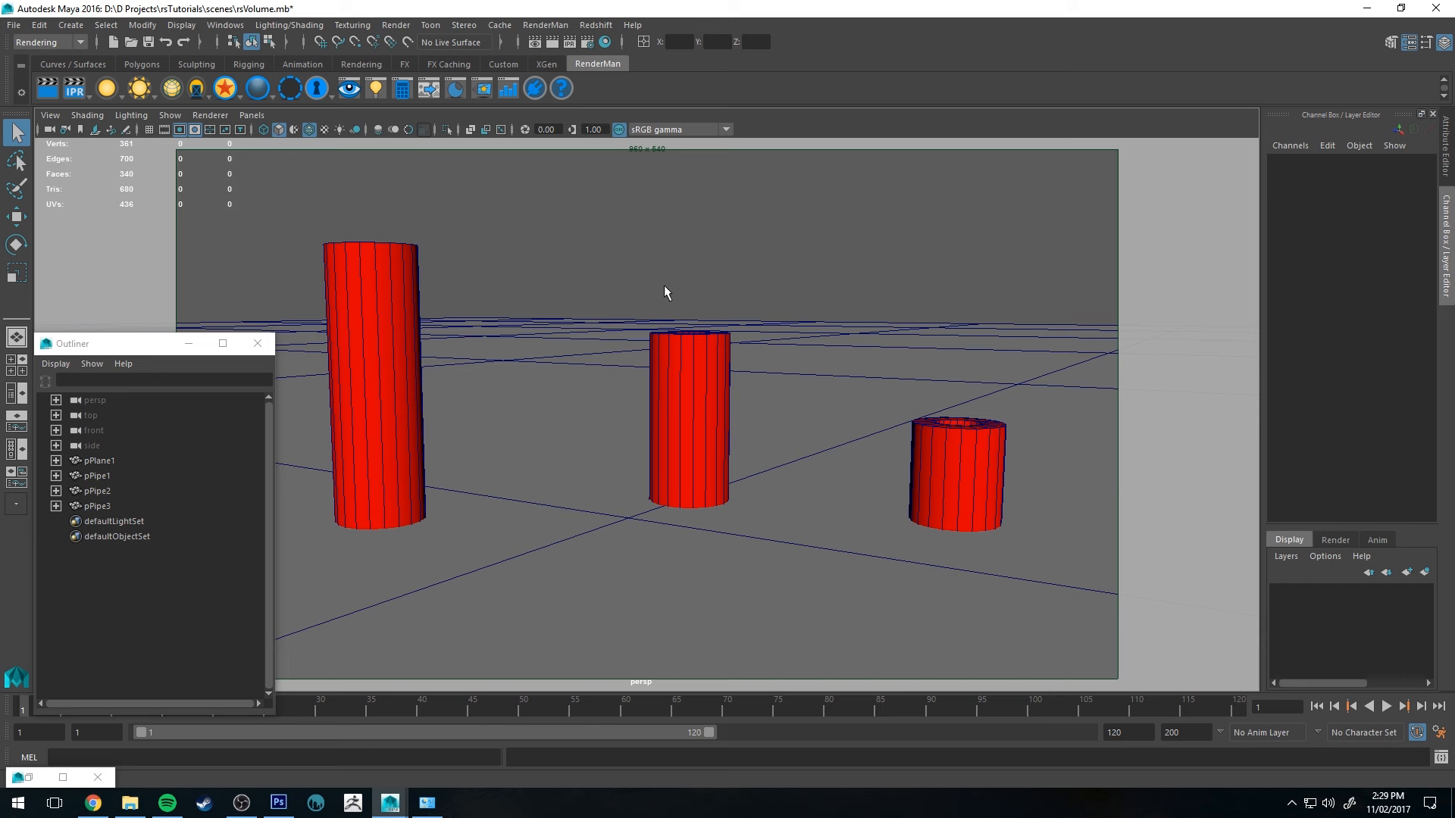
pyautogui.moveTo(532, 614)
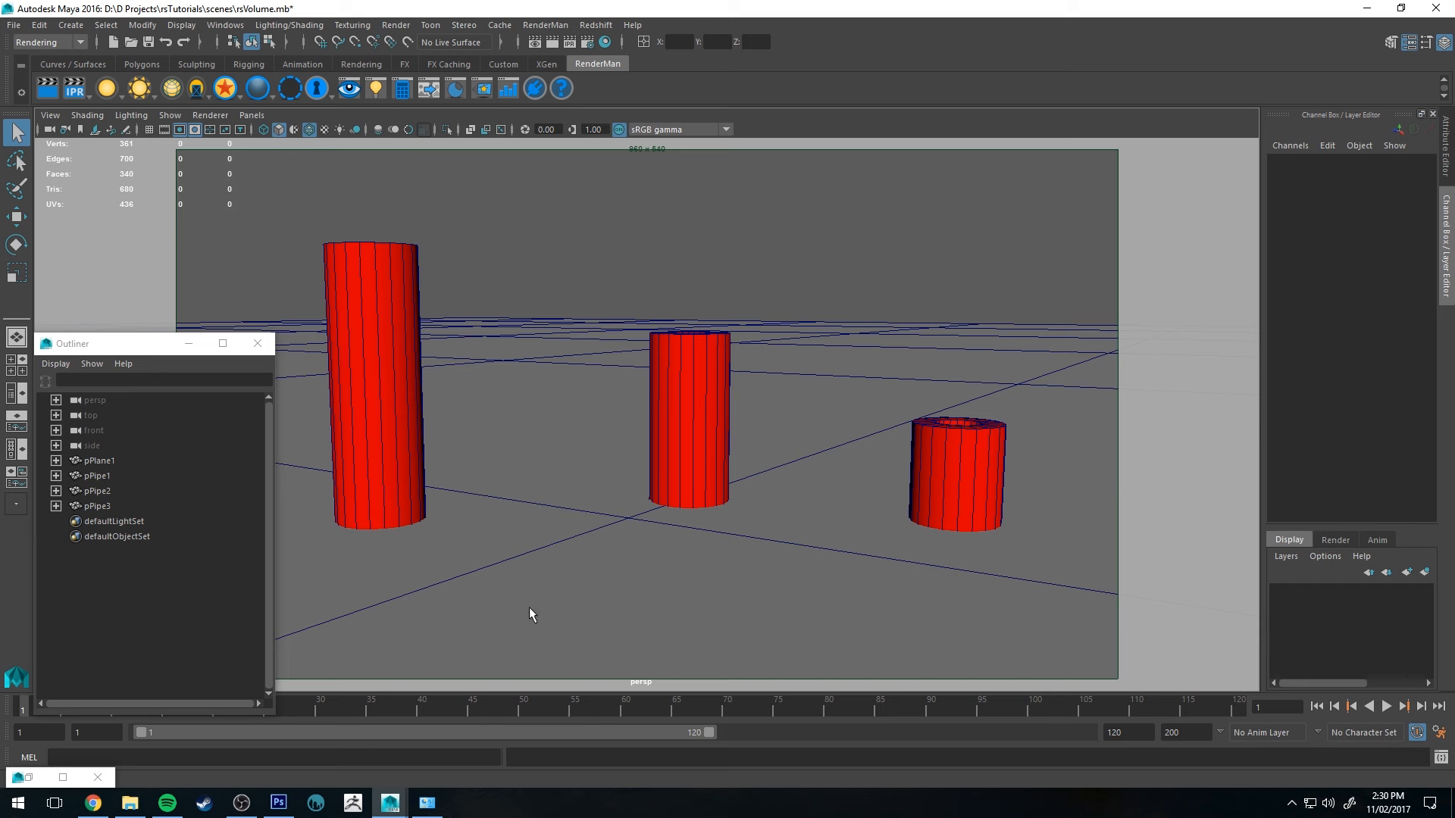
pyautogui.moveTo(594, 403)
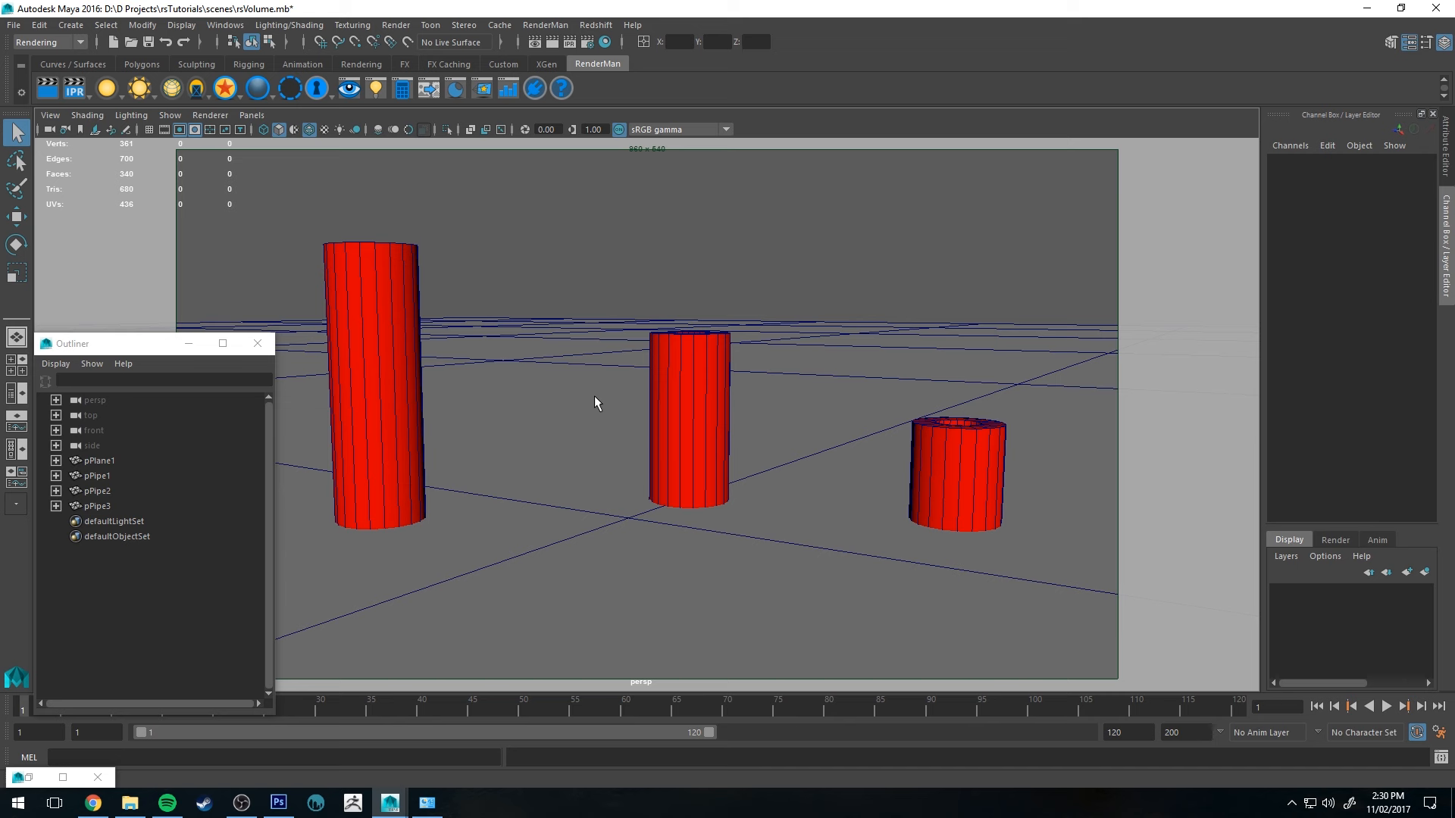
pyautogui.moveTo(691, 364)
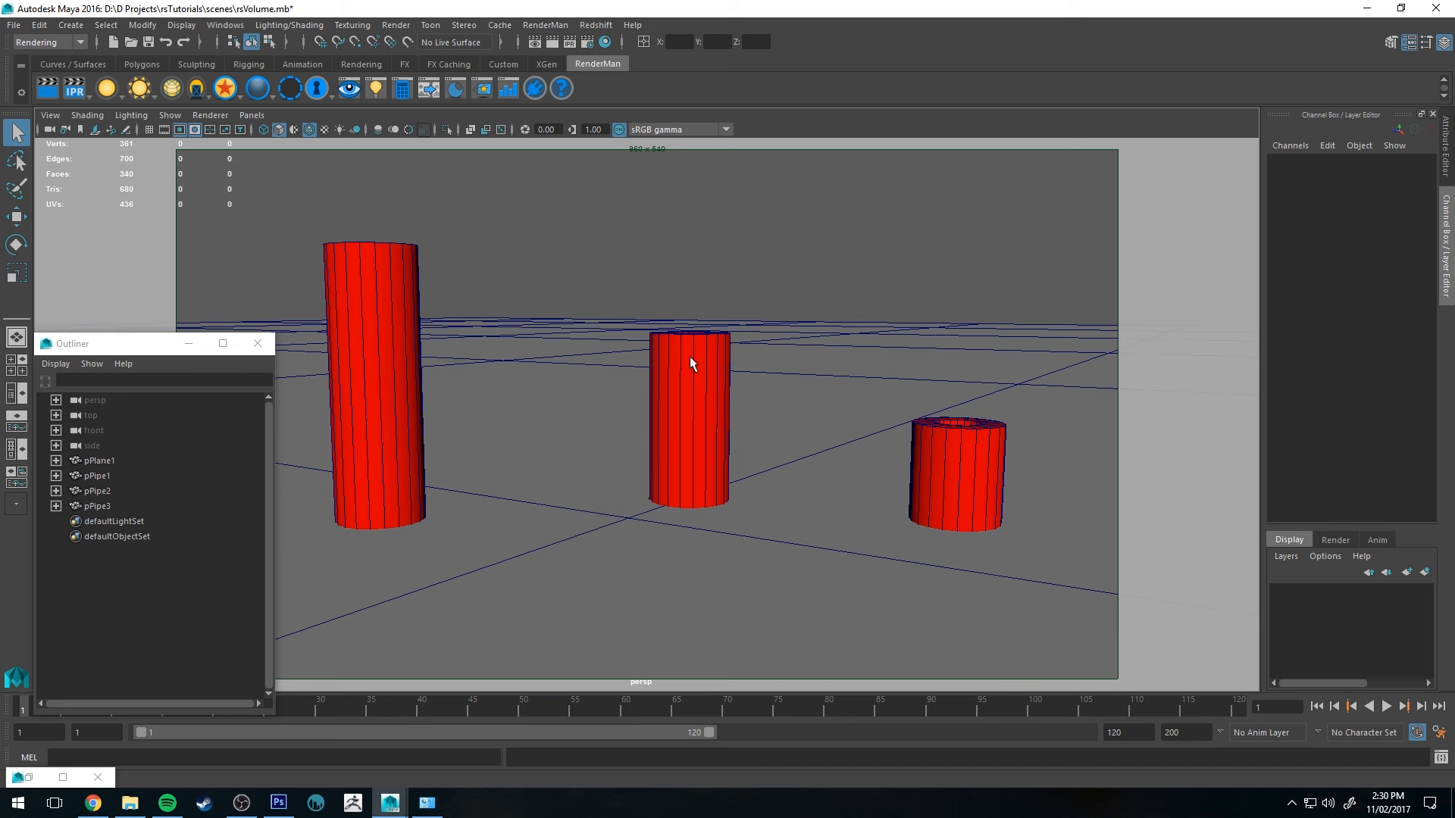
pyautogui.moveTo(745, 473)
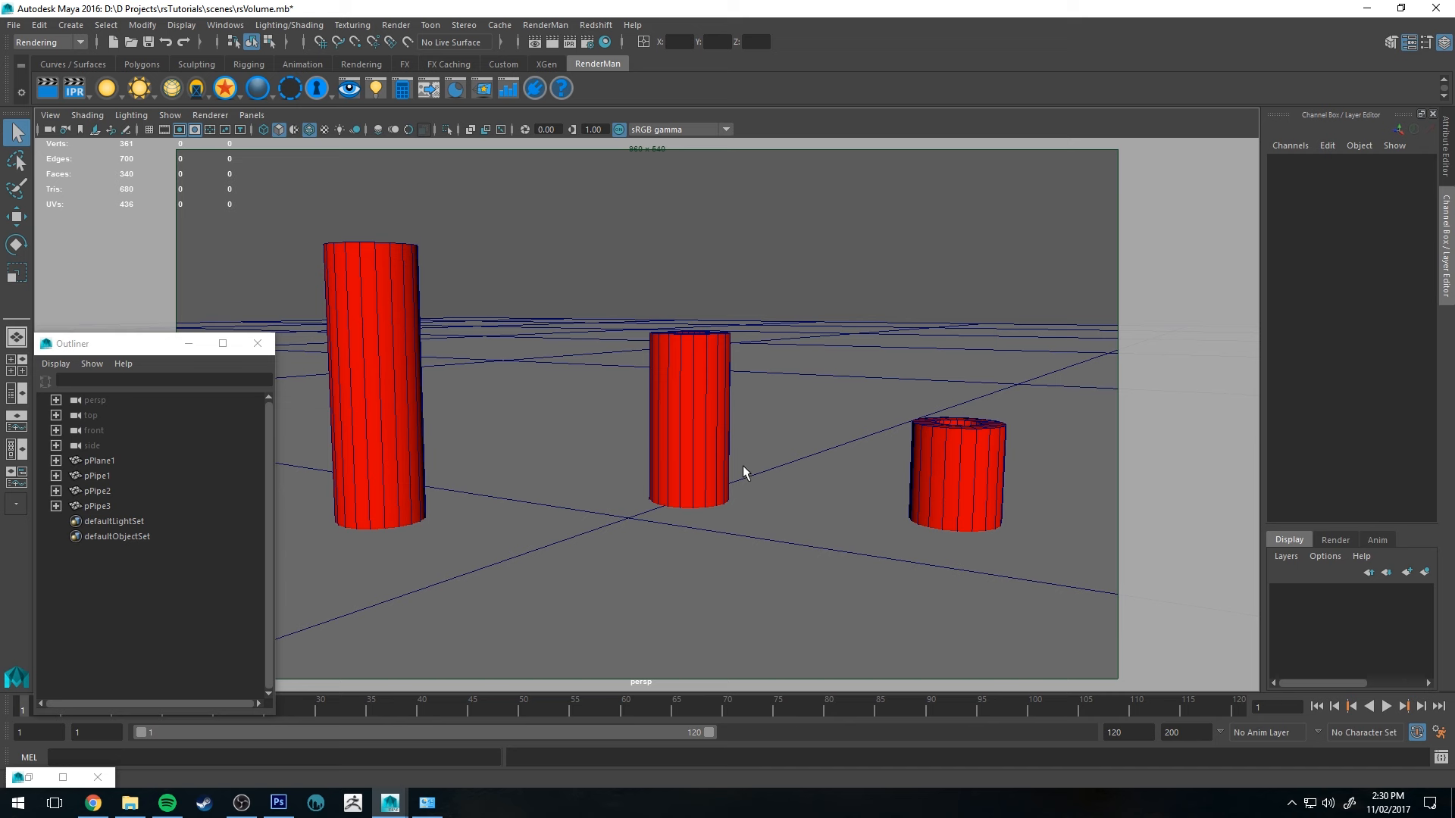
pyautogui.moveTo(650, 453)
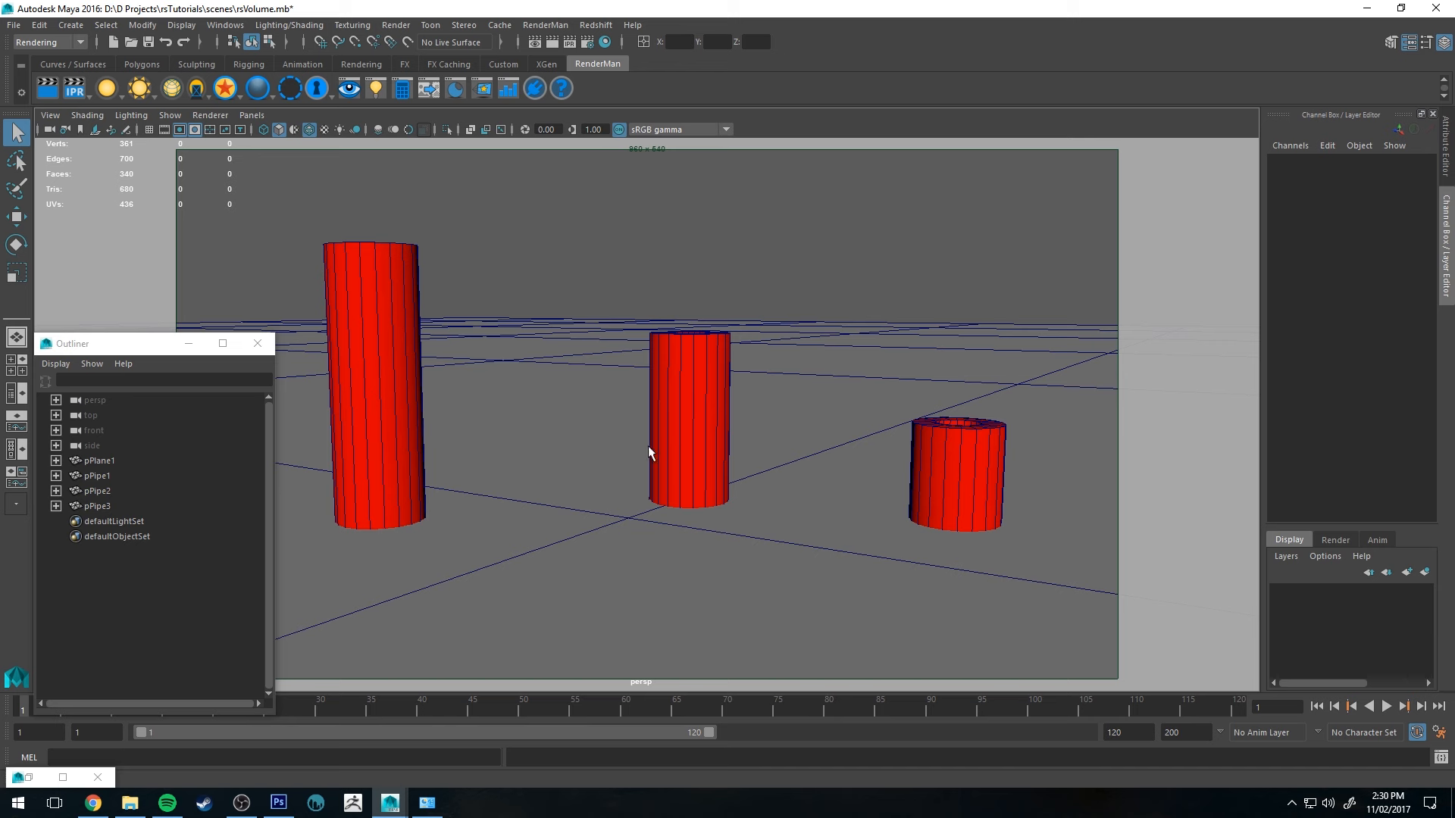
pyautogui.moveTo(567, 234)
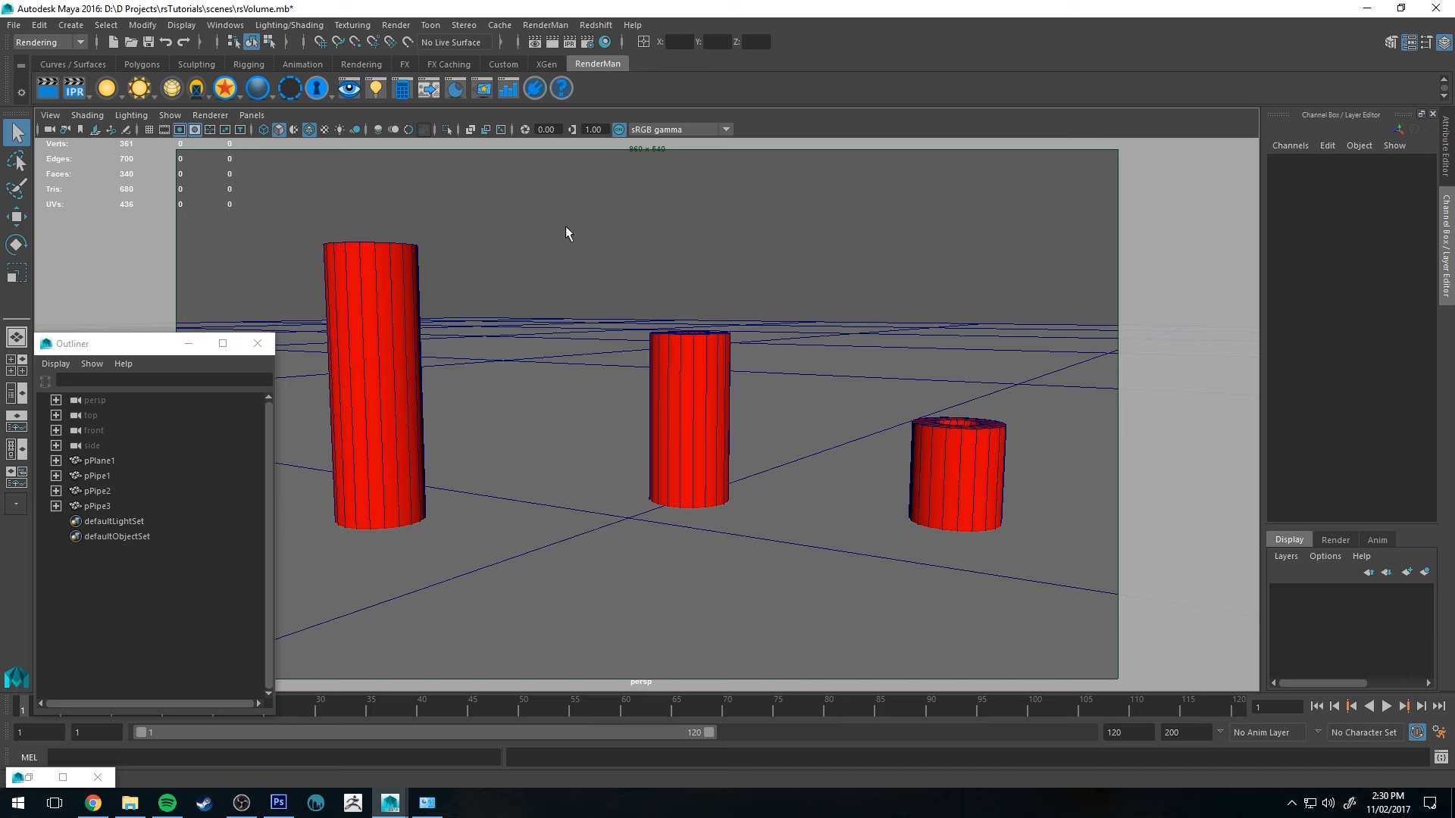
pyautogui.moveTo(675, 359)
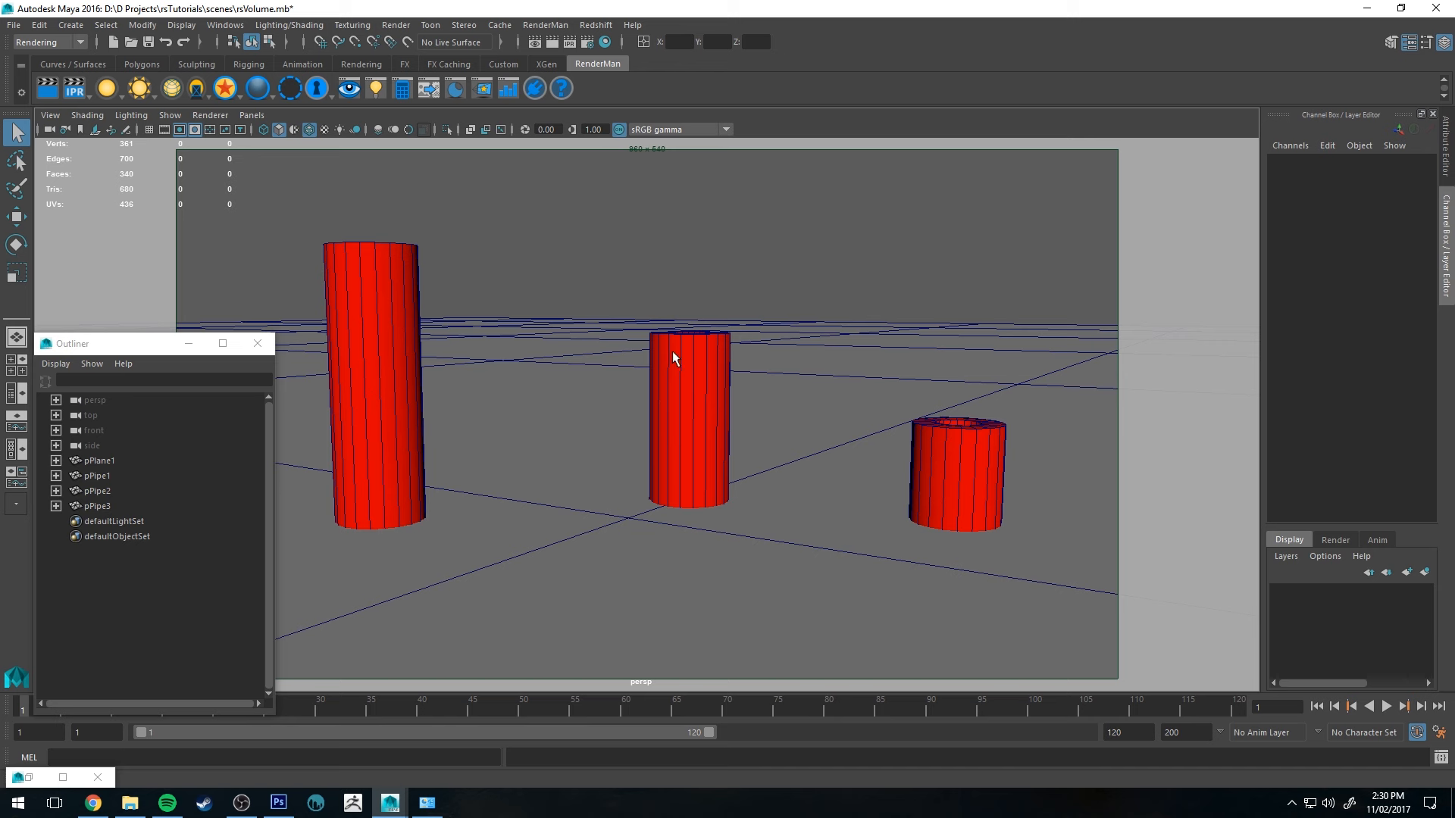
pyautogui.moveTo(603, 312)
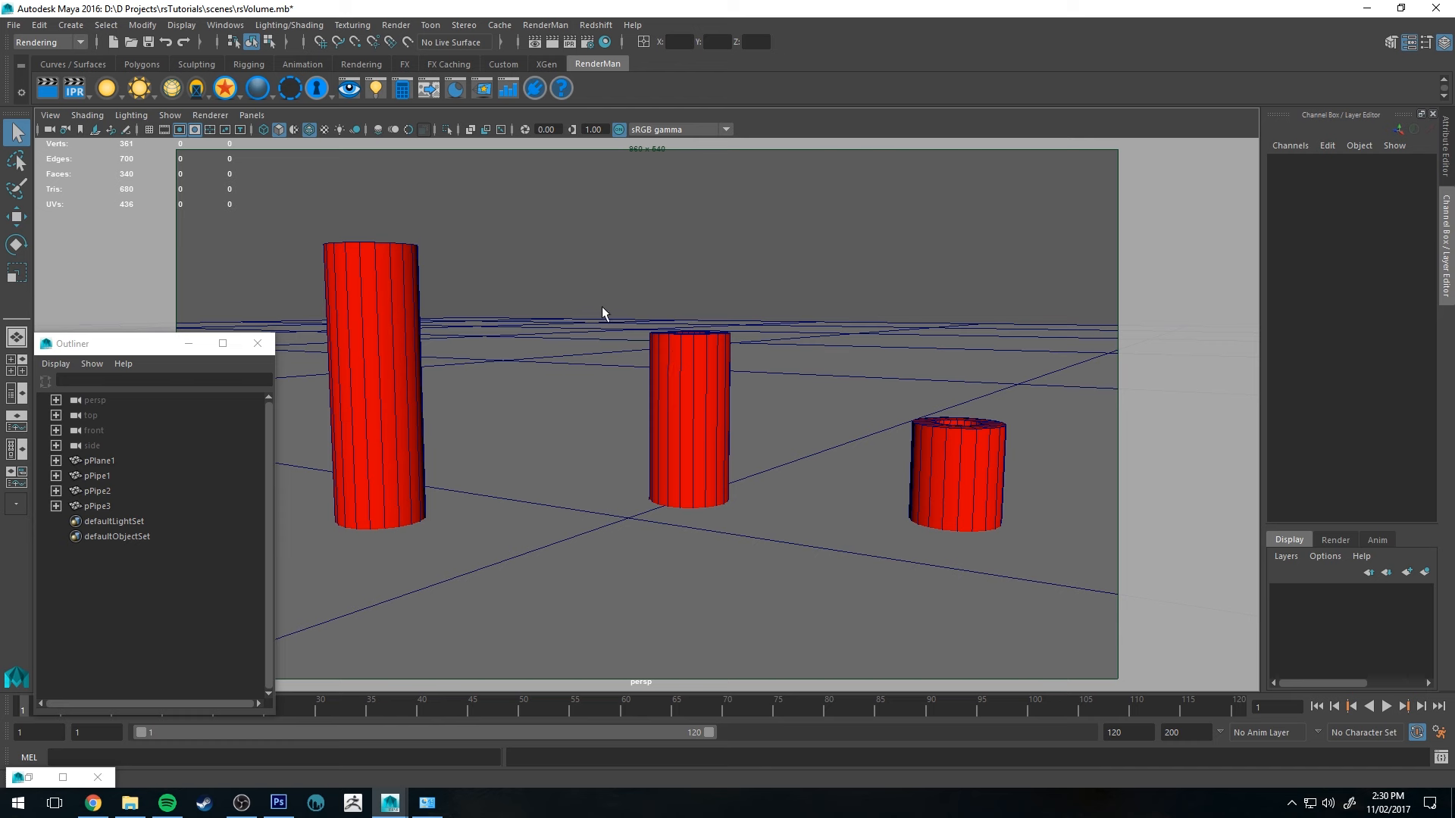
# Step: Create a Redshift Physical Light, make it a Spot light and raise Volume Contribution Scale to 1
pyautogui.click(594, 25)
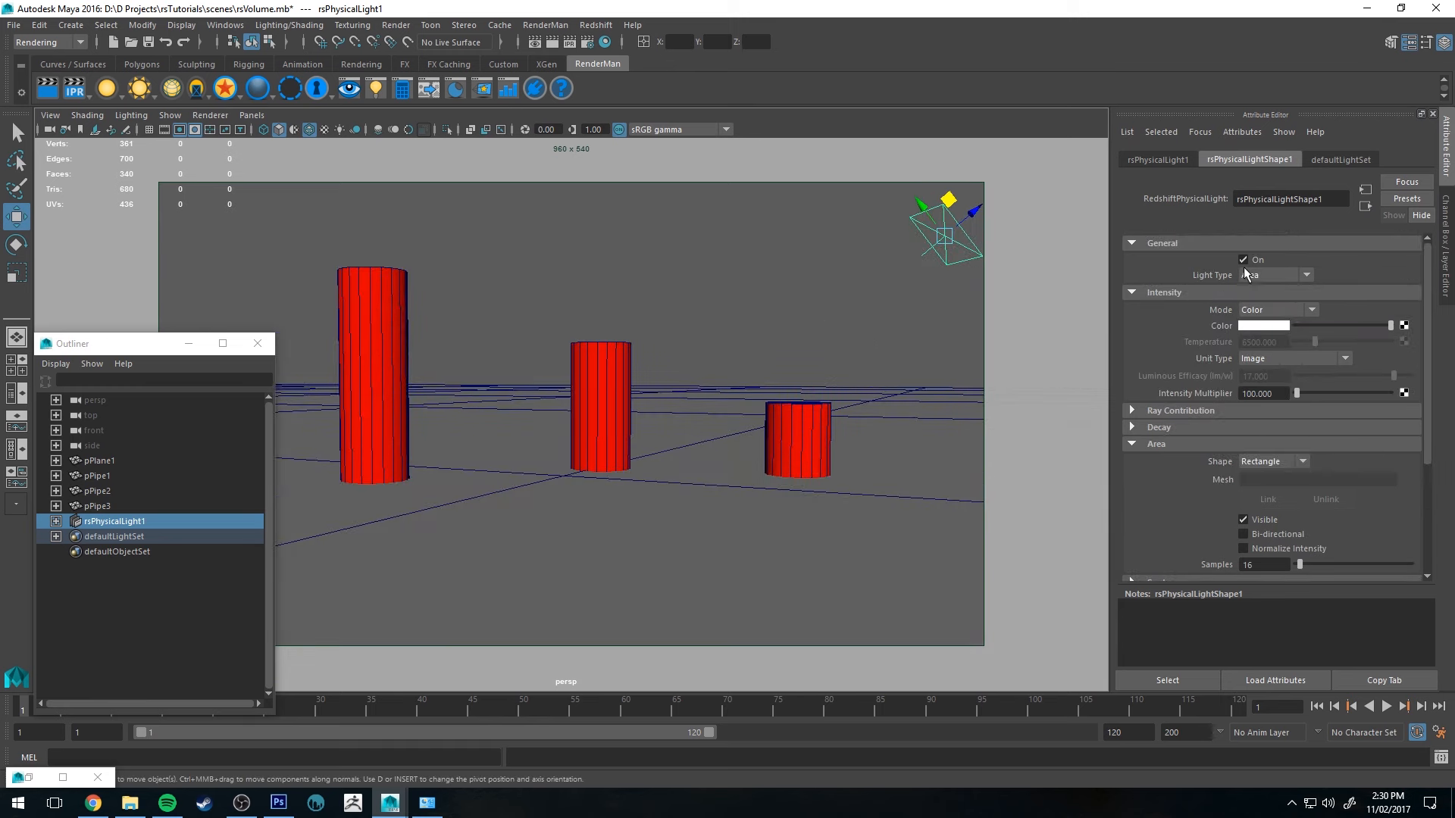
pyautogui.click(1276, 274)
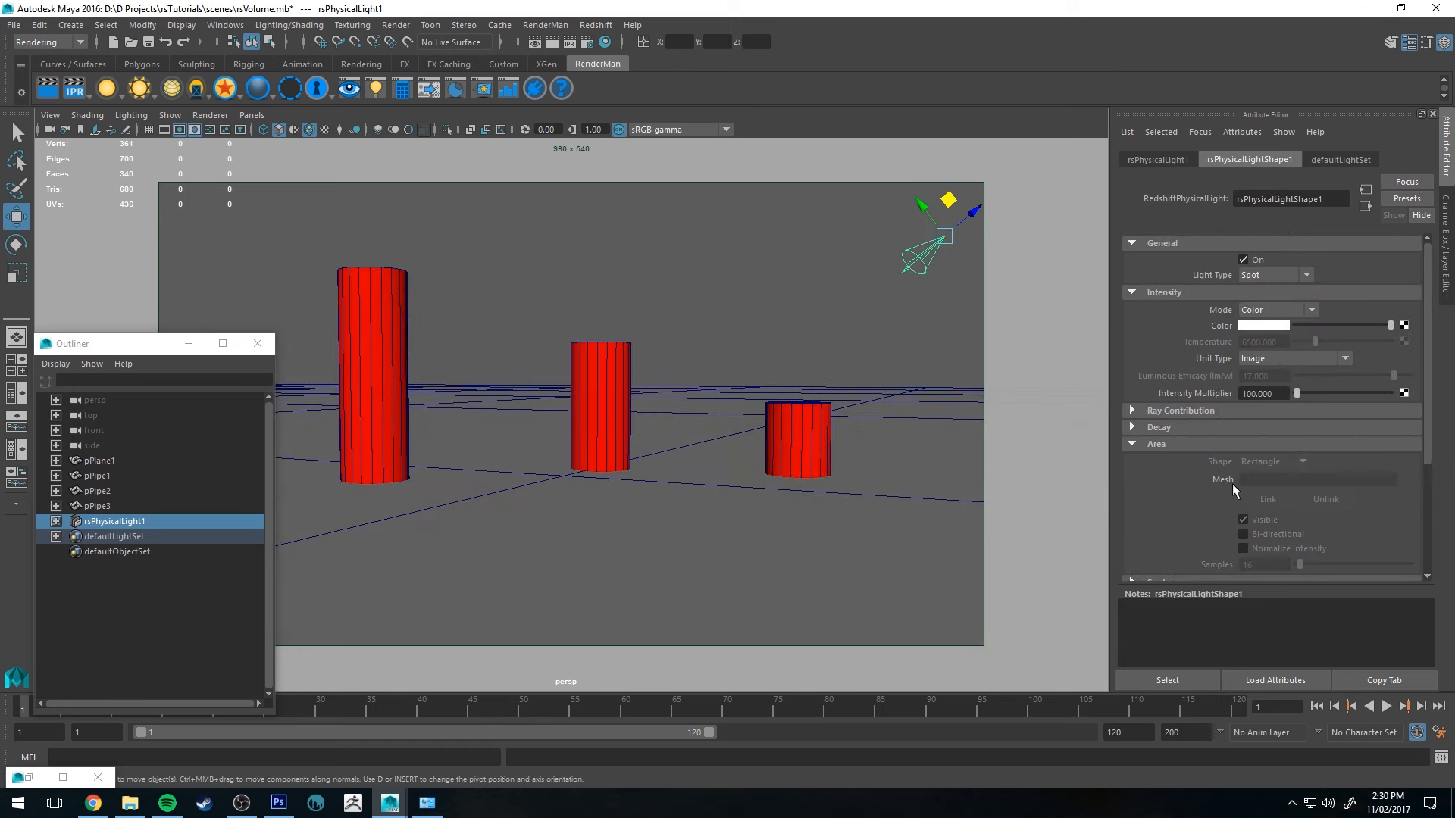
pyautogui.scroll(-3)
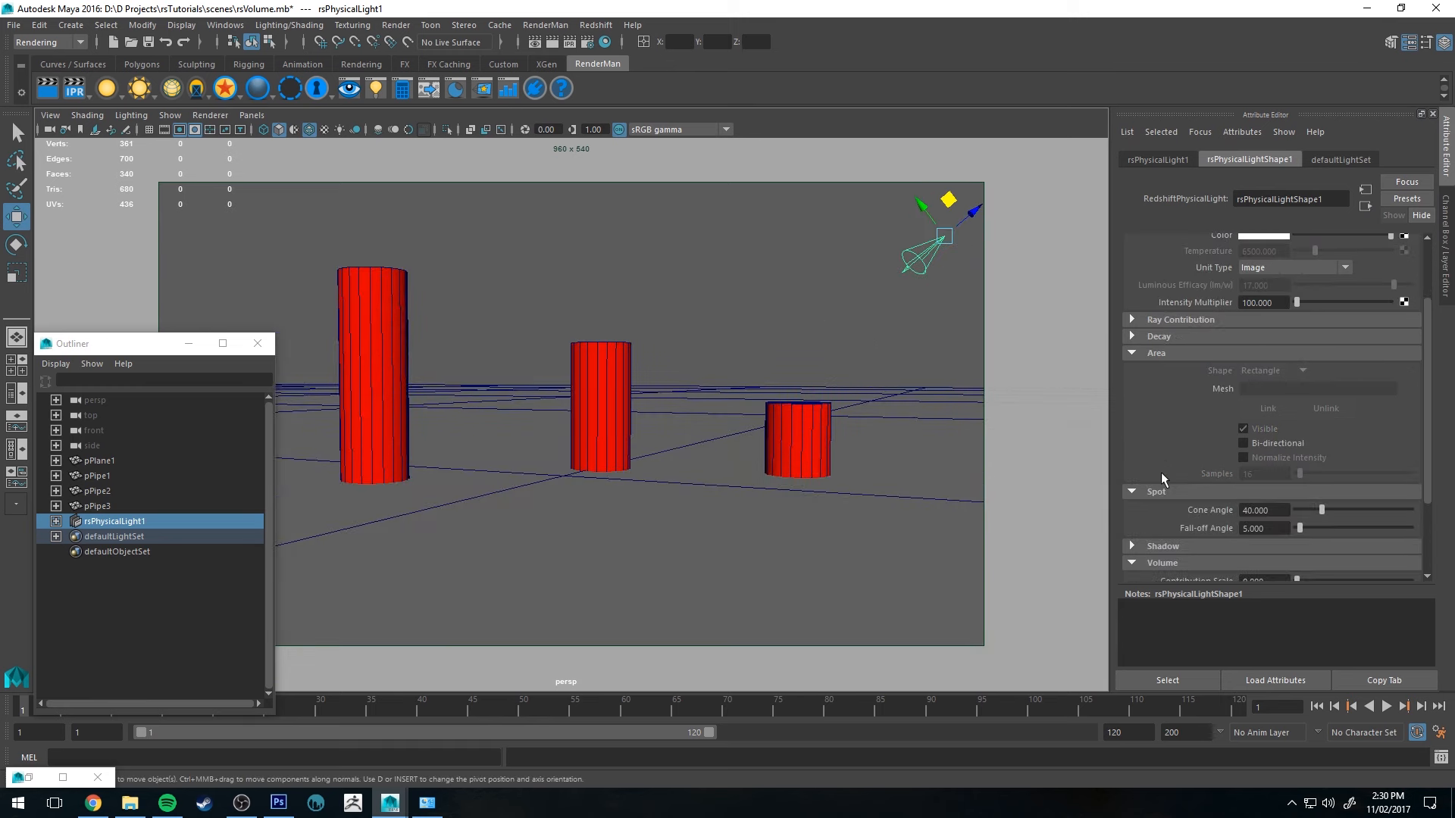
pyautogui.scroll(-3)
pyautogui.write('70.000')
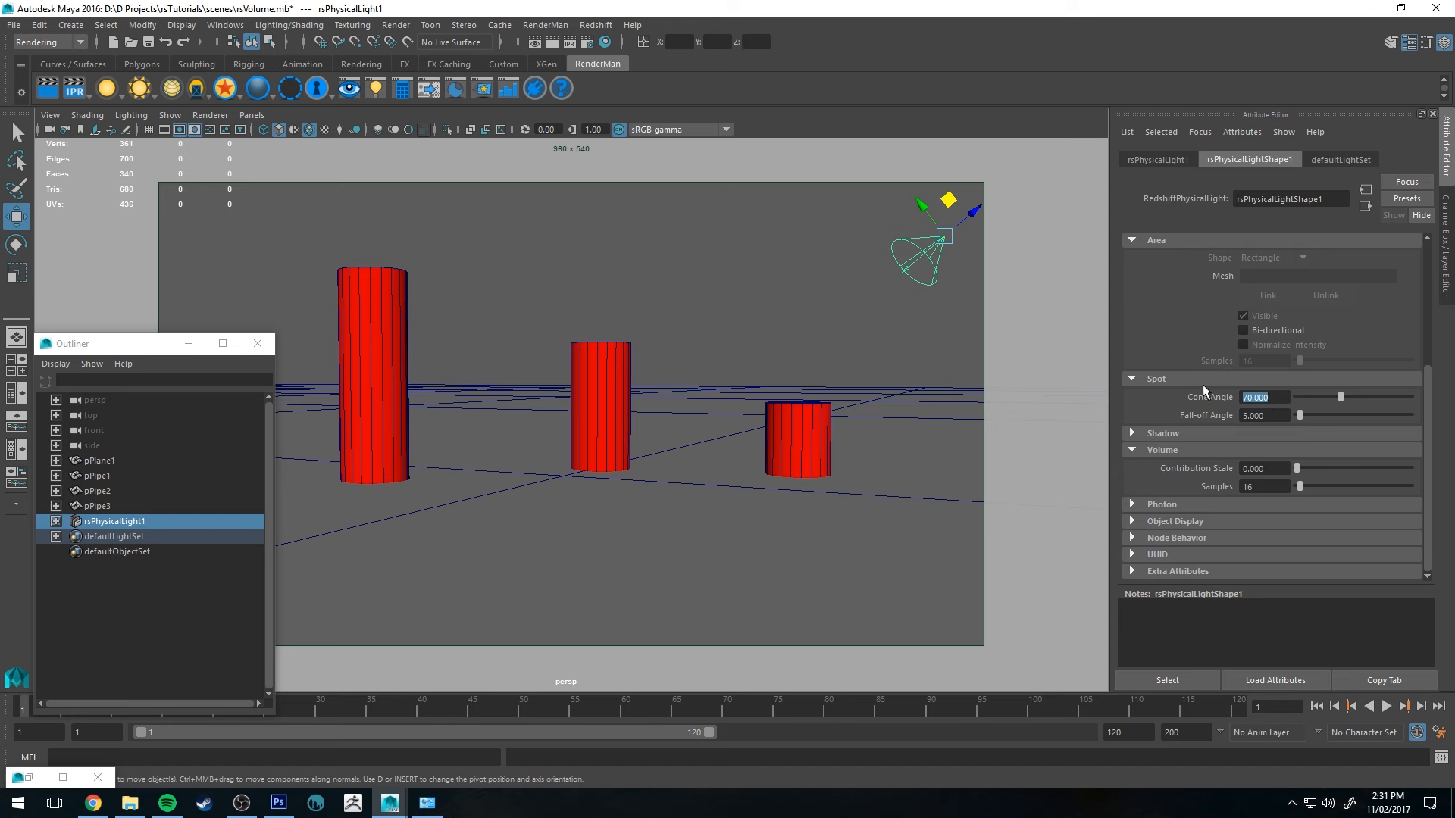
pyautogui.moveTo(1166, 459)
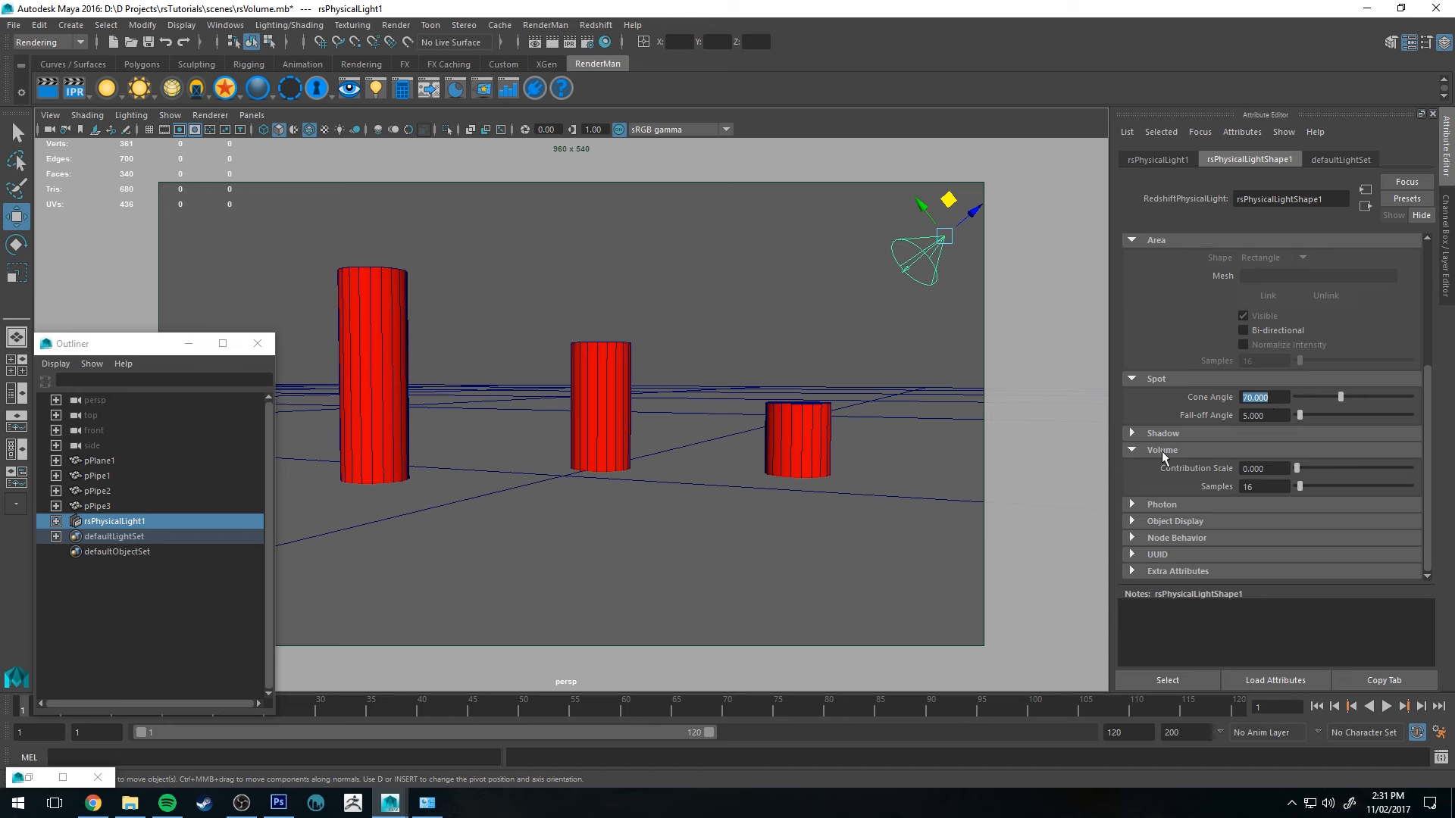
pyautogui.moveTo(1298, 468); pyautogui.dragTo(1382, 468)
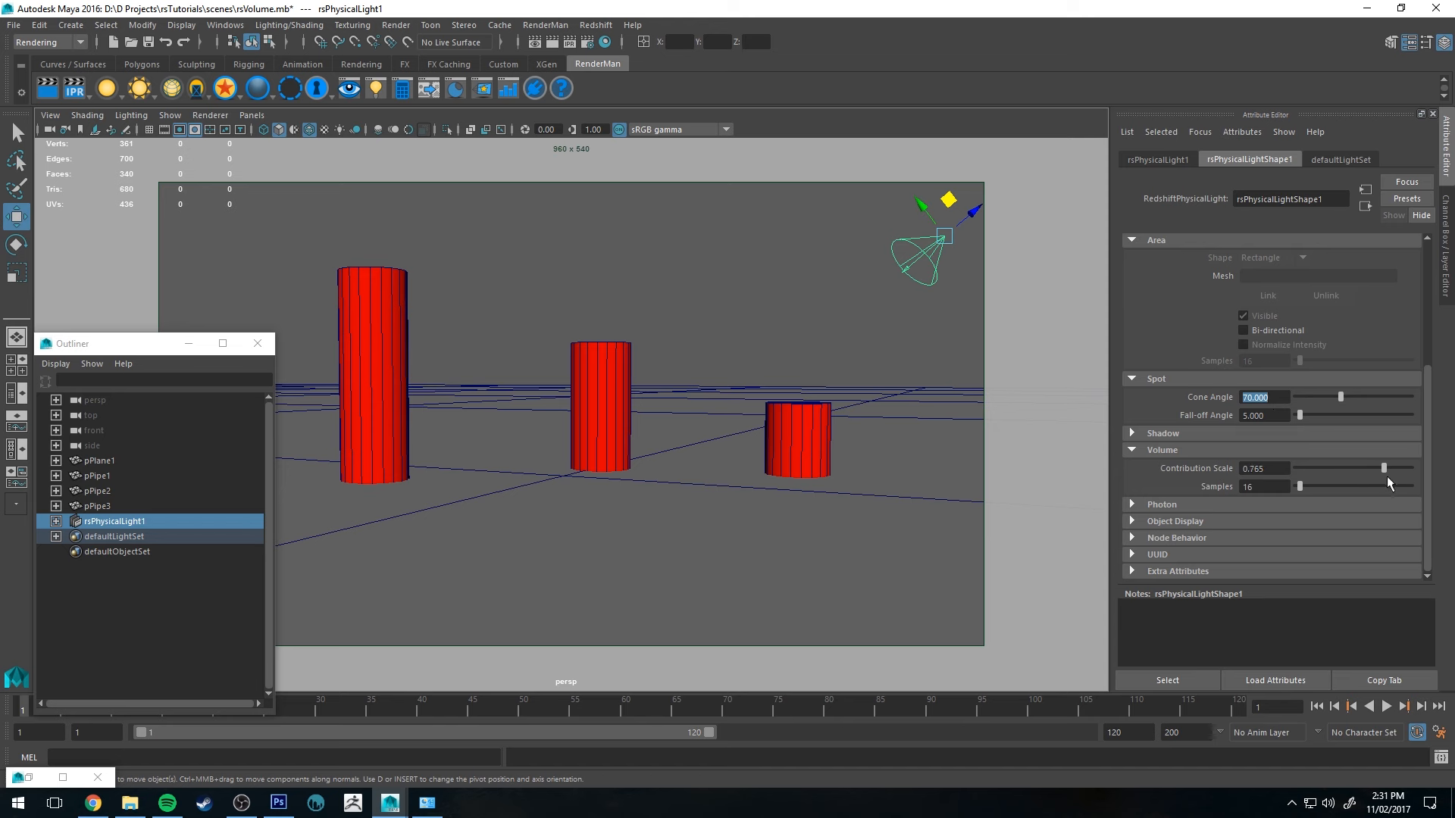
pyautogui.moveTo(1384, 468); pyautogui.dragTo(1411, 468)
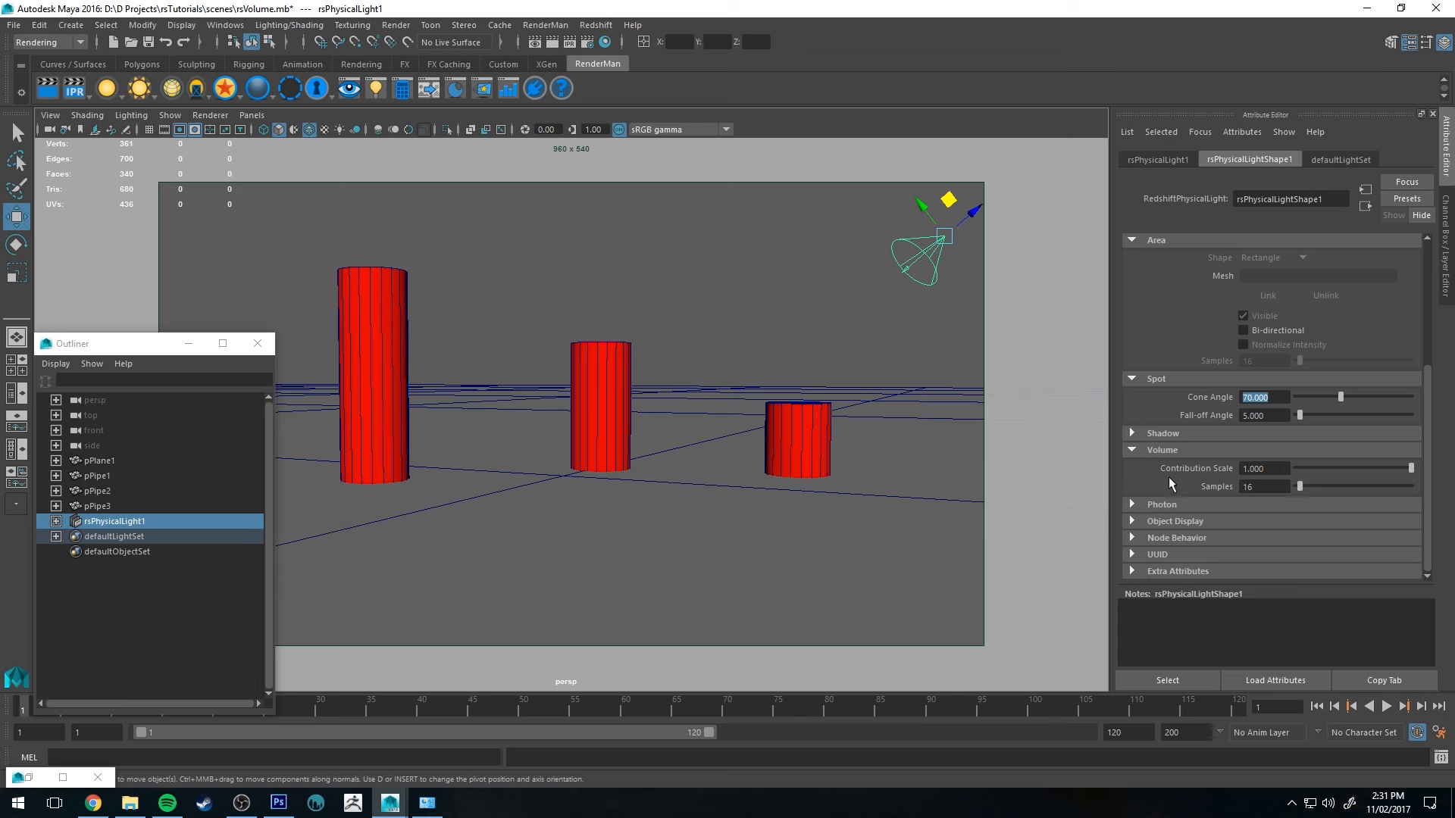
pyautogui.moveTo(843, 347)
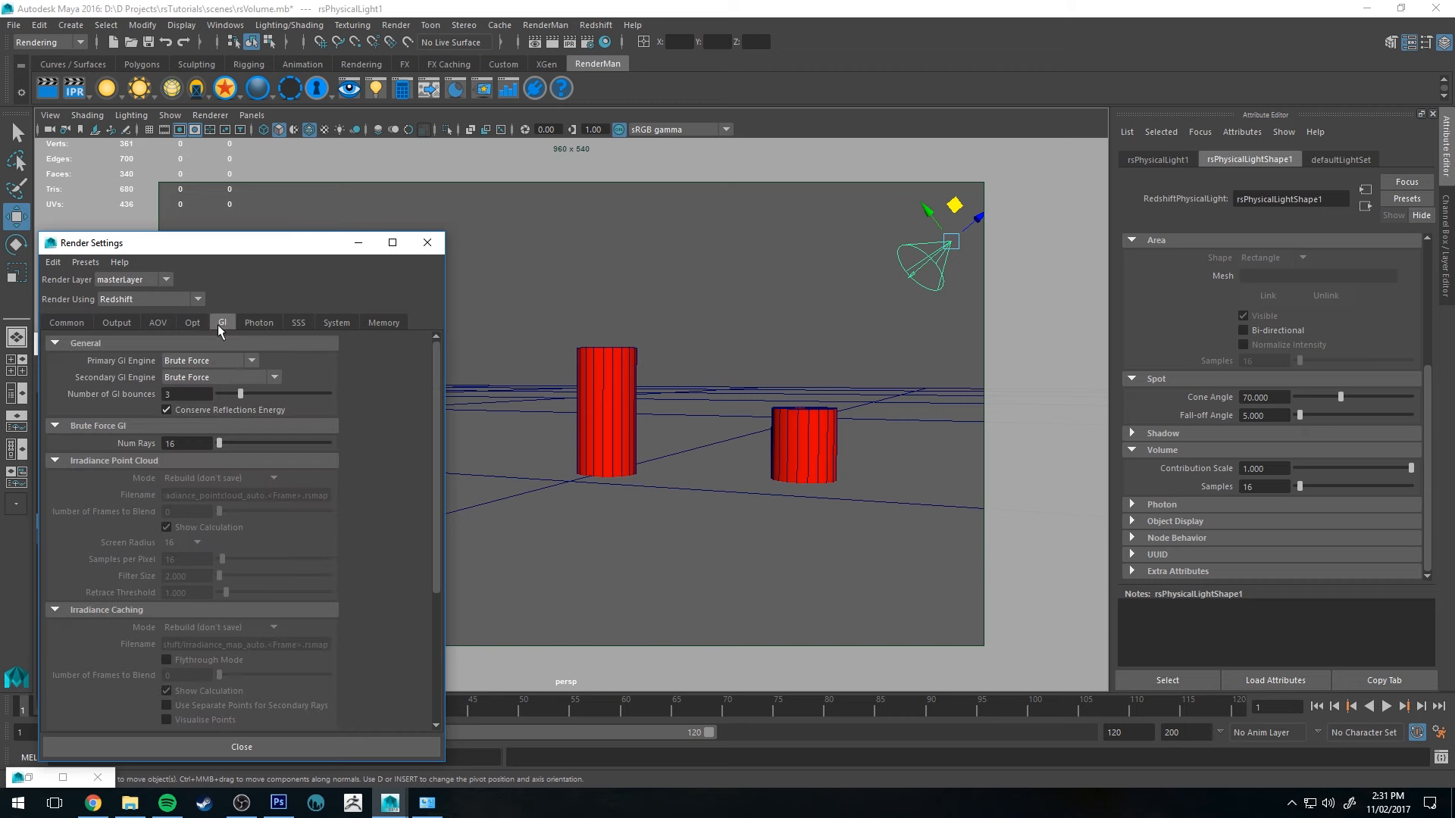
pyautogui.moveTo(332, 285)
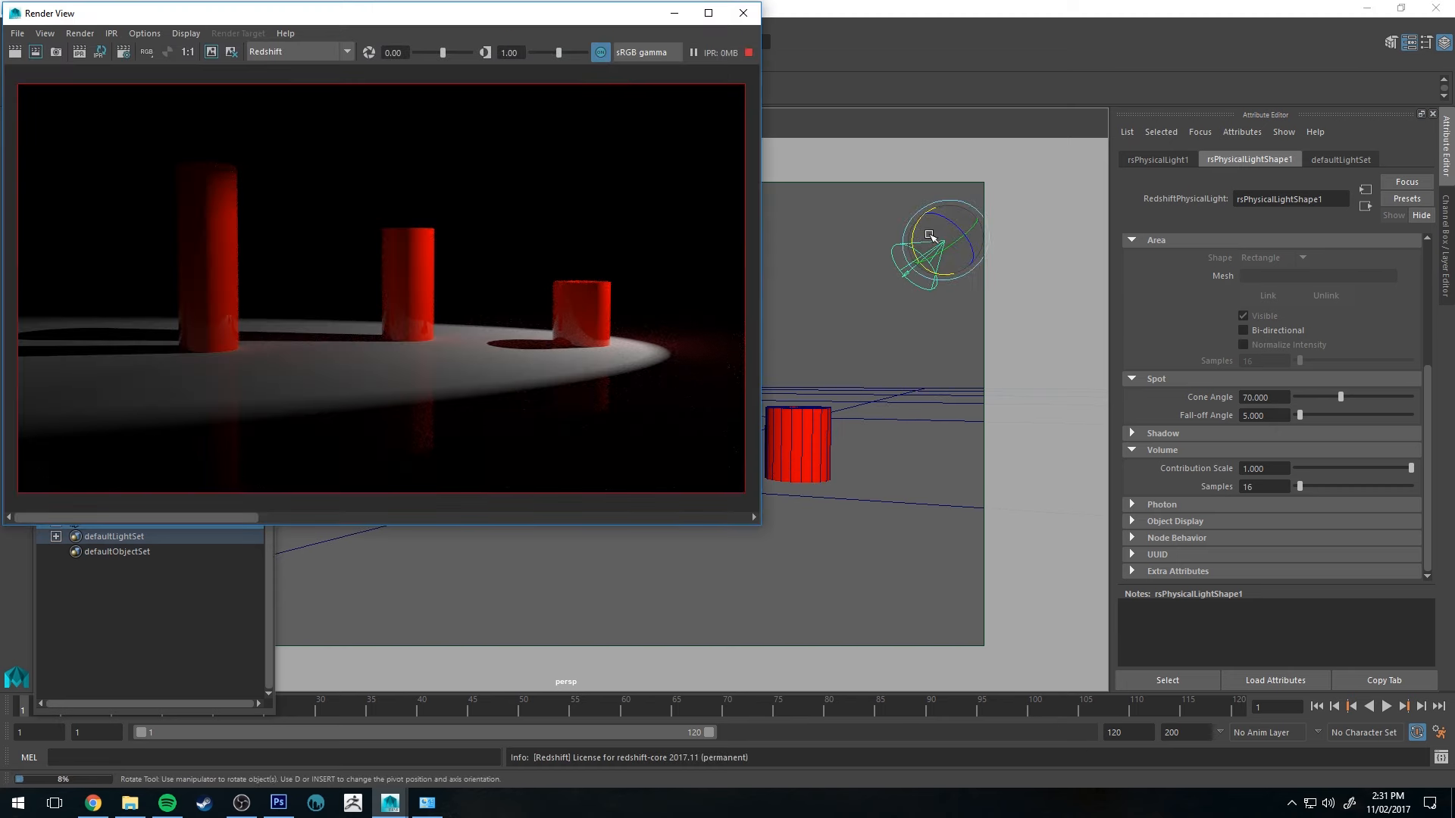
# Step: Rotate the spotlight to re-aim its beam onto the floor during the live render
pyautogui.moveTo(928, 234); pyautogui.dragTo(914, 239)
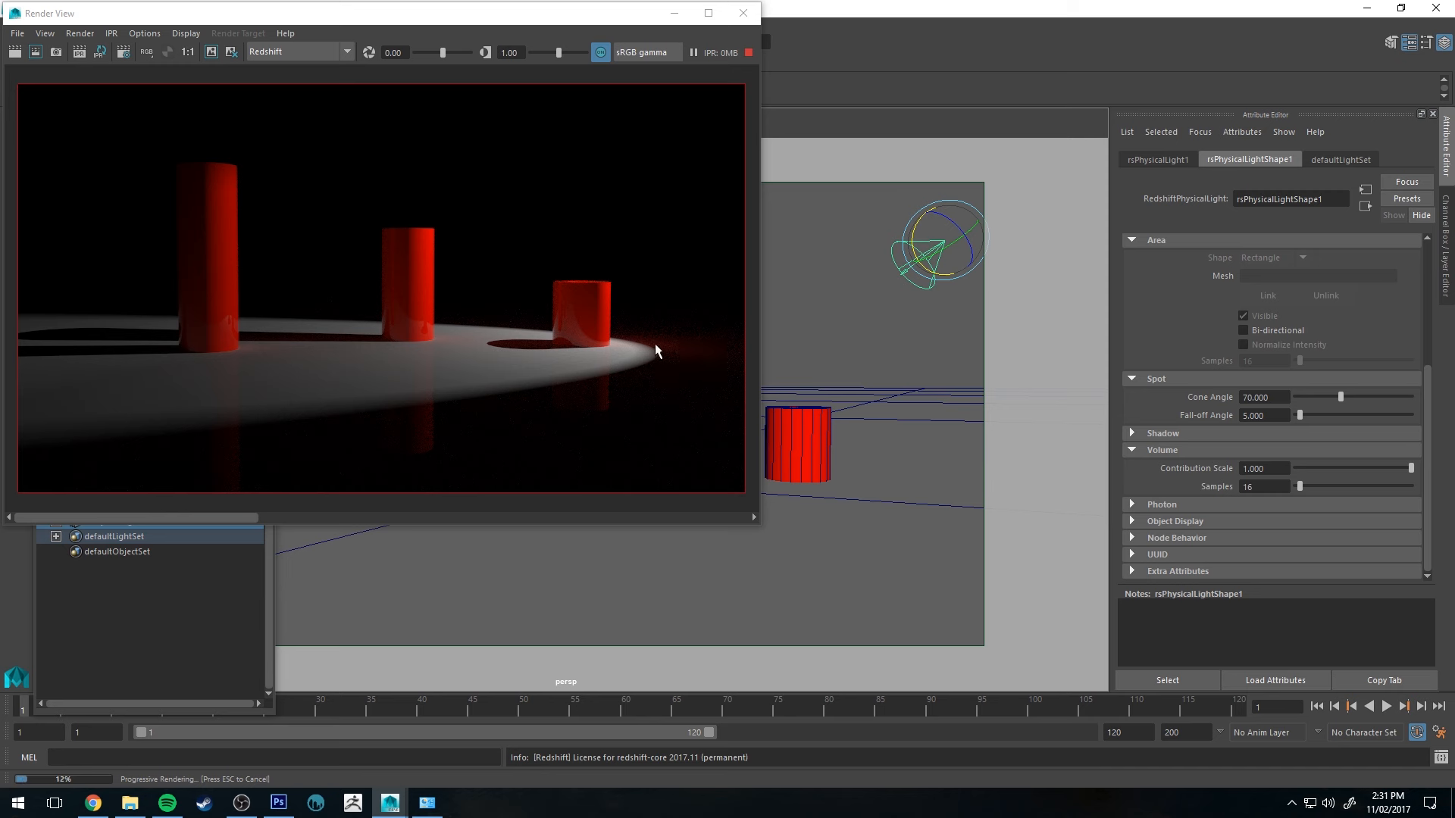
pyautogui.moveTo(520, 144)
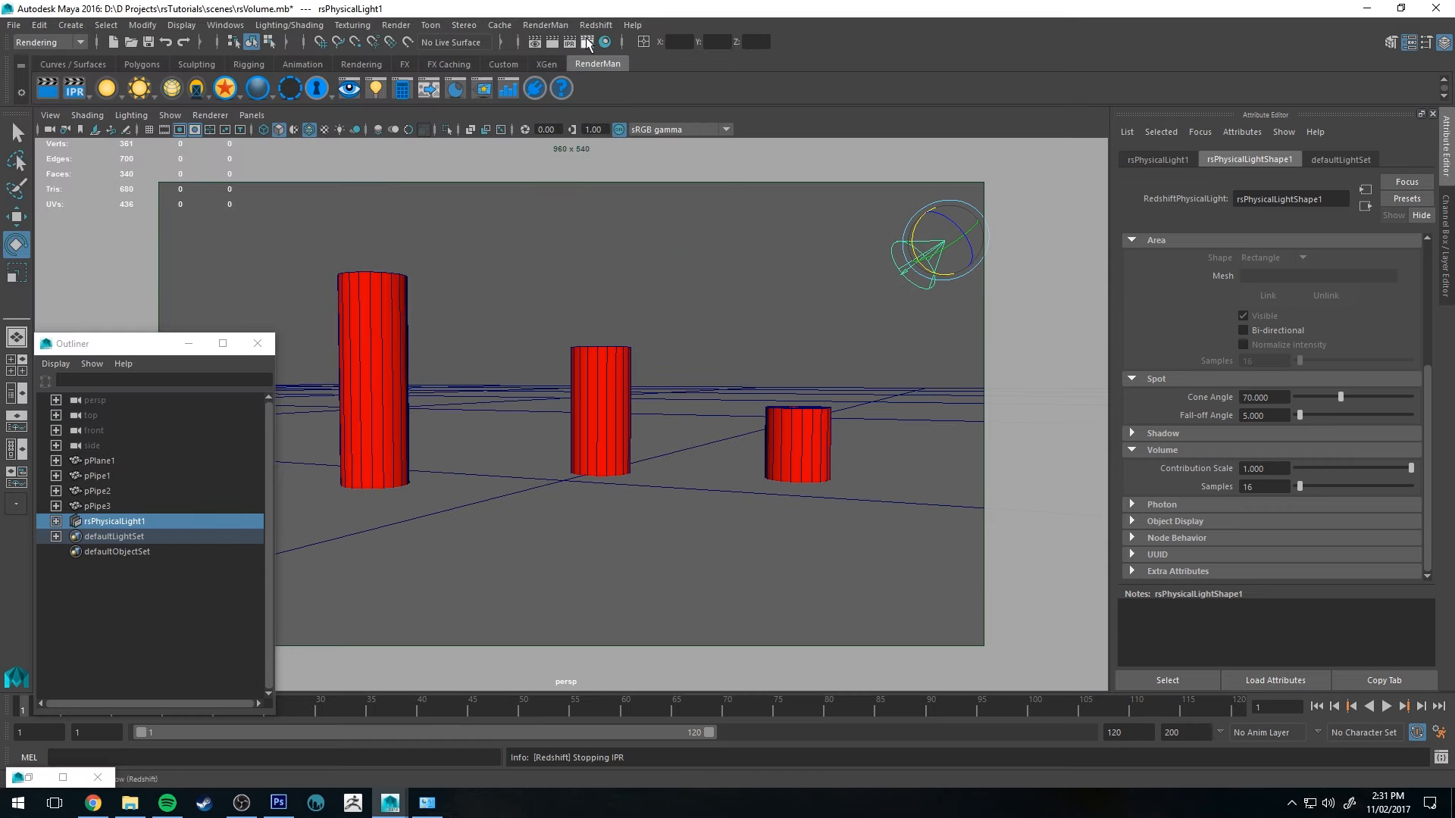
# Step: Assign an rsVolumeScattering atmosphere in Render Settings > Output > Environment and bring up the Hypershade
pyautogui.click(604, 41)
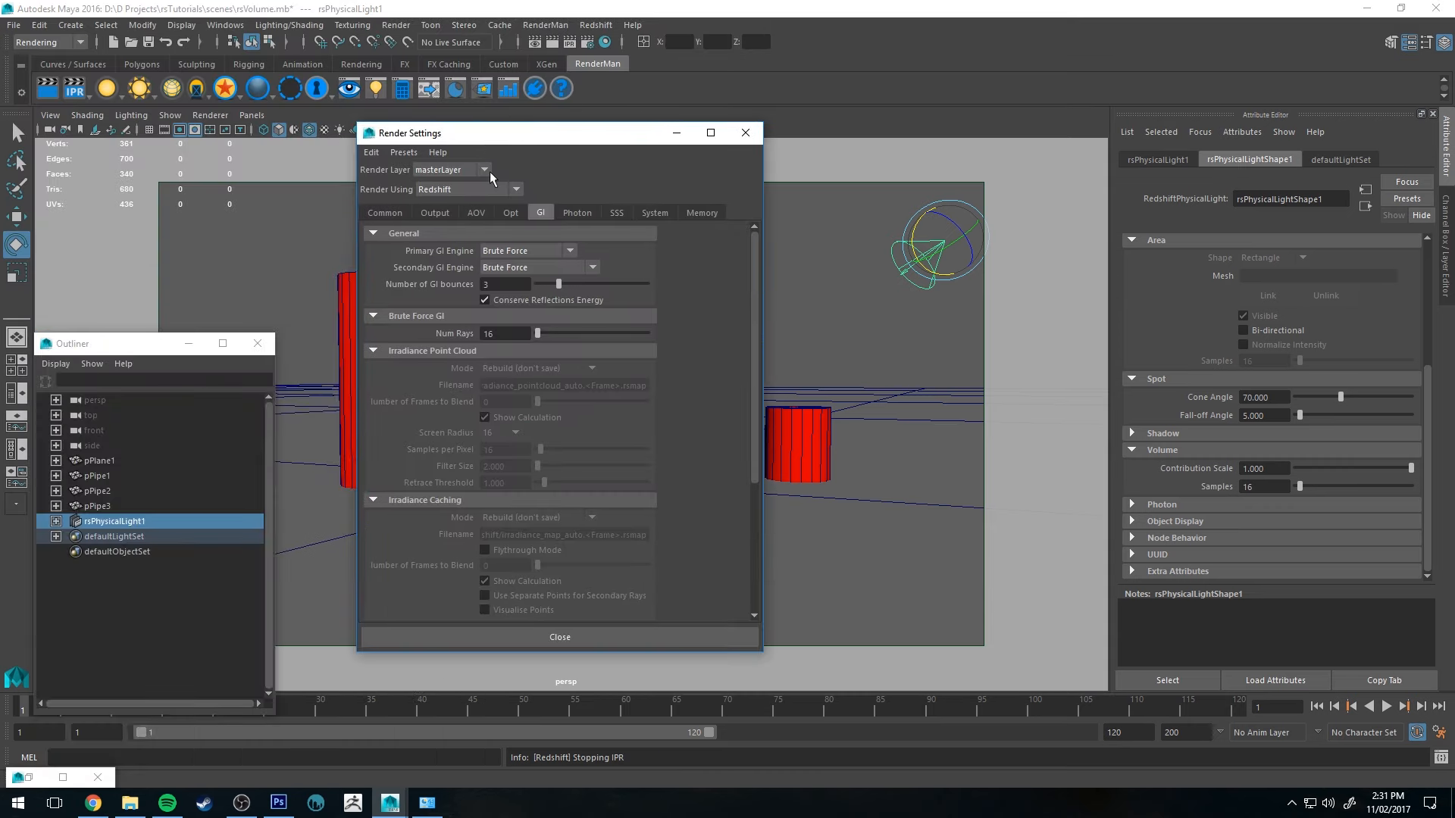
pyautogui.click(435, 212)
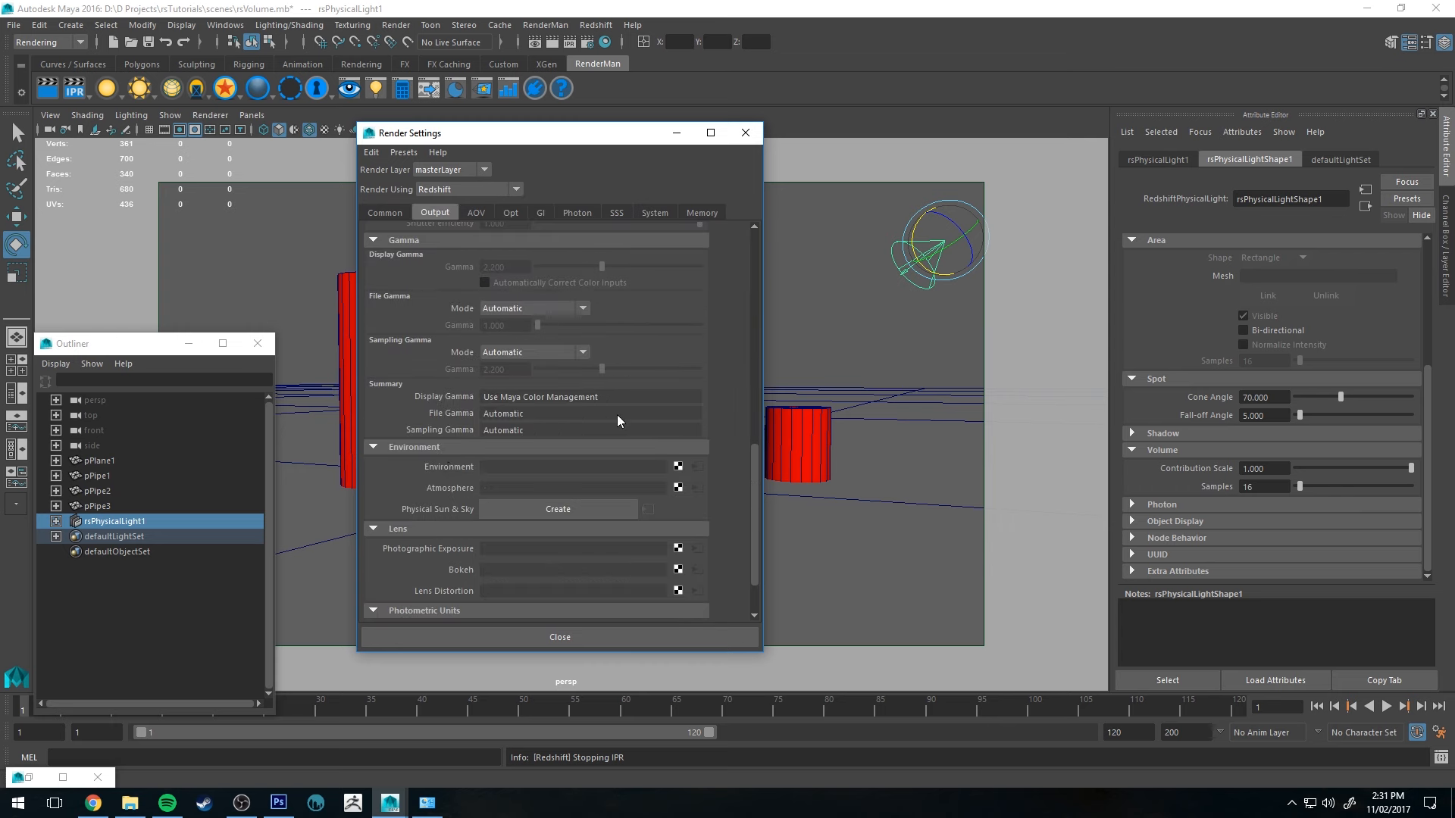
pyautogui.scroll(-3)
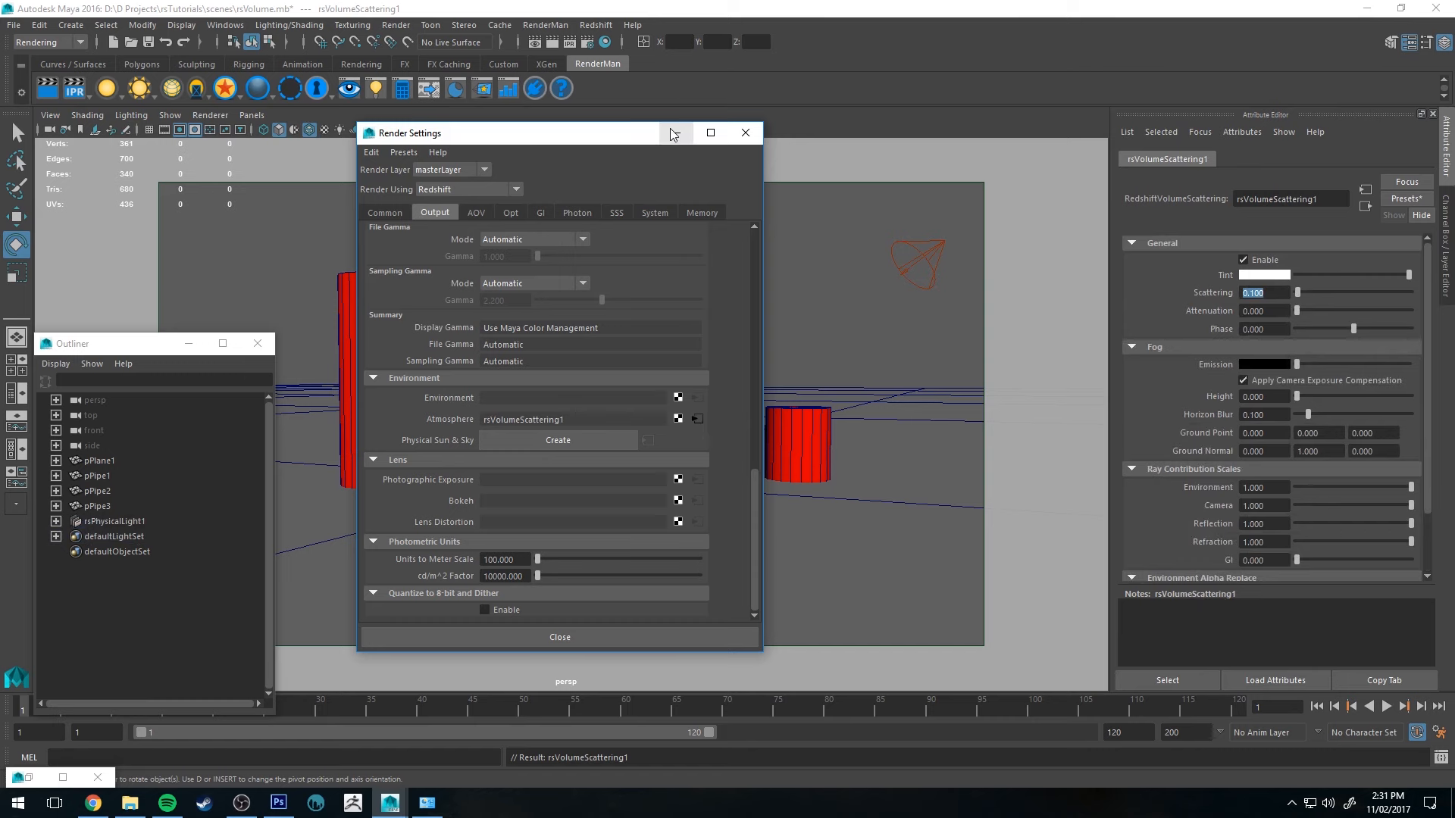
pyautogui.click(744, 132)
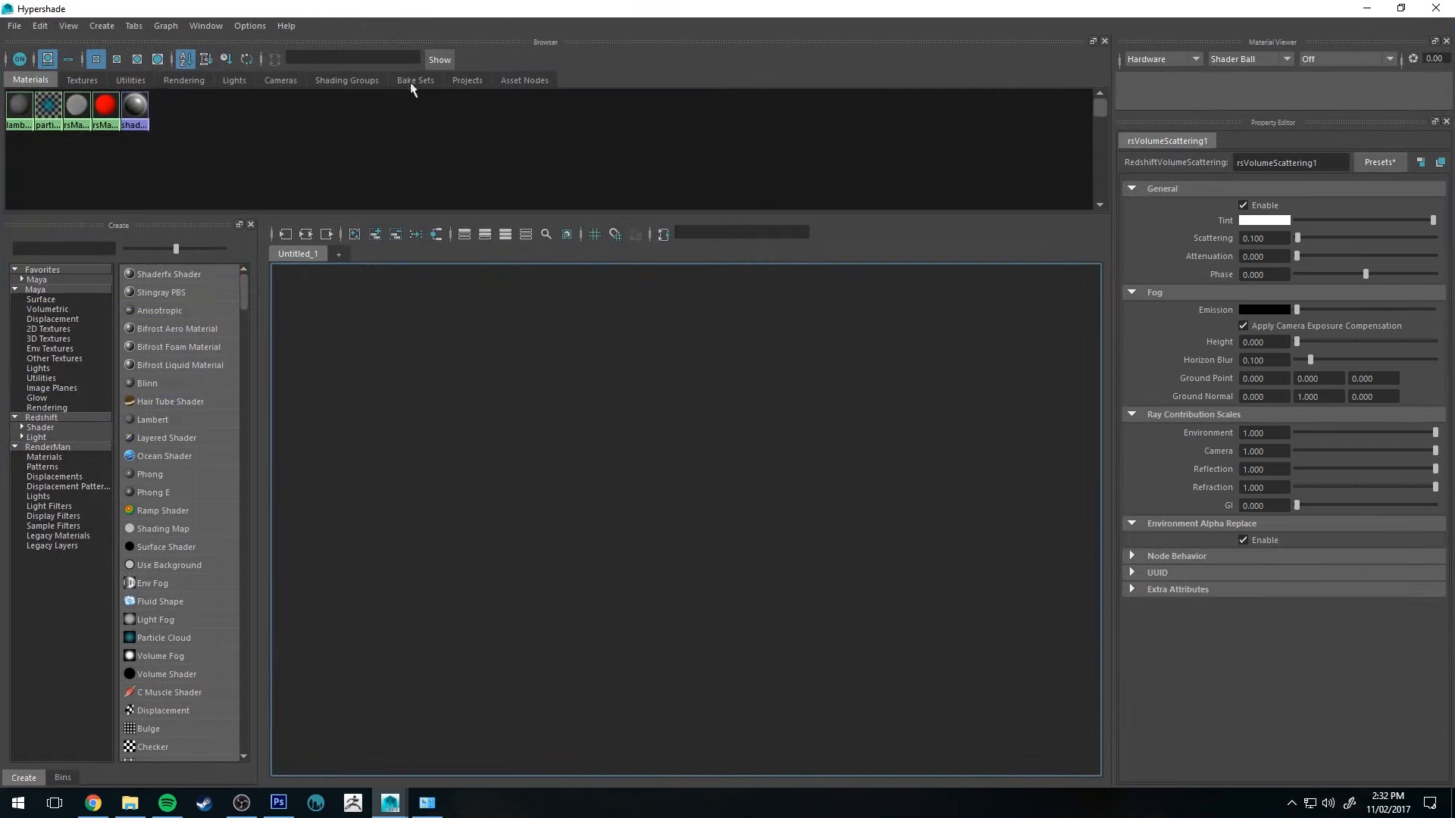
pyautogui.click(131, 80)
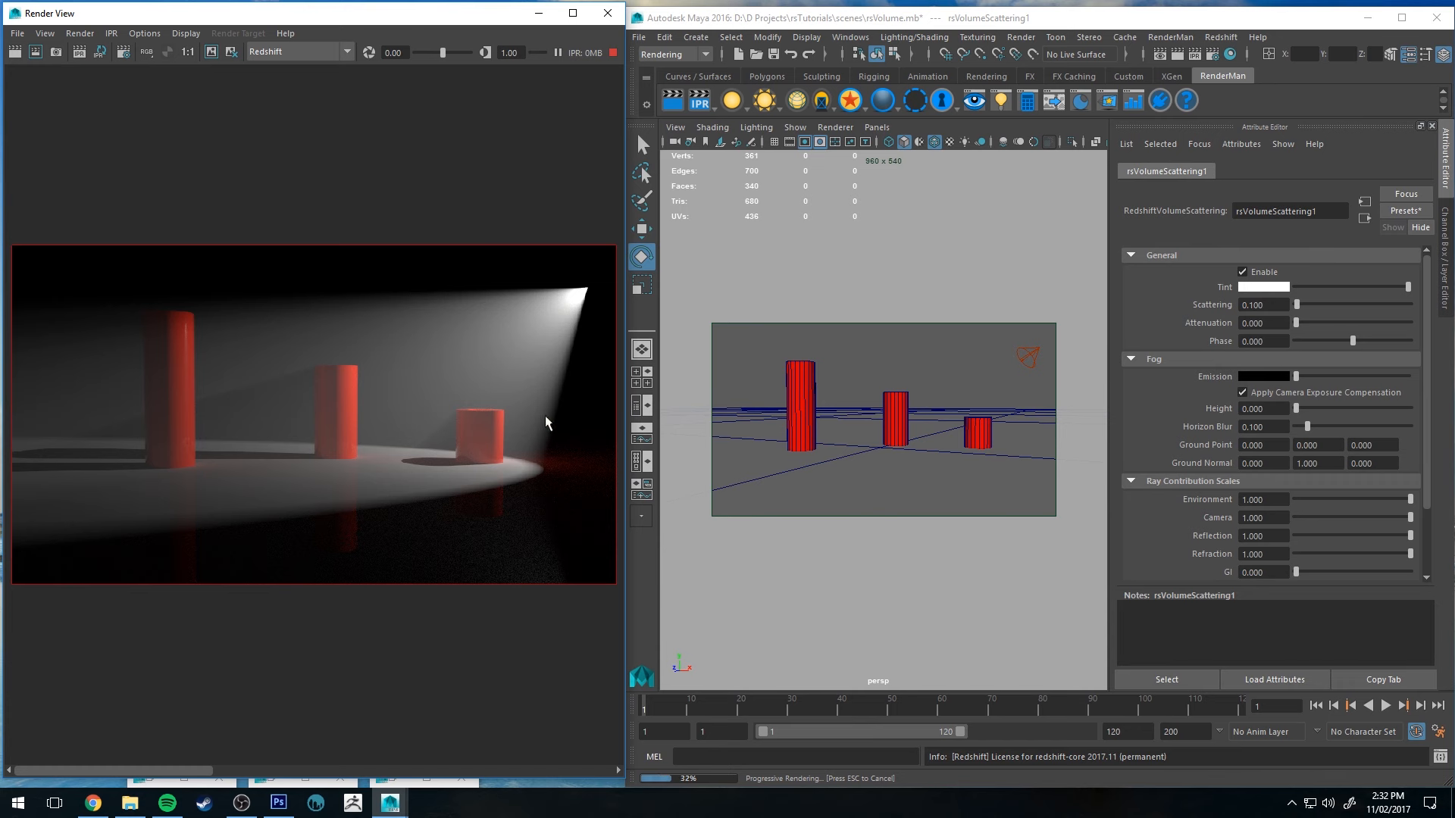
pyautogui.moveTo(362, 357)
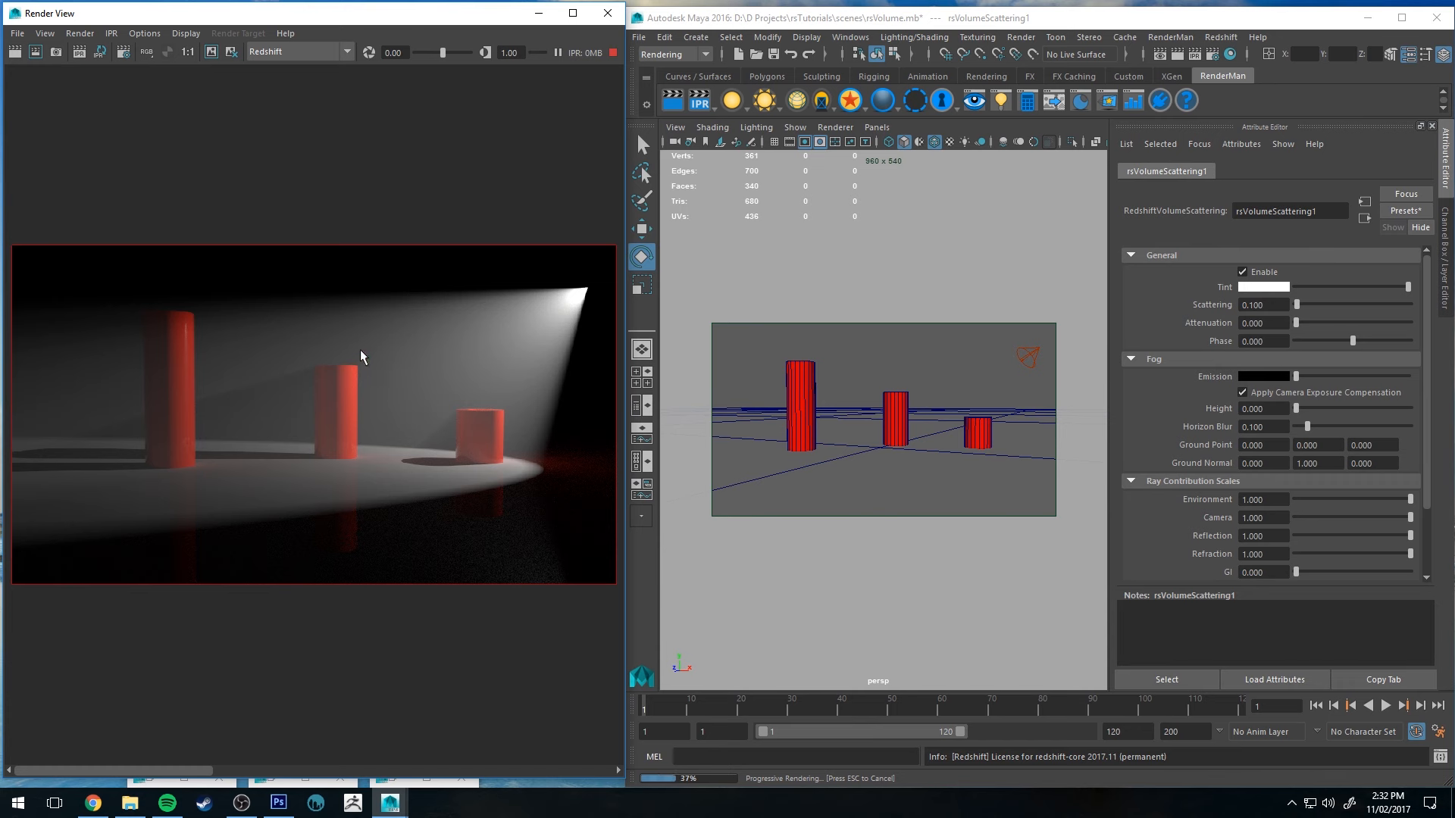
pyautogui.moveTo(274, 400)
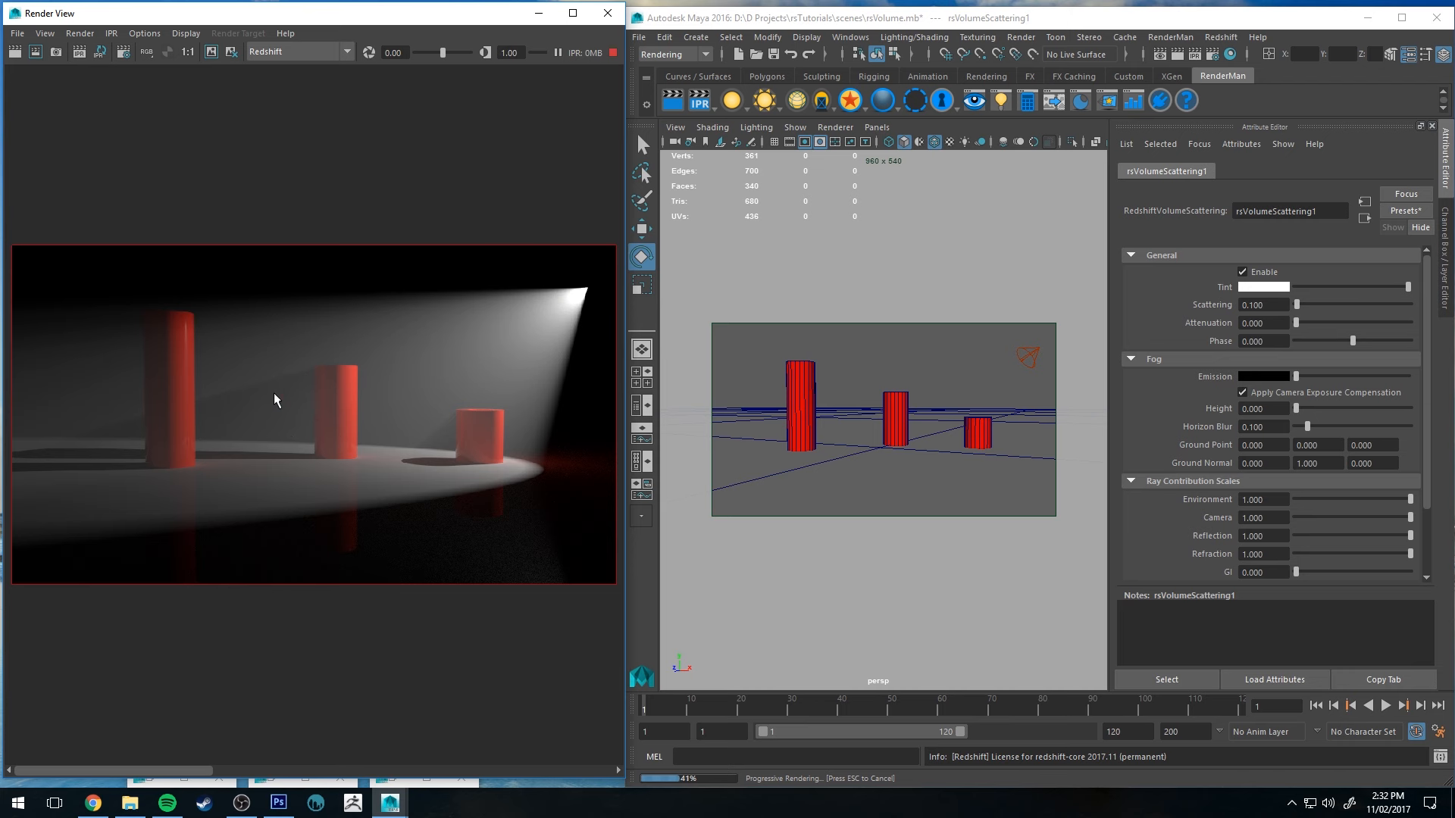
pyautogui.moveTo(167, 323)
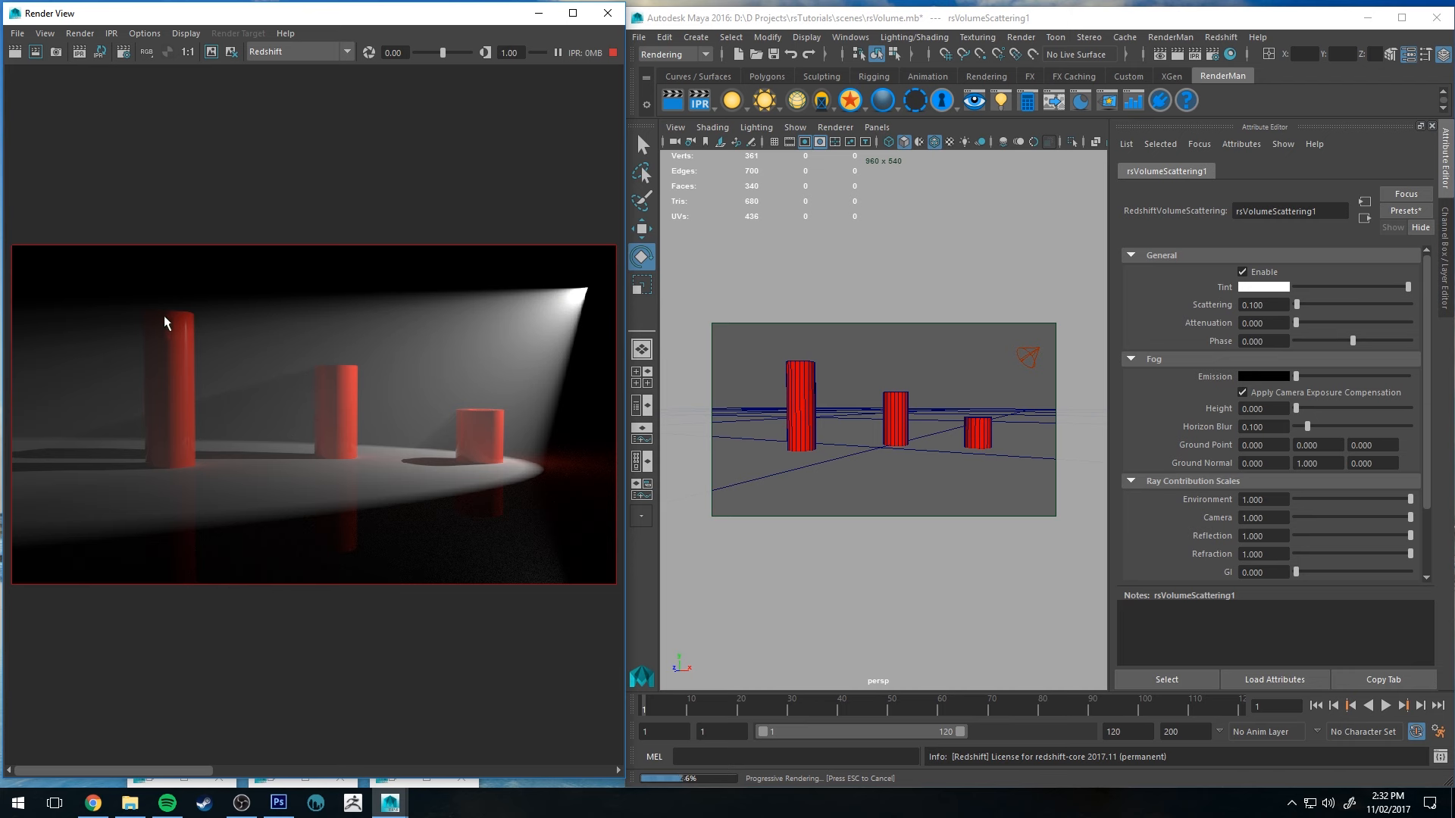
pyautogui.moveTo(358, 380)
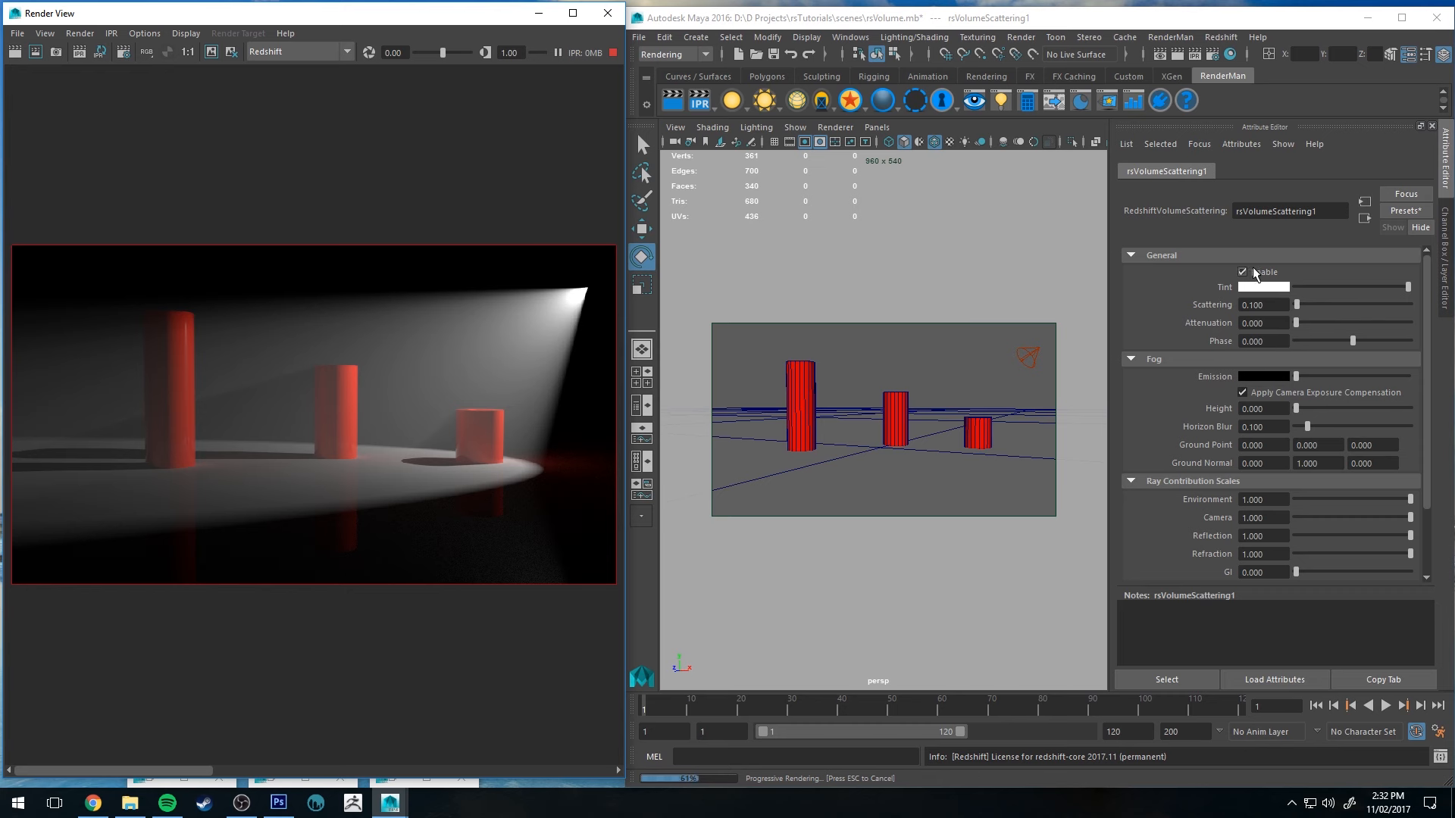
# Step: Toggle the rsVolumeScattering Enable checkbox to compare the render with and without fog
pyautogui.click(1243, 272)
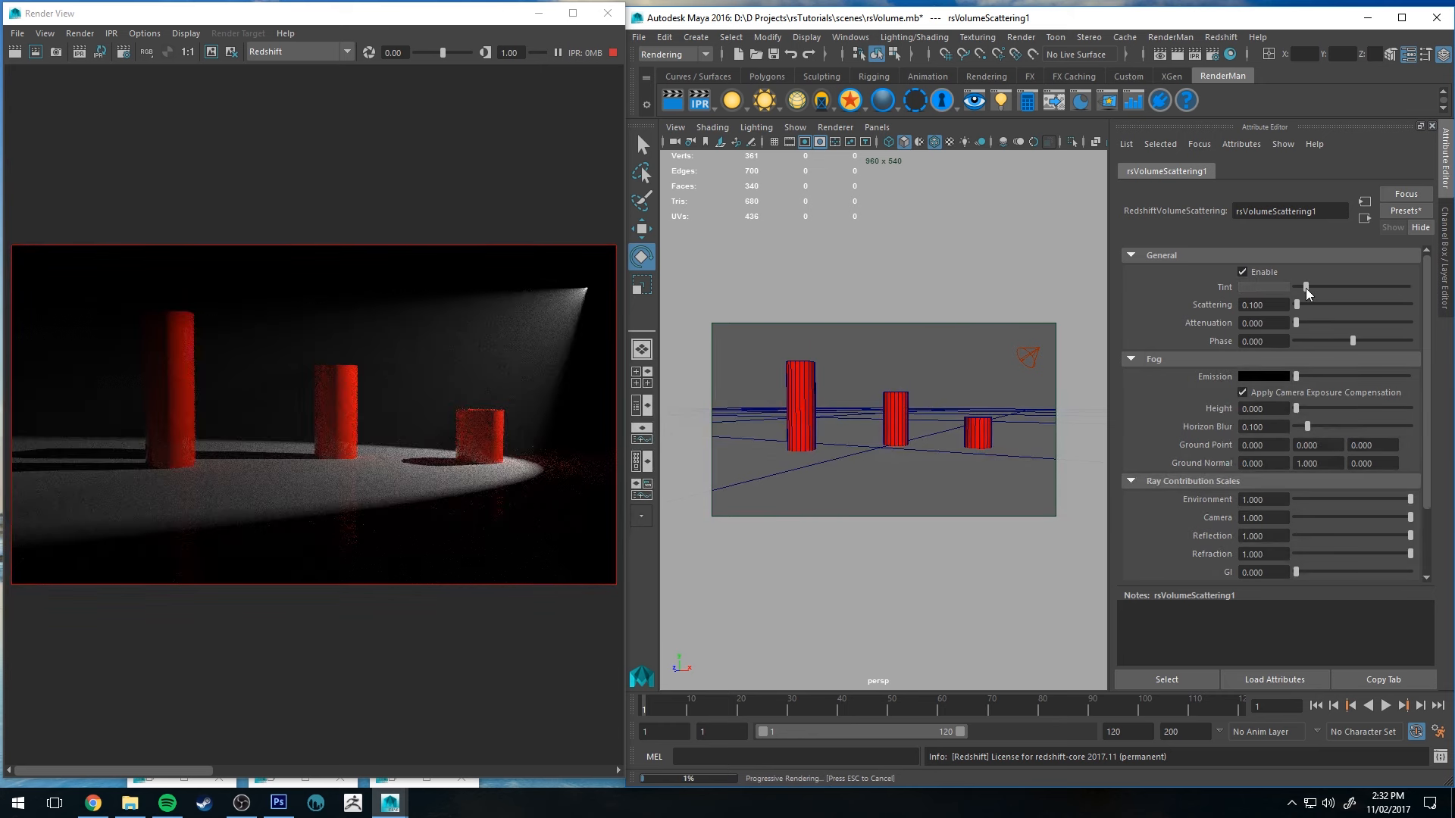
# Step: Preview a blue tint on the beam, then raise Scattering to about 2.08 for a bright white cone
pyautogui.click(1350, 287)
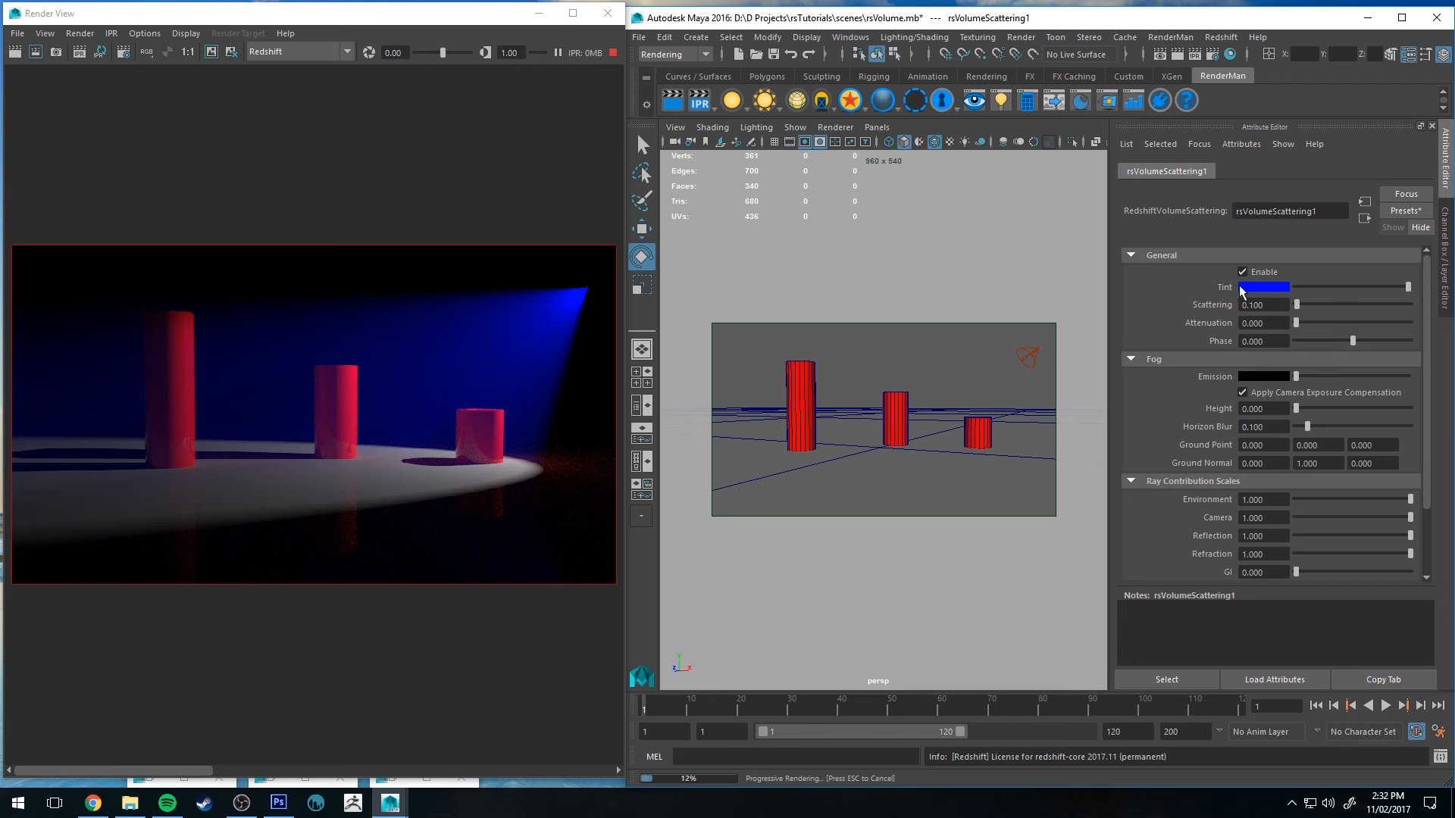
pyautogui.moveTo(1357, 288)
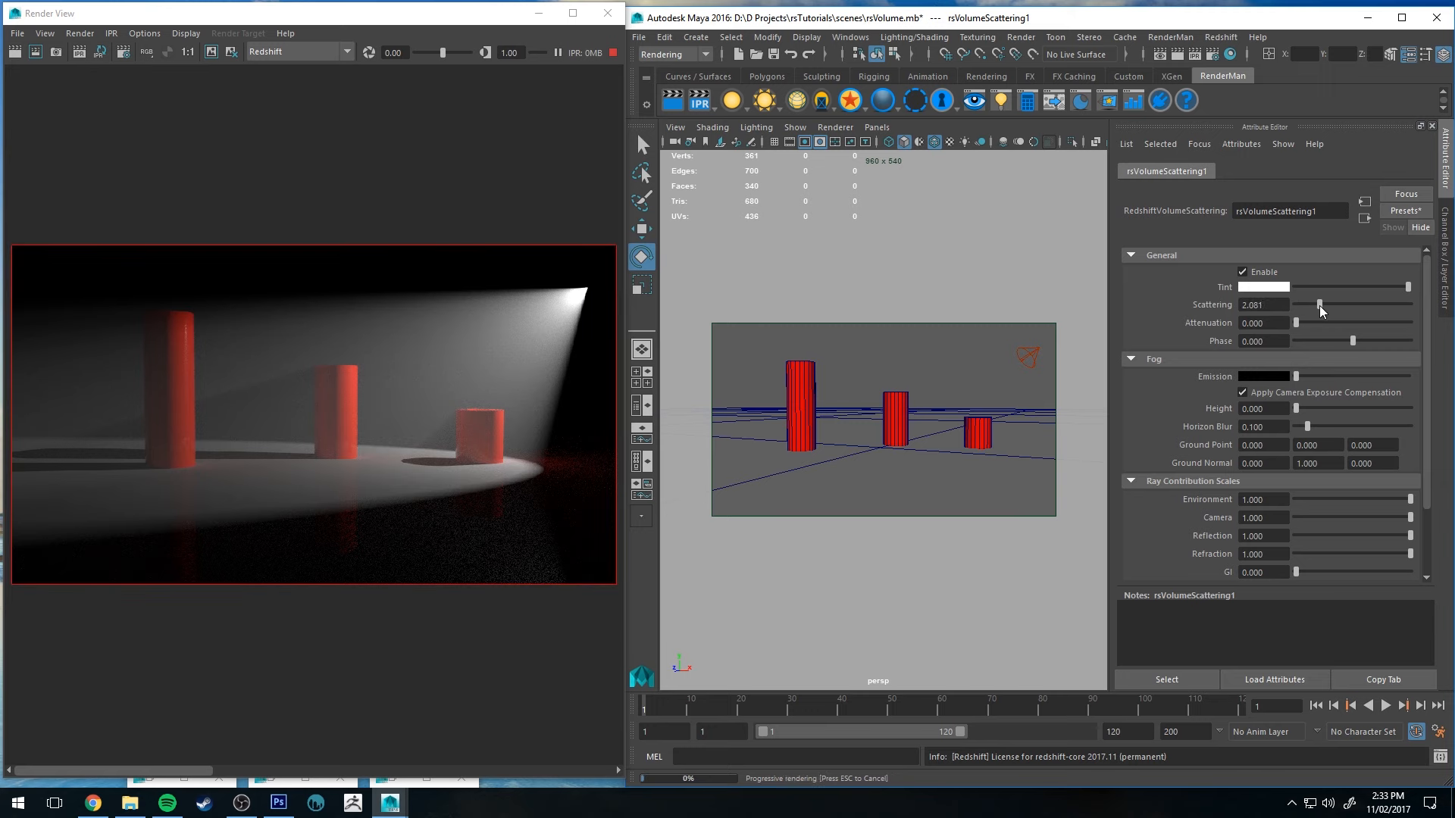
pyautogui.moveTo(1319, 306); pyautogui.dragTo(1332, 306)
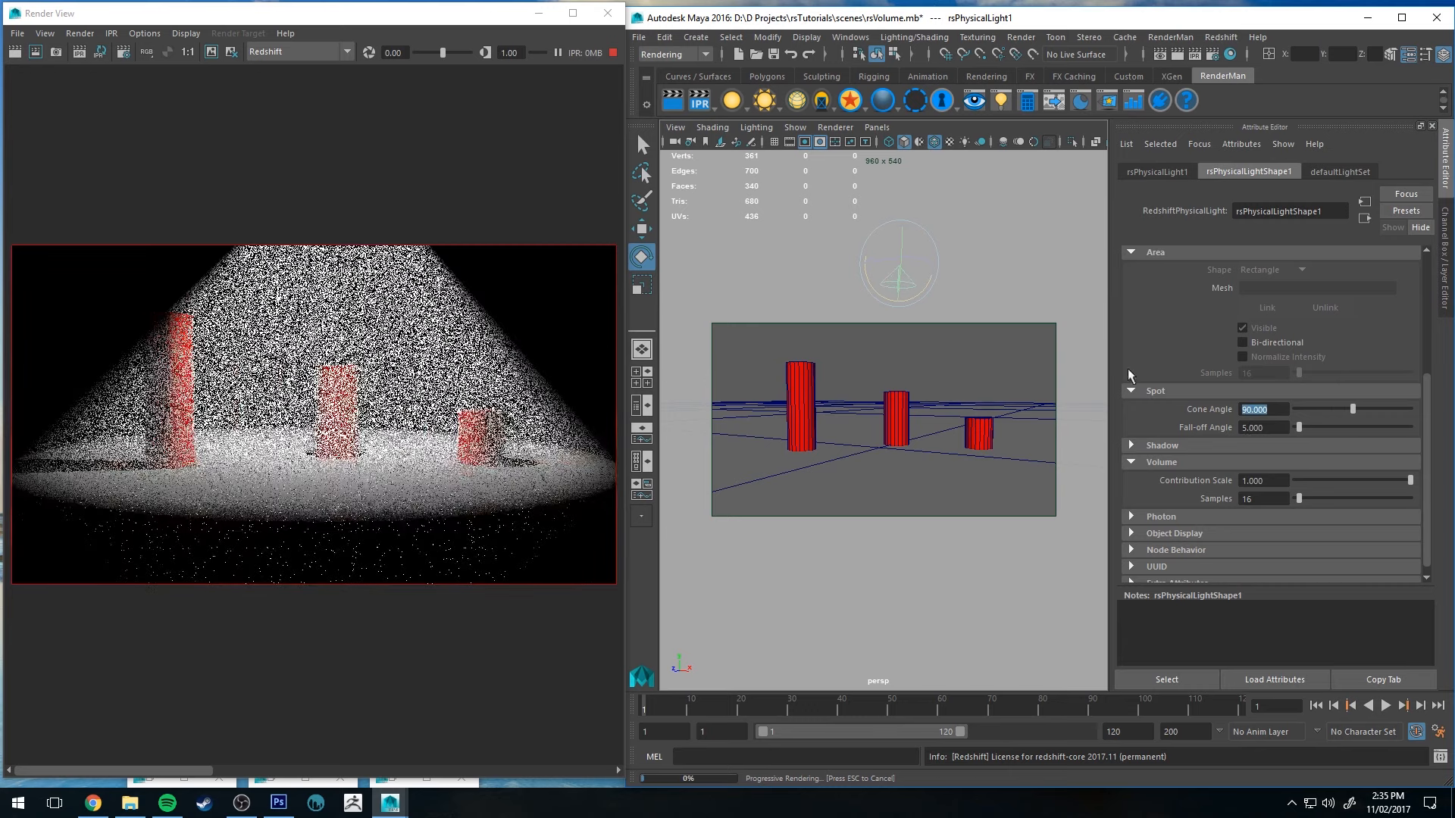
# Step: Adjust the spotlight's Fall-off Angle to soften the edge of the 90-degree cone
pyautogui.moveTo(1299, 428); pyautogui.dragTo(1336, 427)
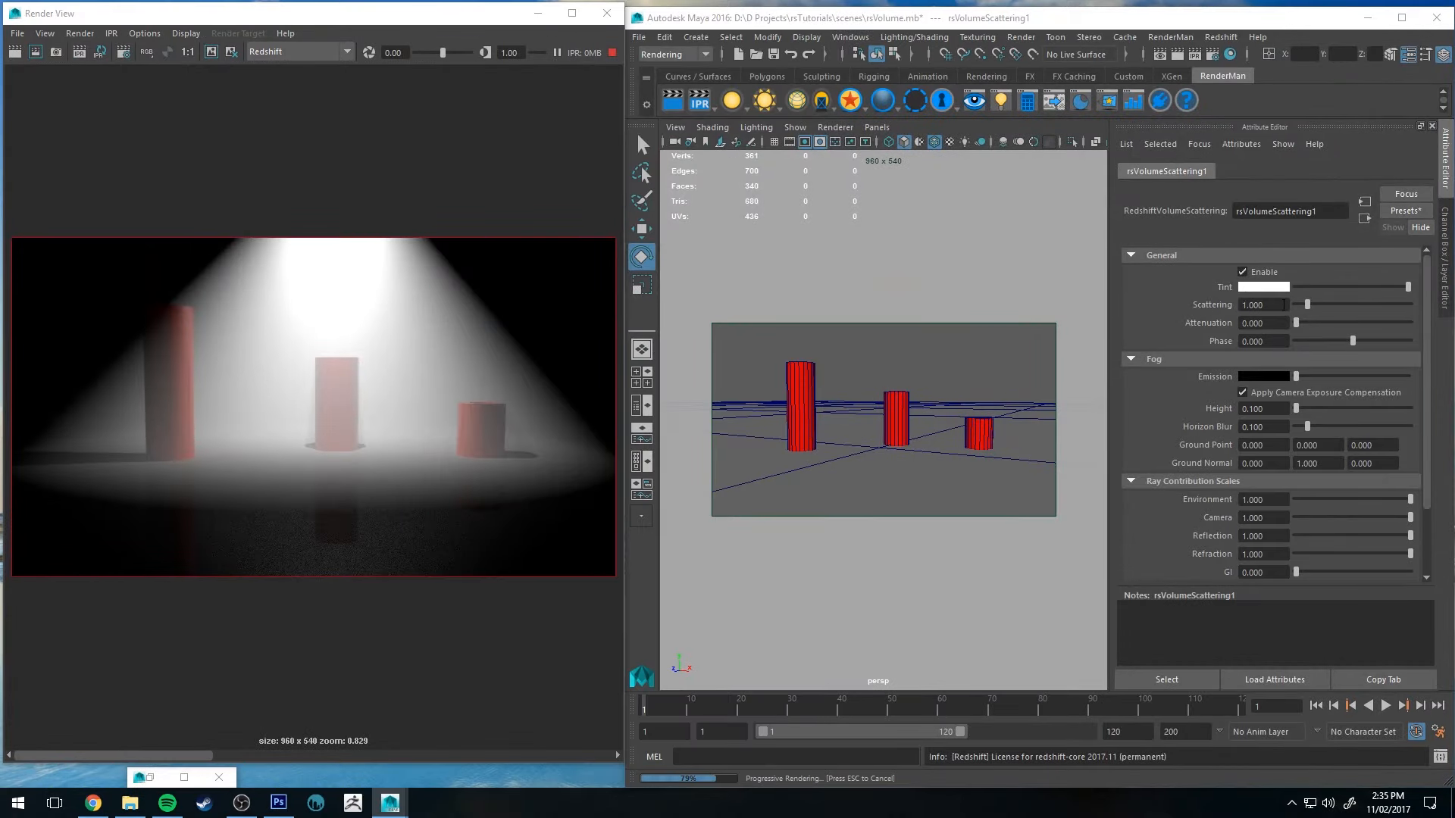
# Step: Raise the volume Attenuation step by step up to 50, darkening the surrounding air
pyautogui.moveTo(1305, 323); pyautogui.dragTo(1309, 323)
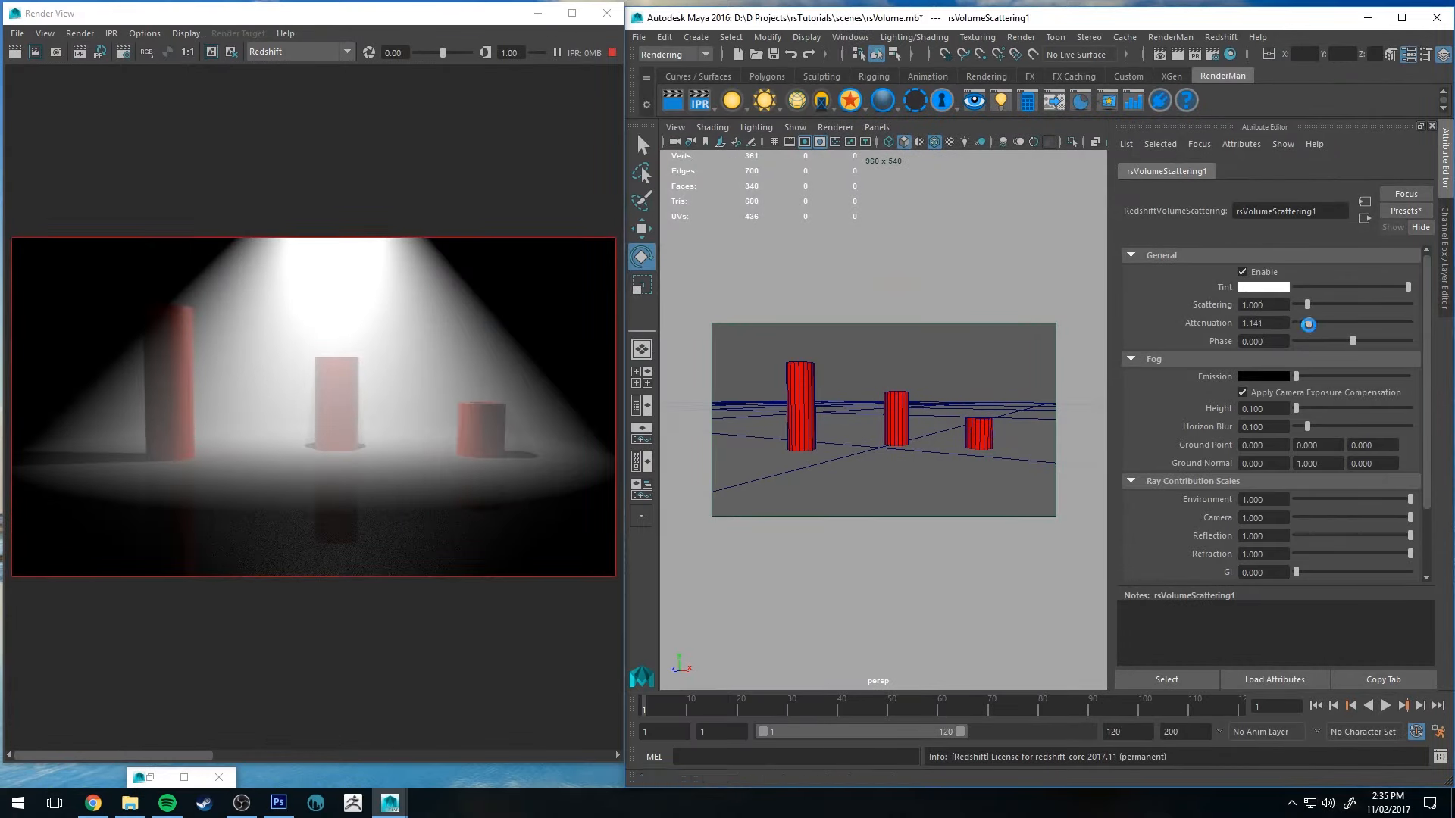
pyautogui.moveTo(1308, 323); pyautogui.dragTo(1317, 323)
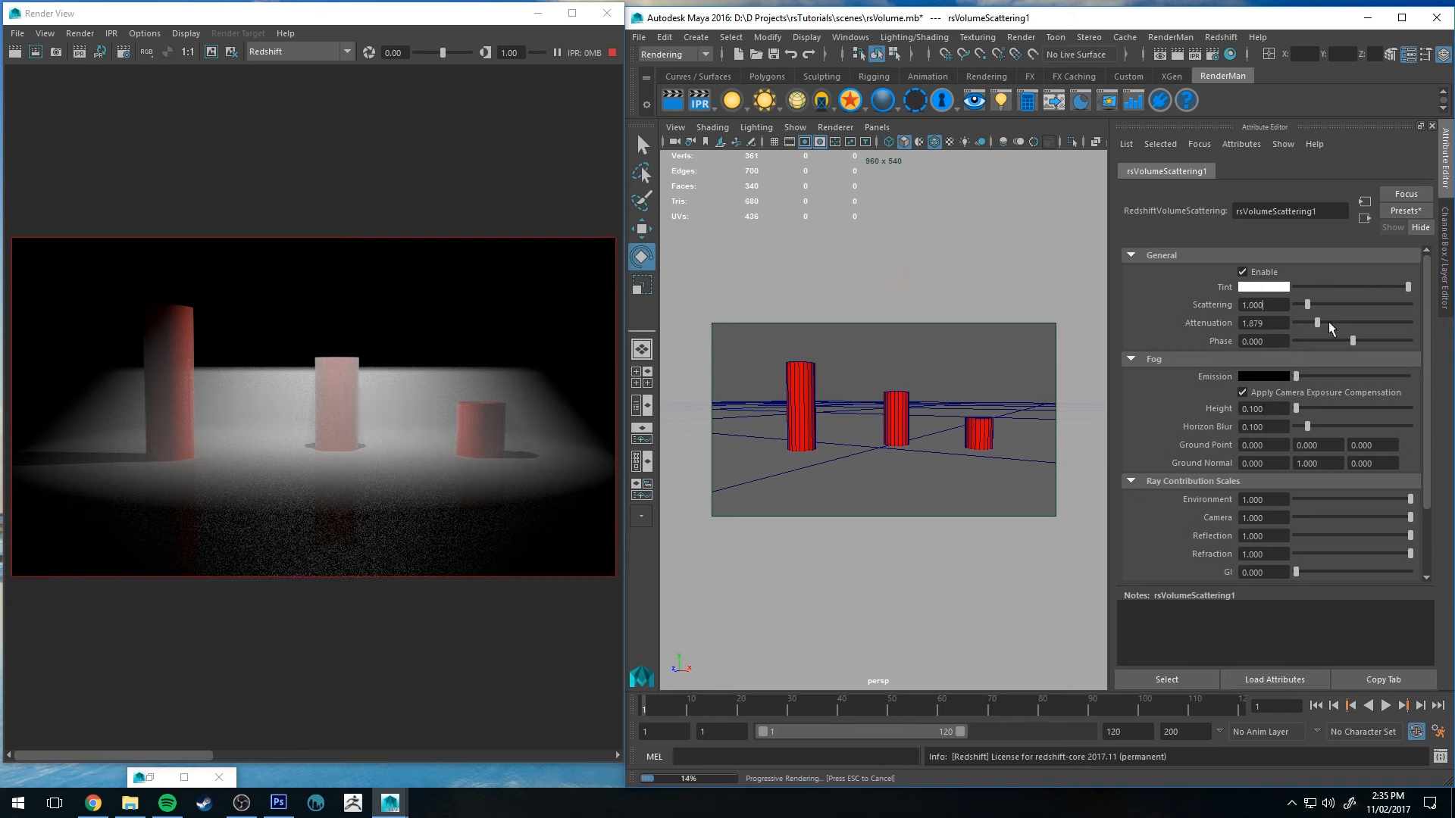
pyautogui.moveTo(1315, 321); pyautogui.dragTo(1334, 322)
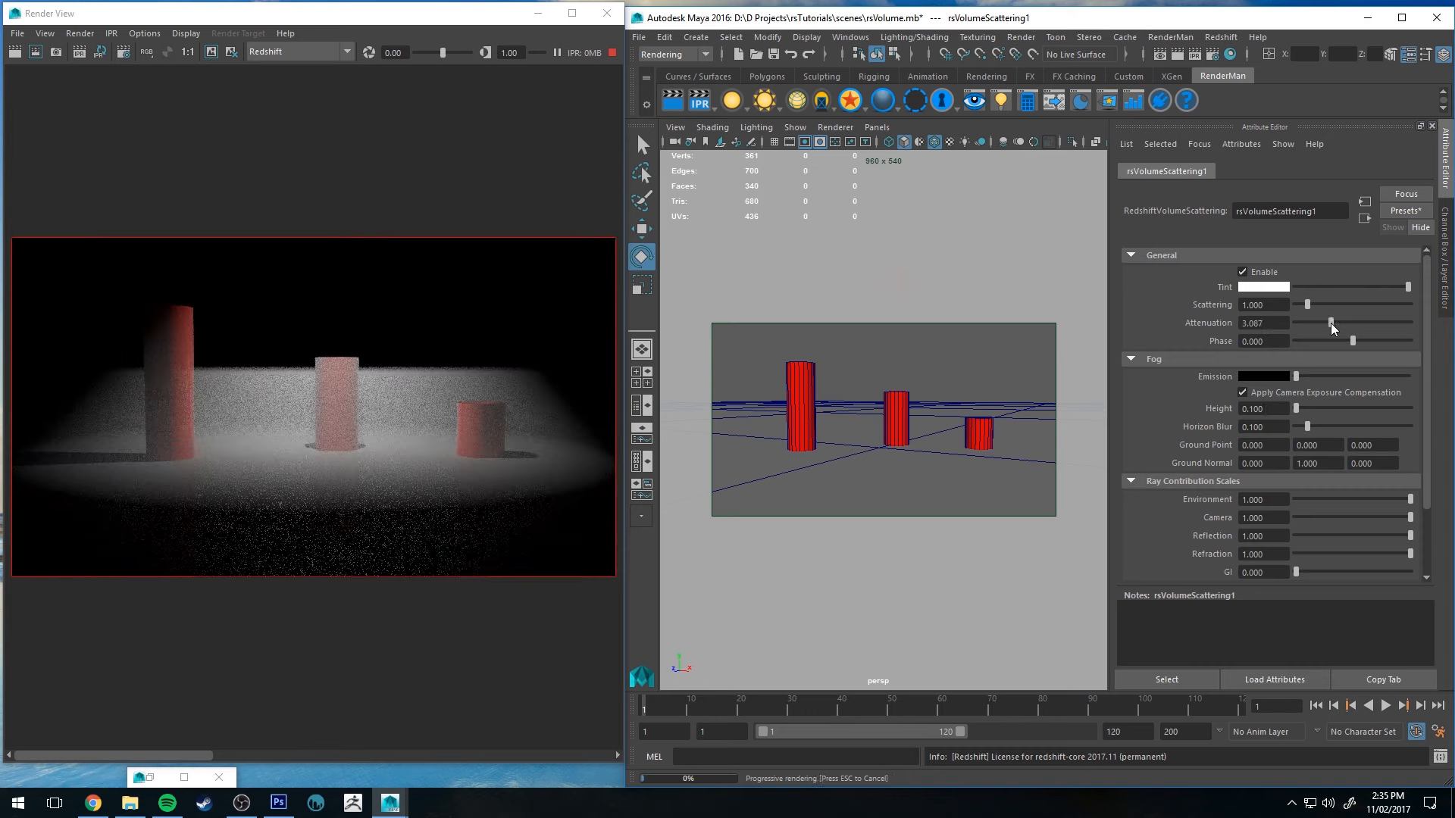
pyautogui.moveTo(1333, 323); pyautogui.dragTo(1341, 323)
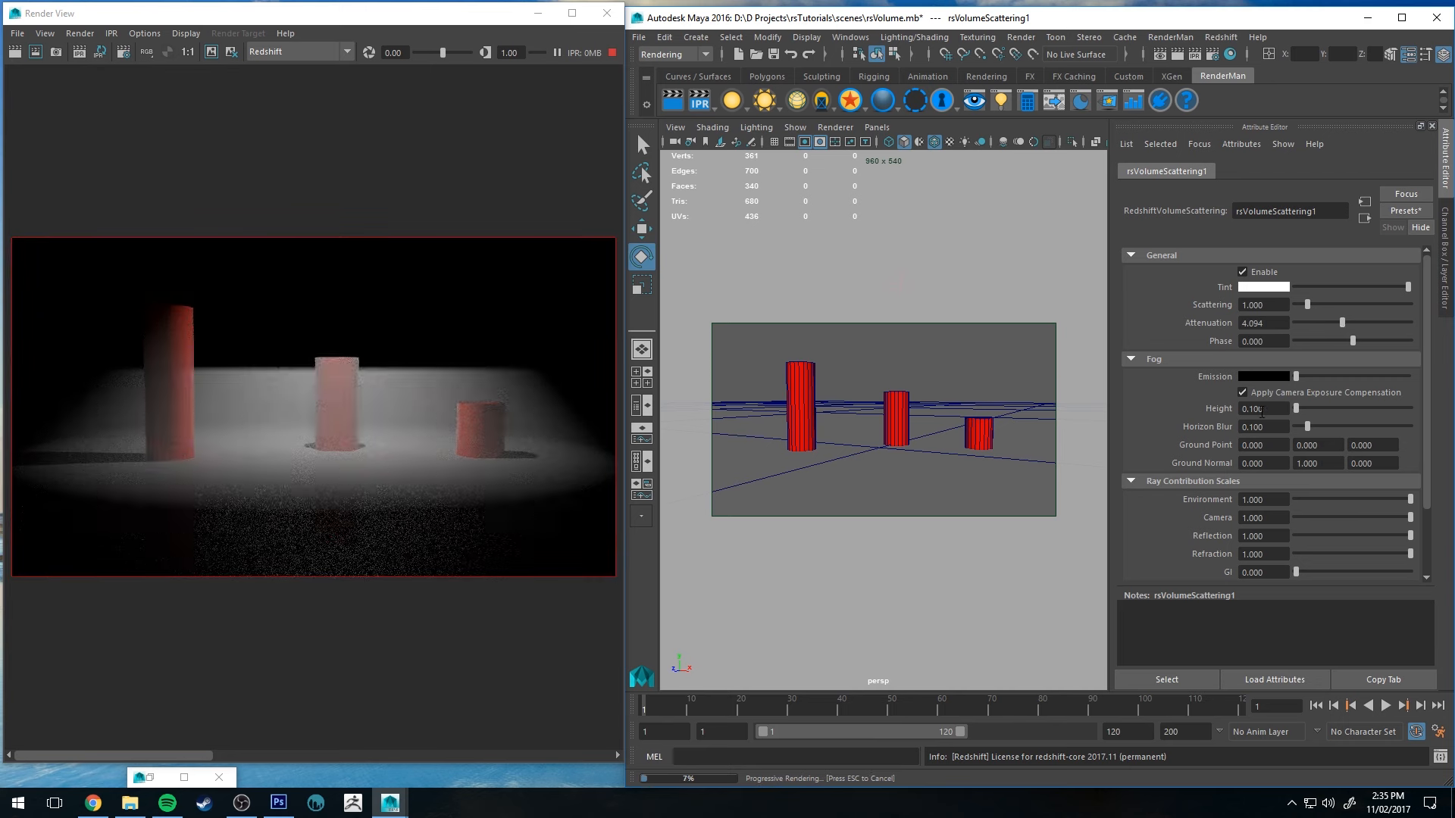
pyautogui.moveTo(1342, 323); pyautogui.dragTo(1408, 323)
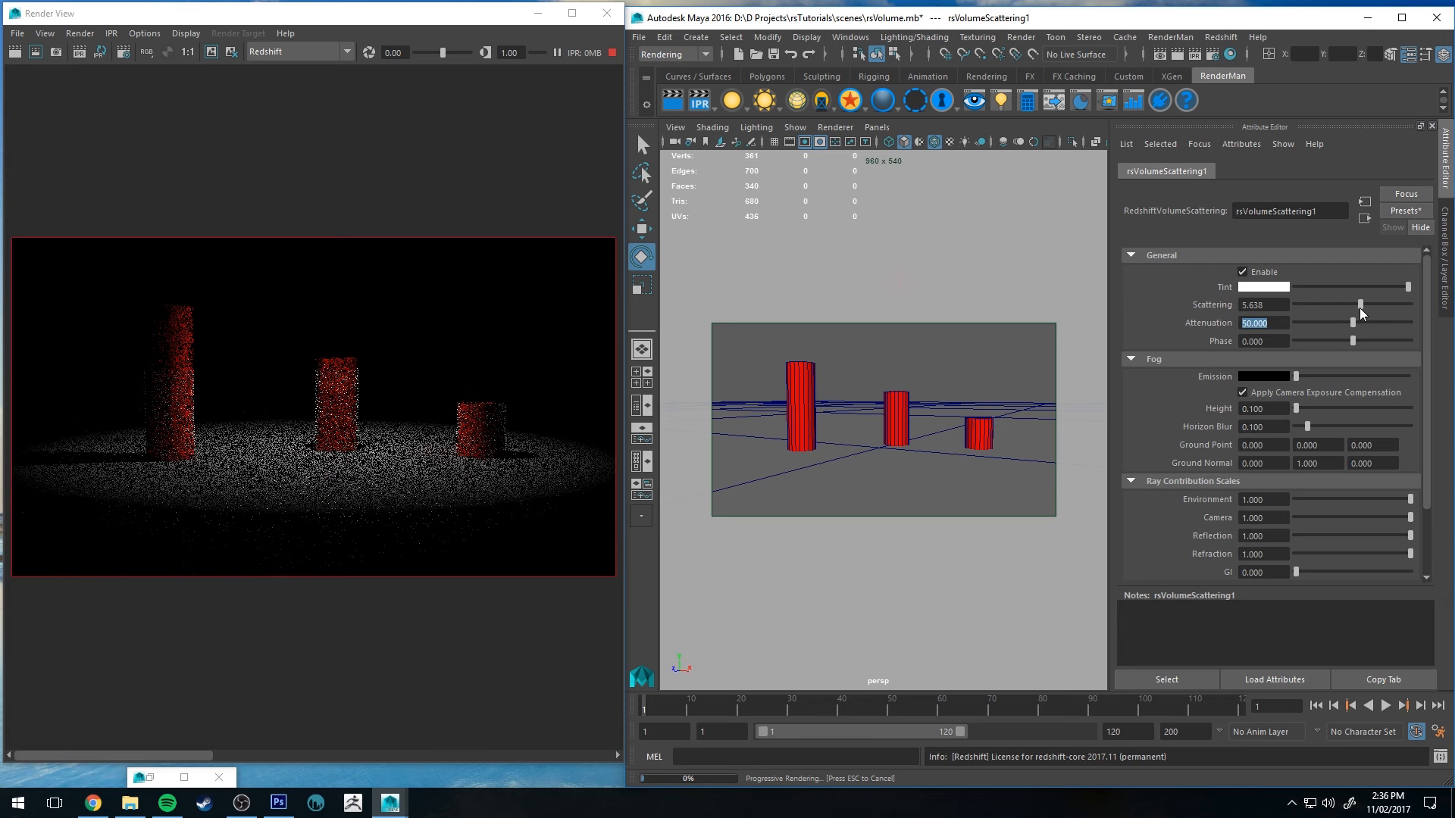
# Step: Boost Scattering up to about 8.86 so the lit floor pool stands out
pyautogui.moveTo(1359, 305); pyautogui.dragTo(1400, 305)
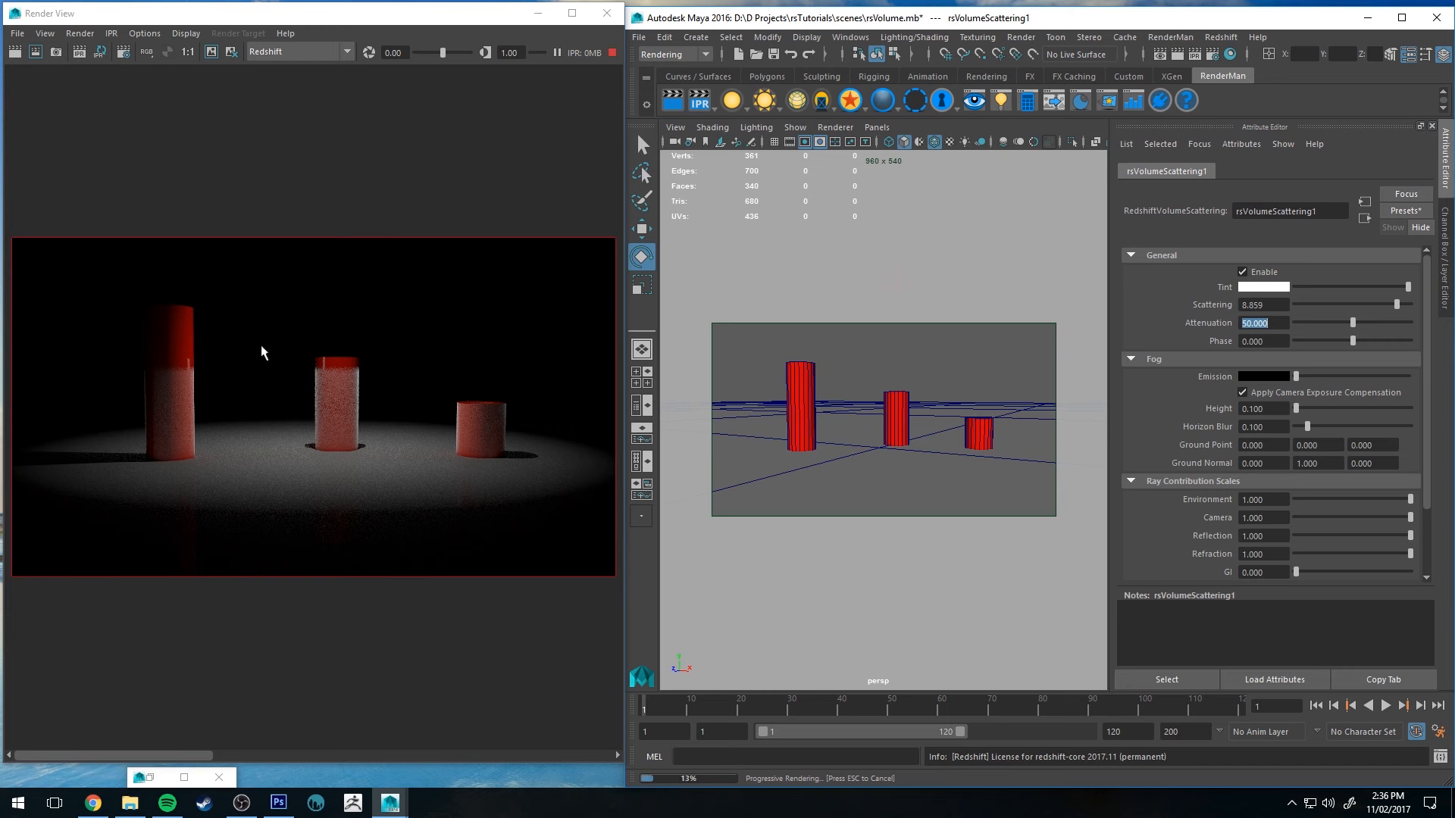
pyautogui.moveTo(1396, 305); pyautogui.dragTo(1406, 305)
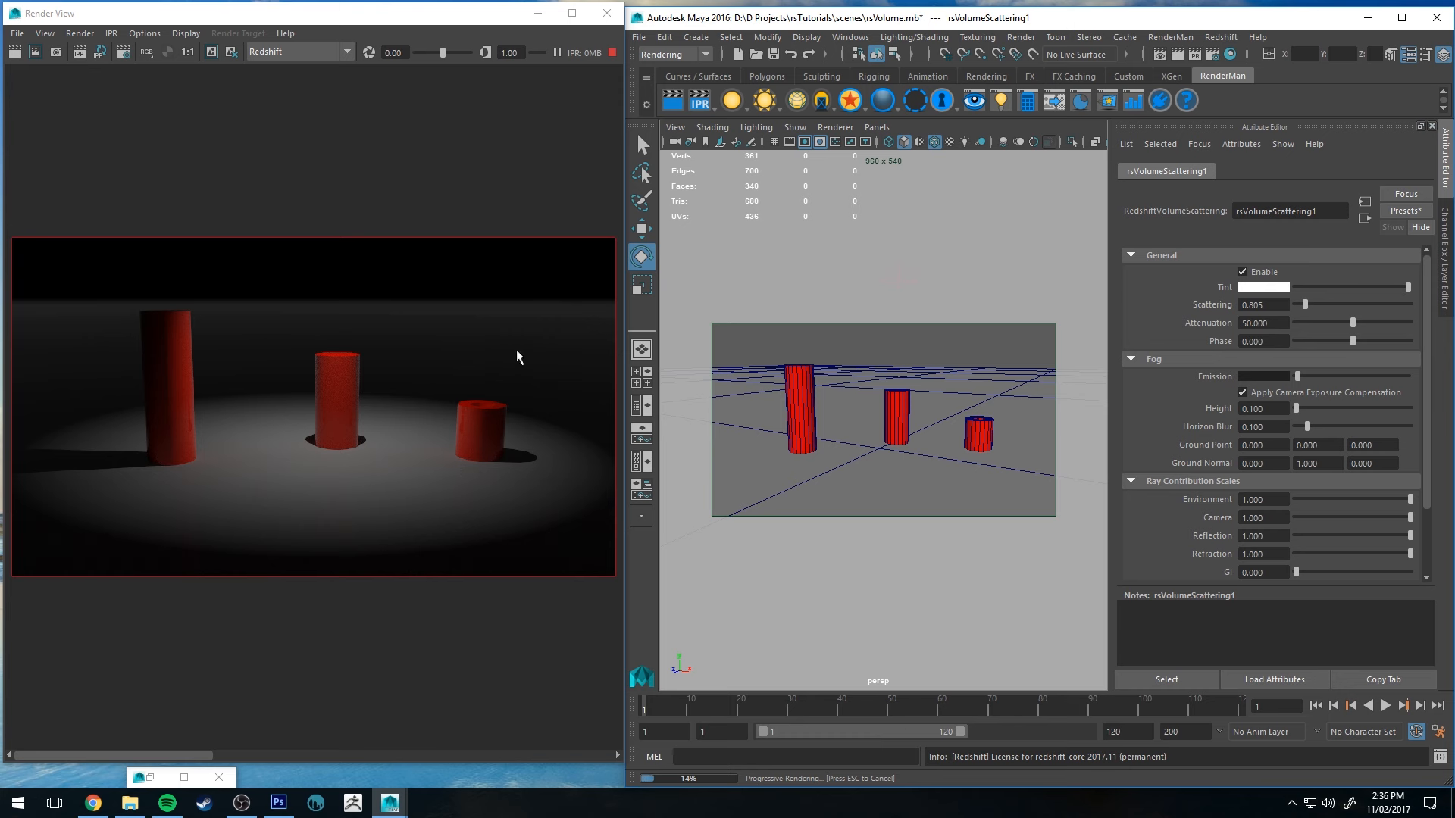
pyautogui.moveTo(263, 344)
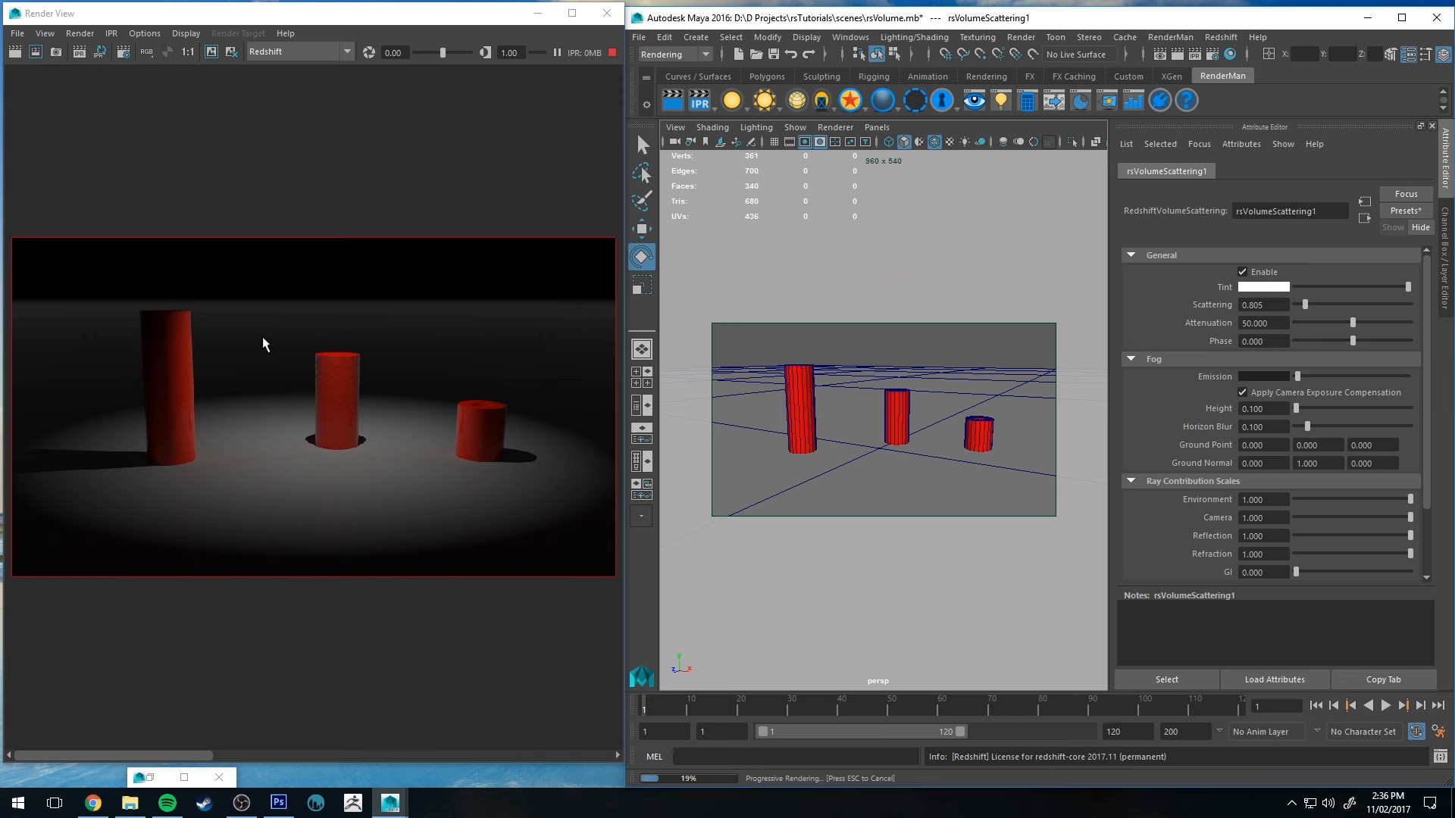
# Step: Set Scattering to 0.1, adjust Horizon Blur and give the fog a Height of 2
pyautogui.write('0.100')
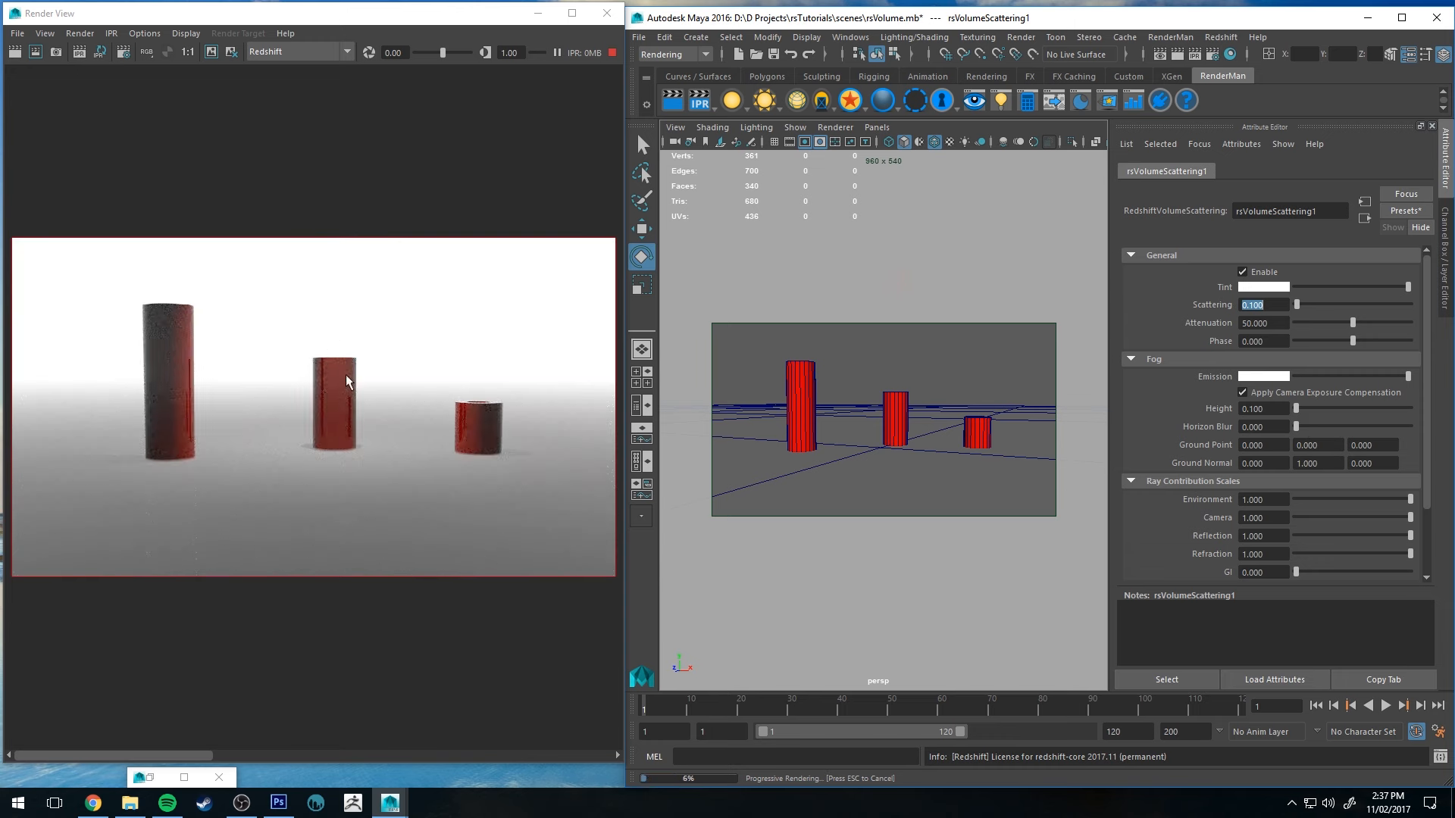
pyautogui.moveTo(359, 323)
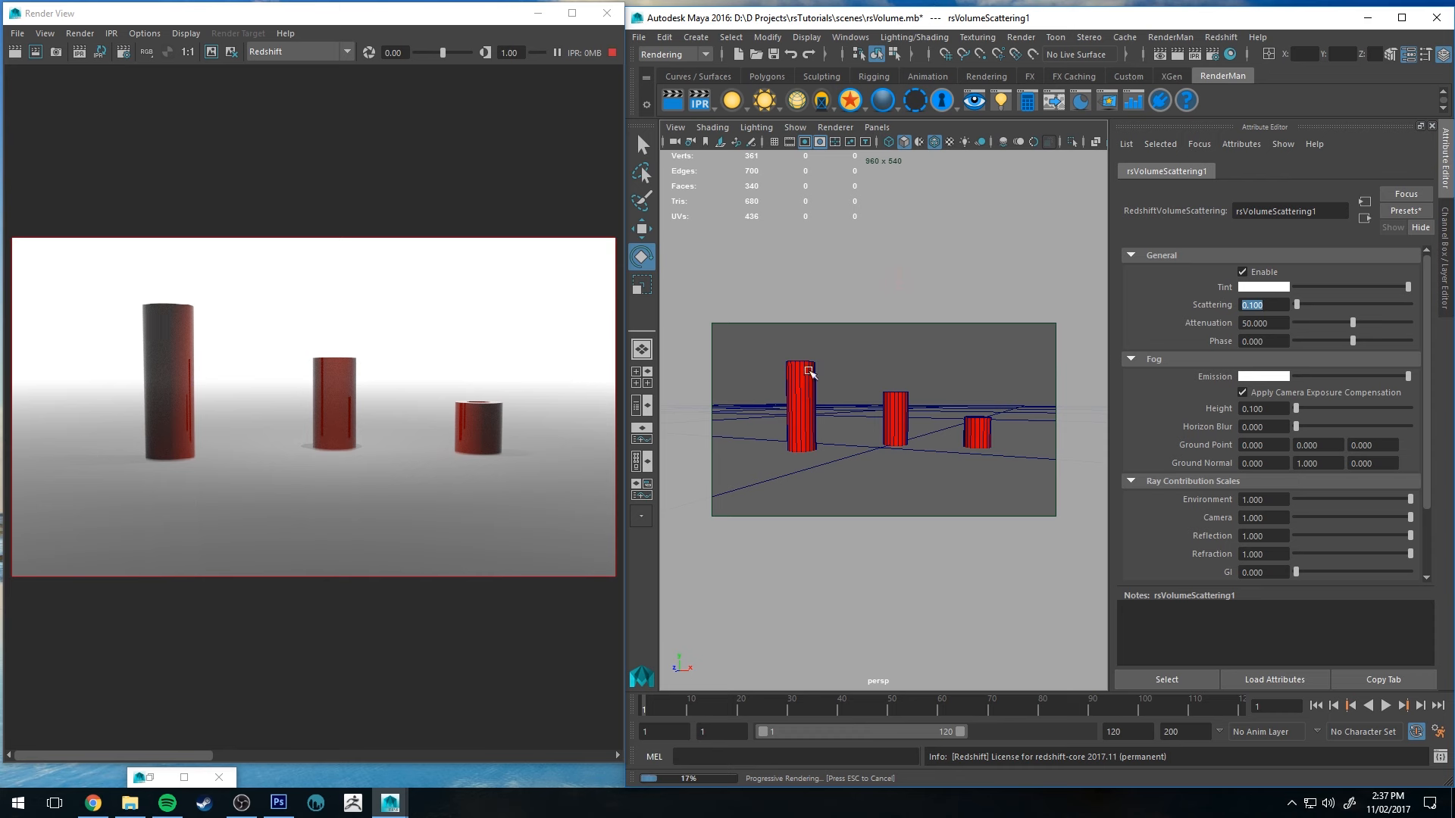
pyautogui.moveTo(849, 344)
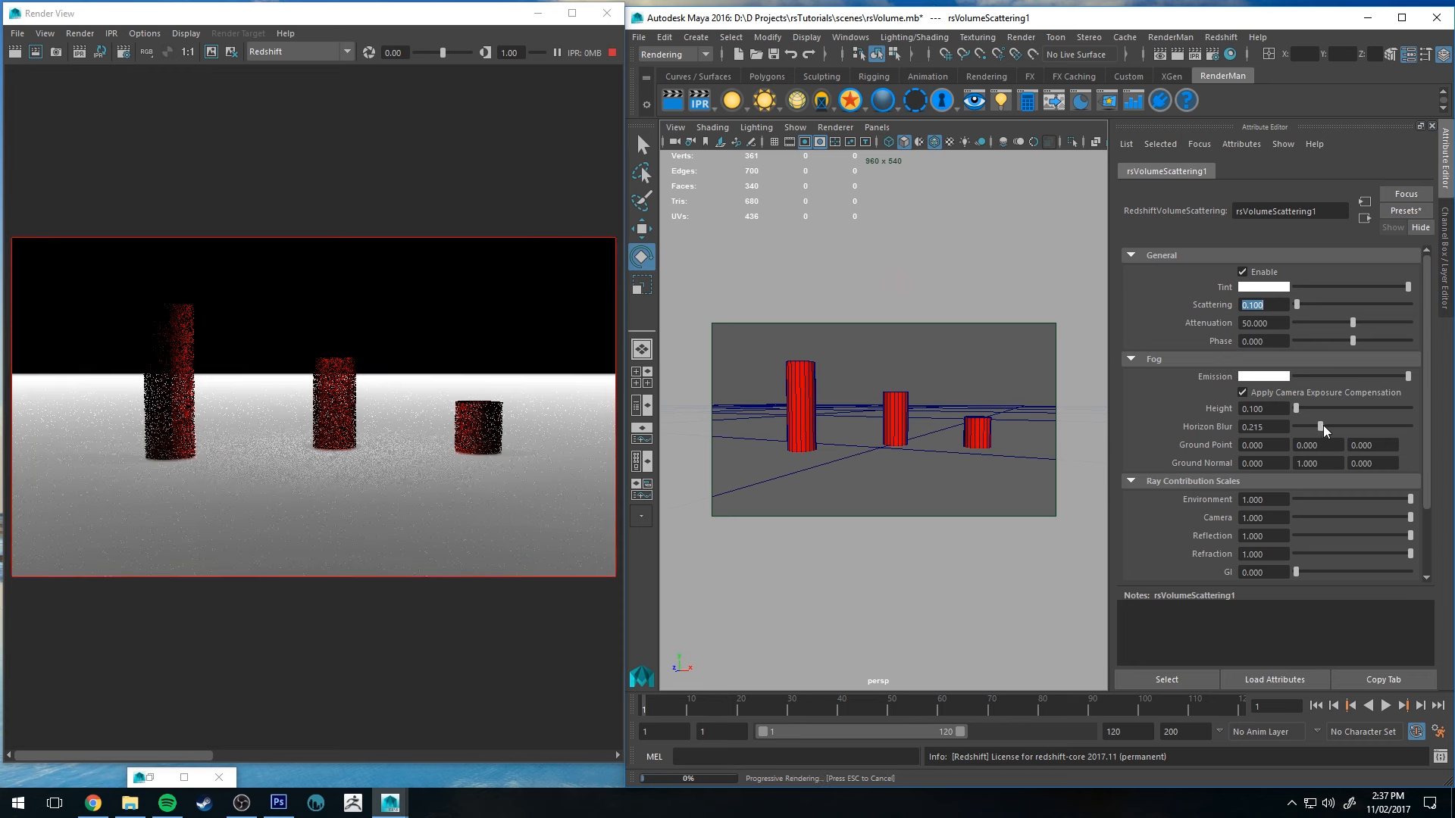
pyautogui.moveTo(1303, 425); pyautogui.dragTo(1364, 426)
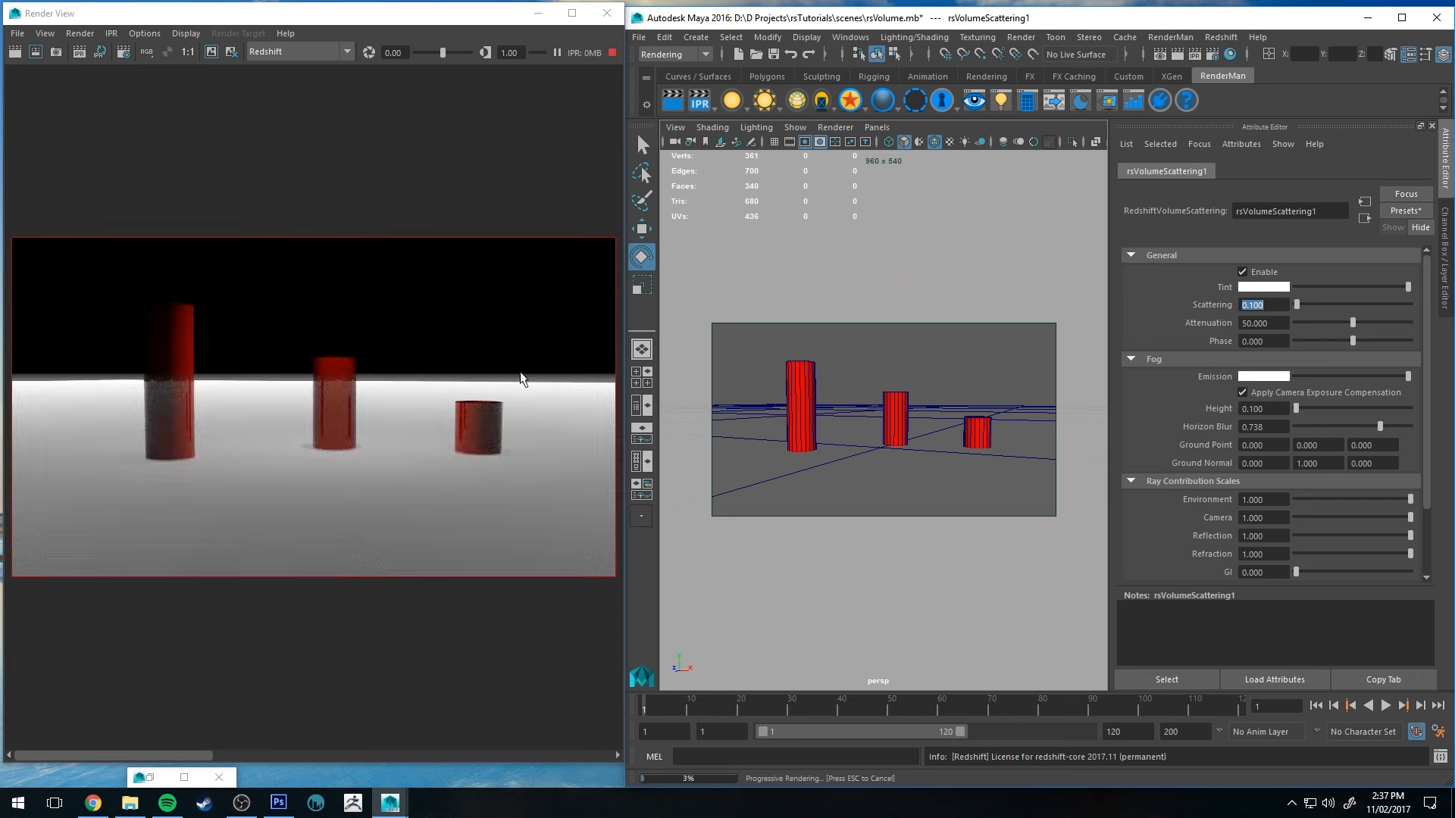
pyautogui.moveTo(1279, 408); pyautogui.dragTo(1303, 408)
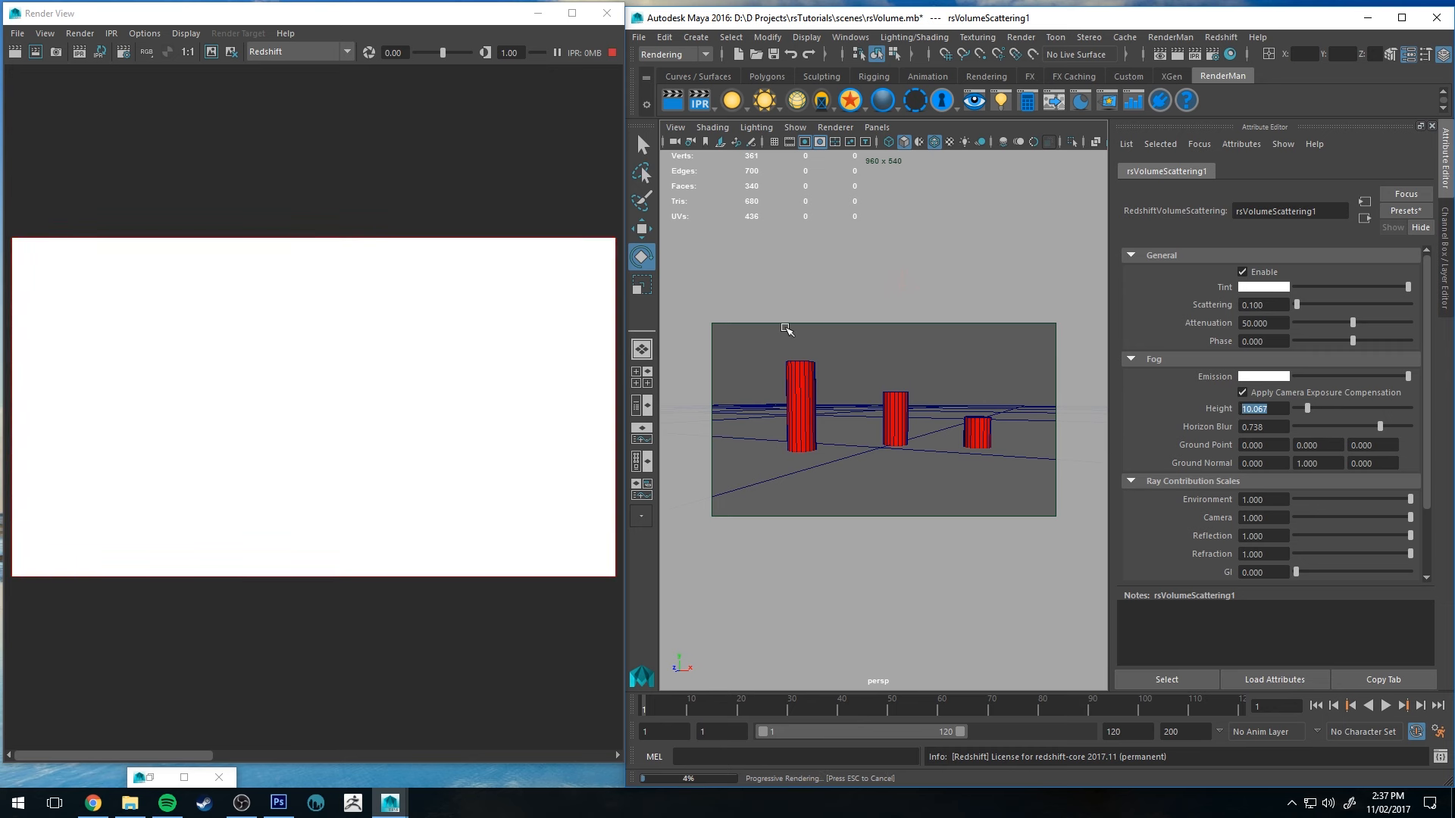
pyautogui.write('2.000')
pyautogui.click(1266, 426)
pyautogui.write('0.100')
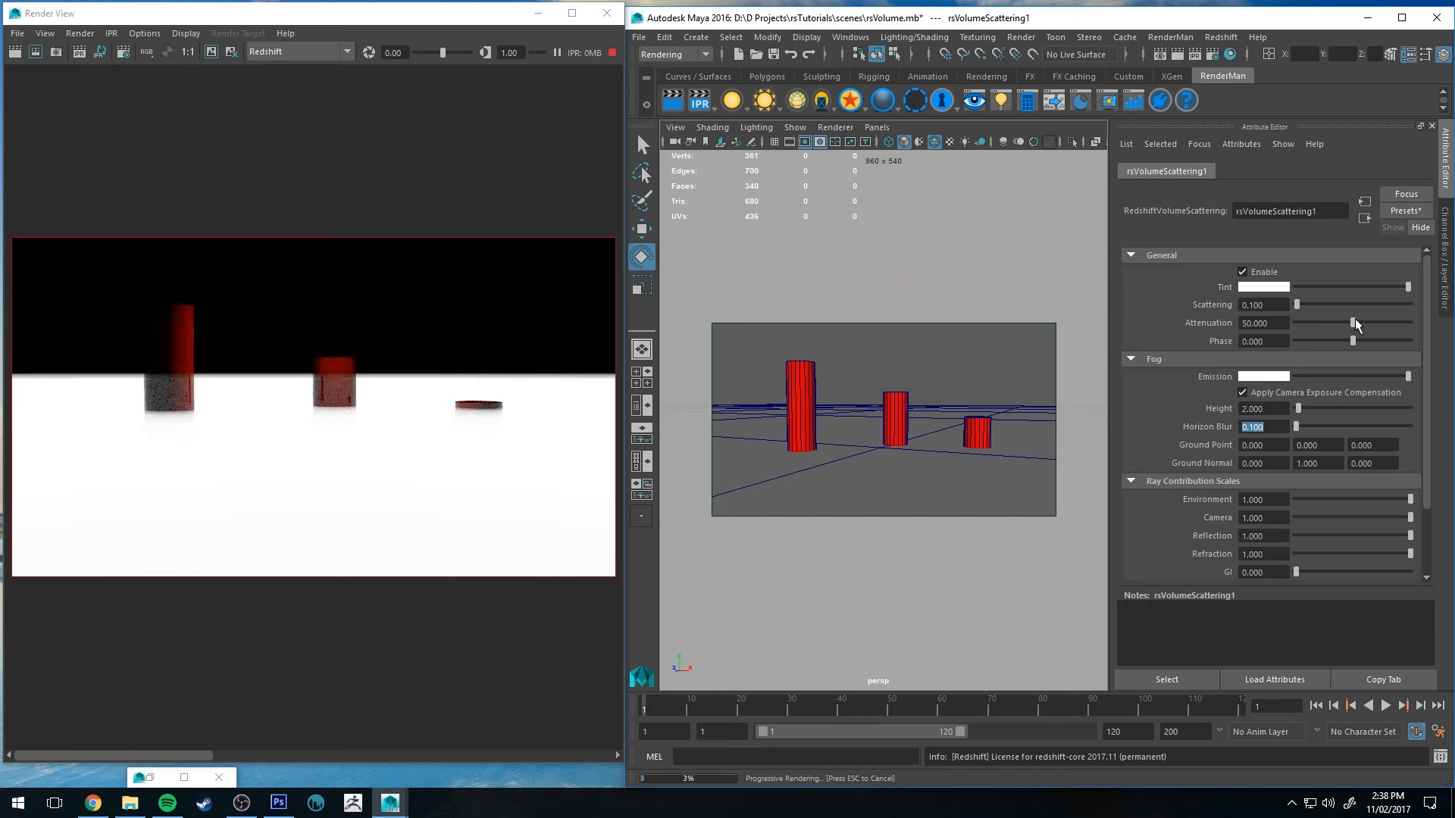
# Step: Lower the fog Attenuation to about 9.4 so white ground fog swallows the cylinder bases
pyautogui.moveTo(1364, 324); pyautogui.dragTo(1297, 325)
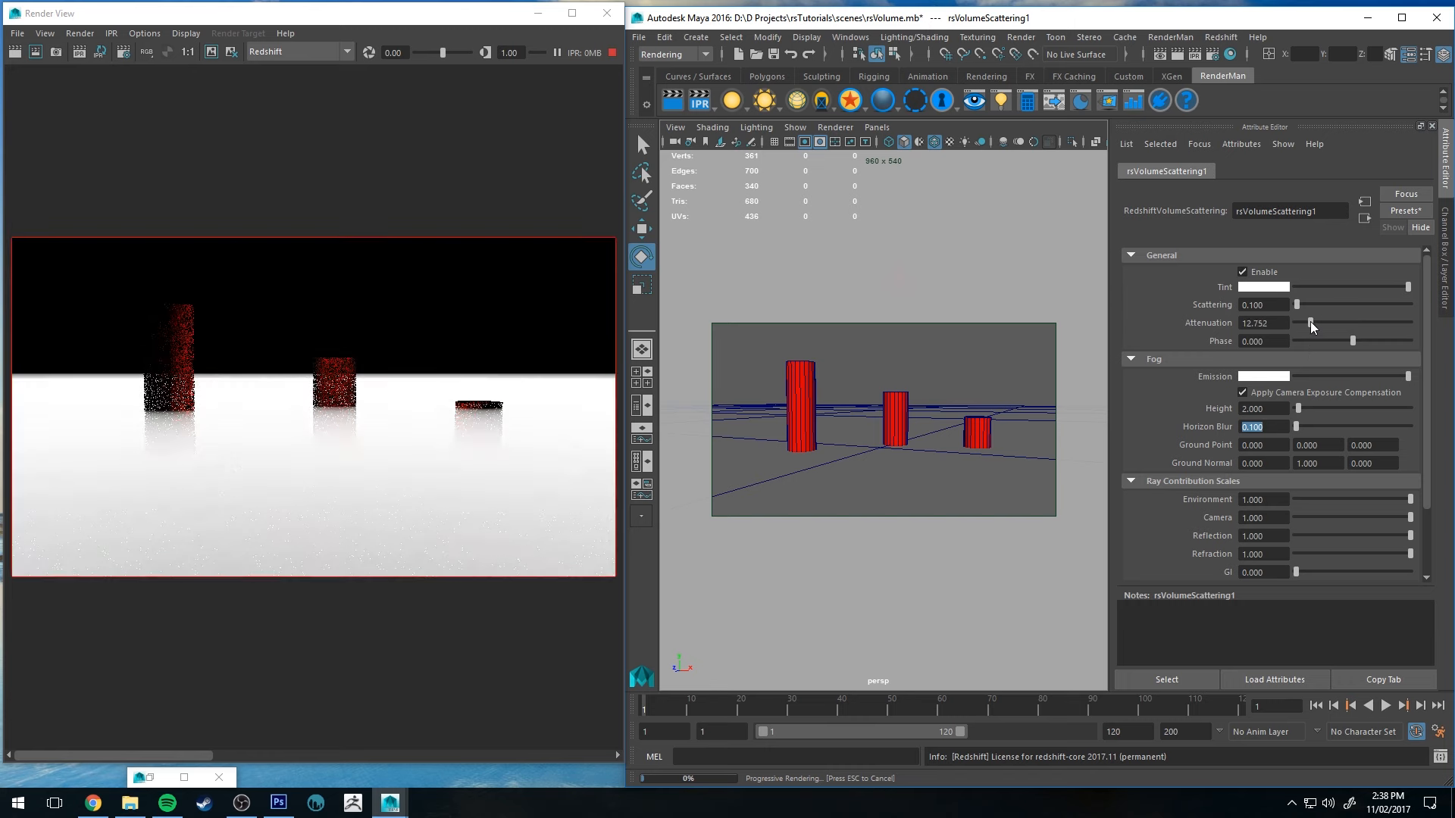
pyautogui.moveTo(1298, 323); pyautogui.dragTo(1307, 323)
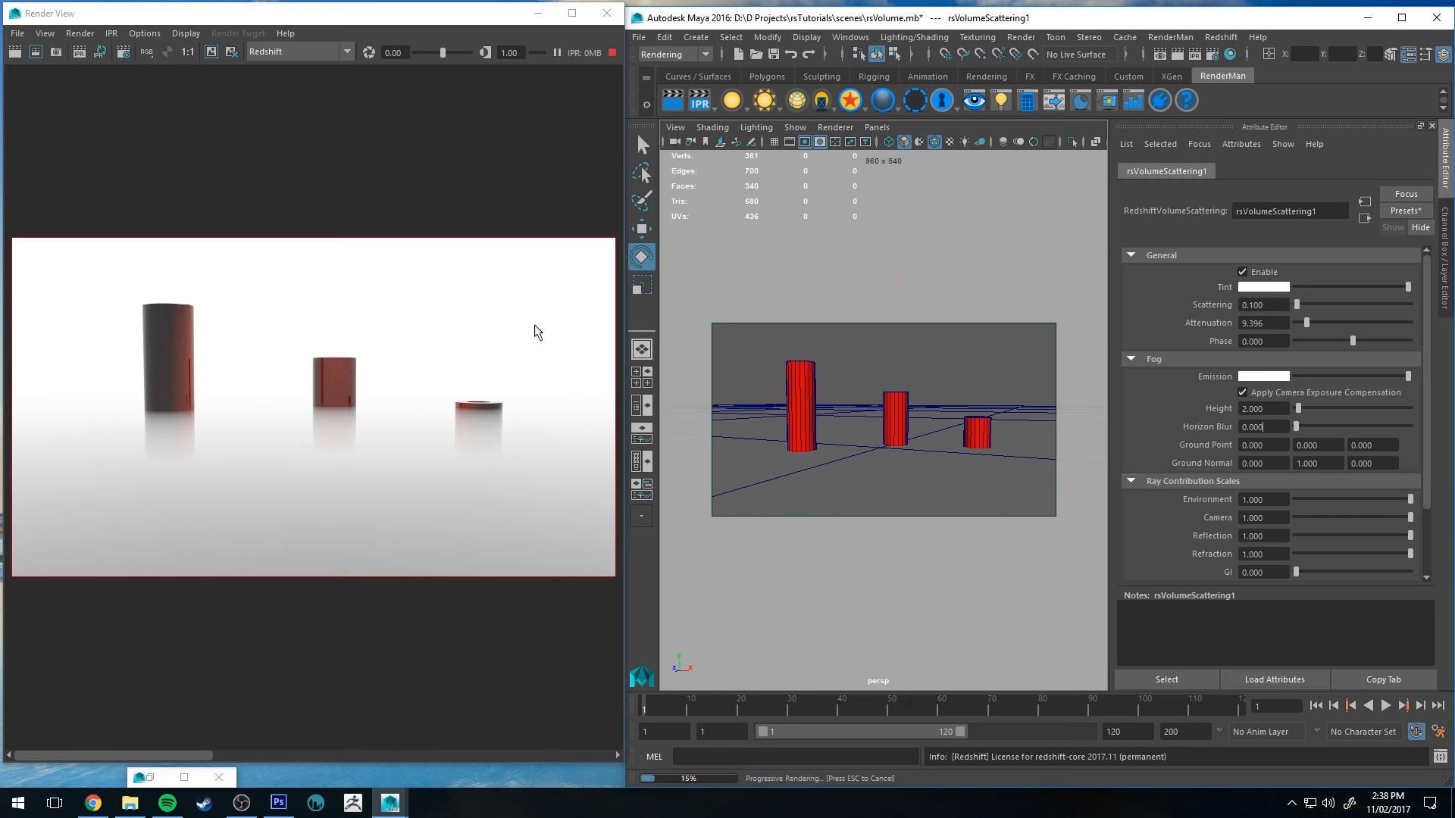
pyautogui.moveTo(1293, 319)
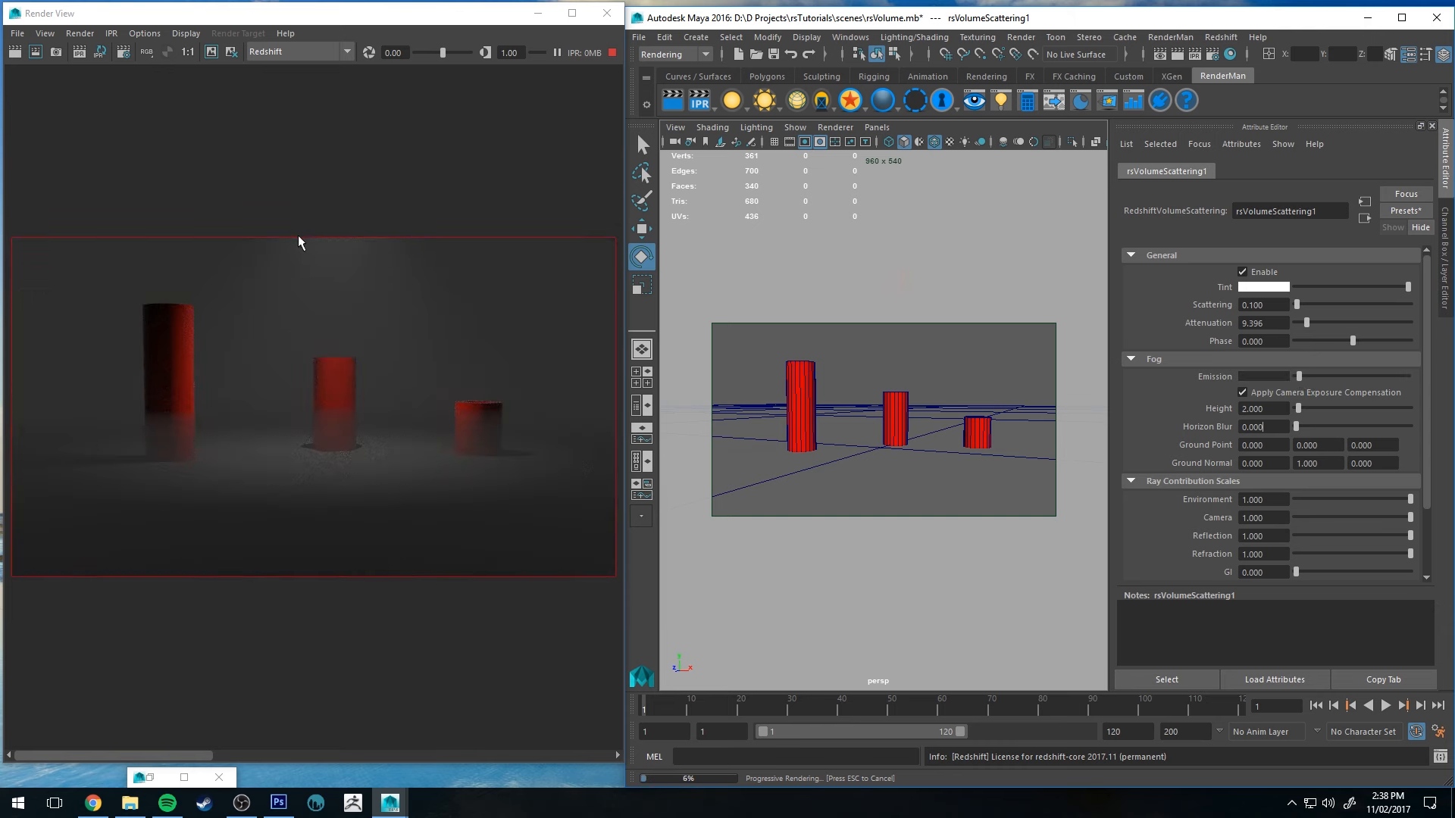
pyautogui.moveTo(270, 297)
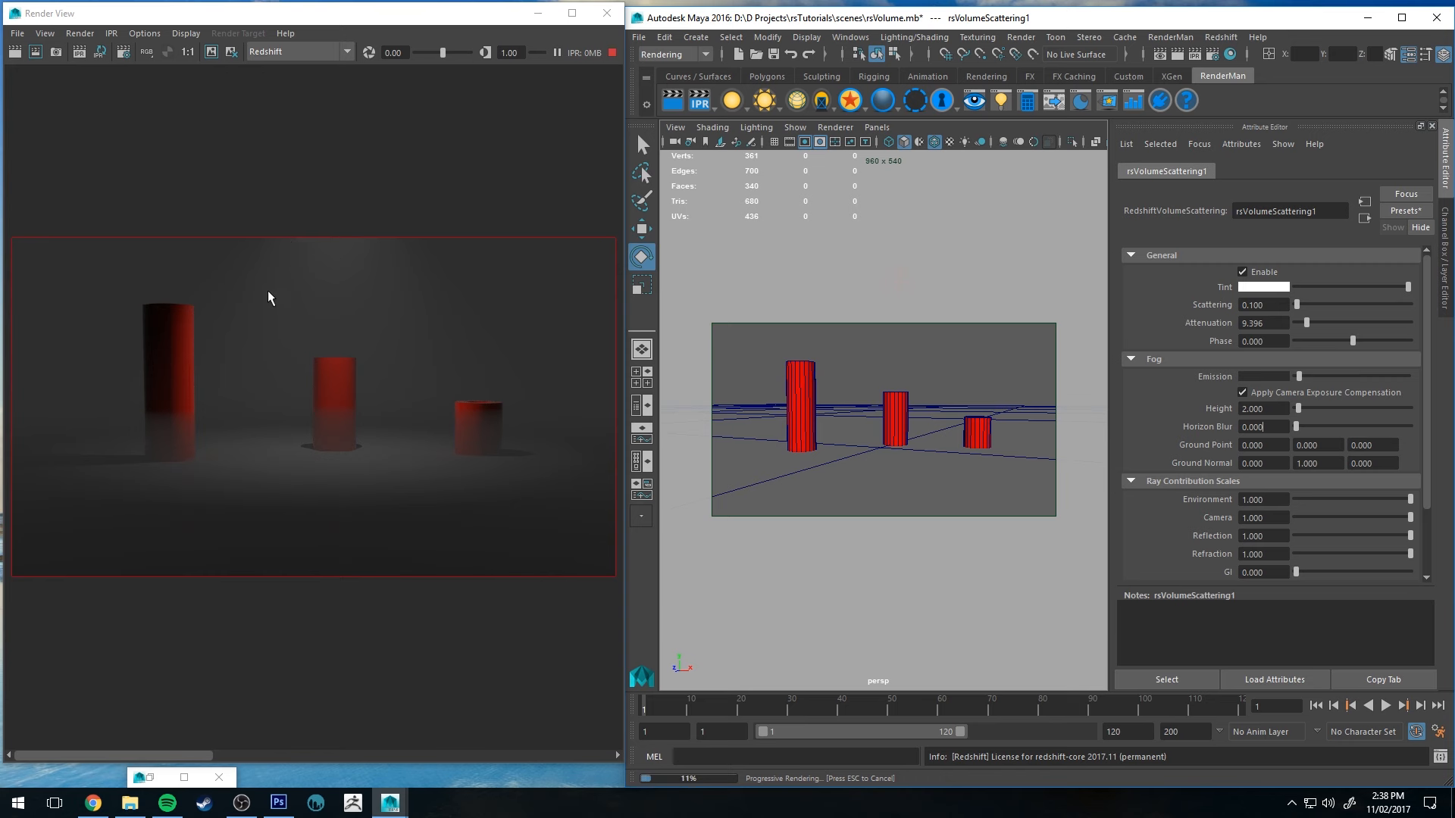
pyautogui.moveTo(1307, 308)
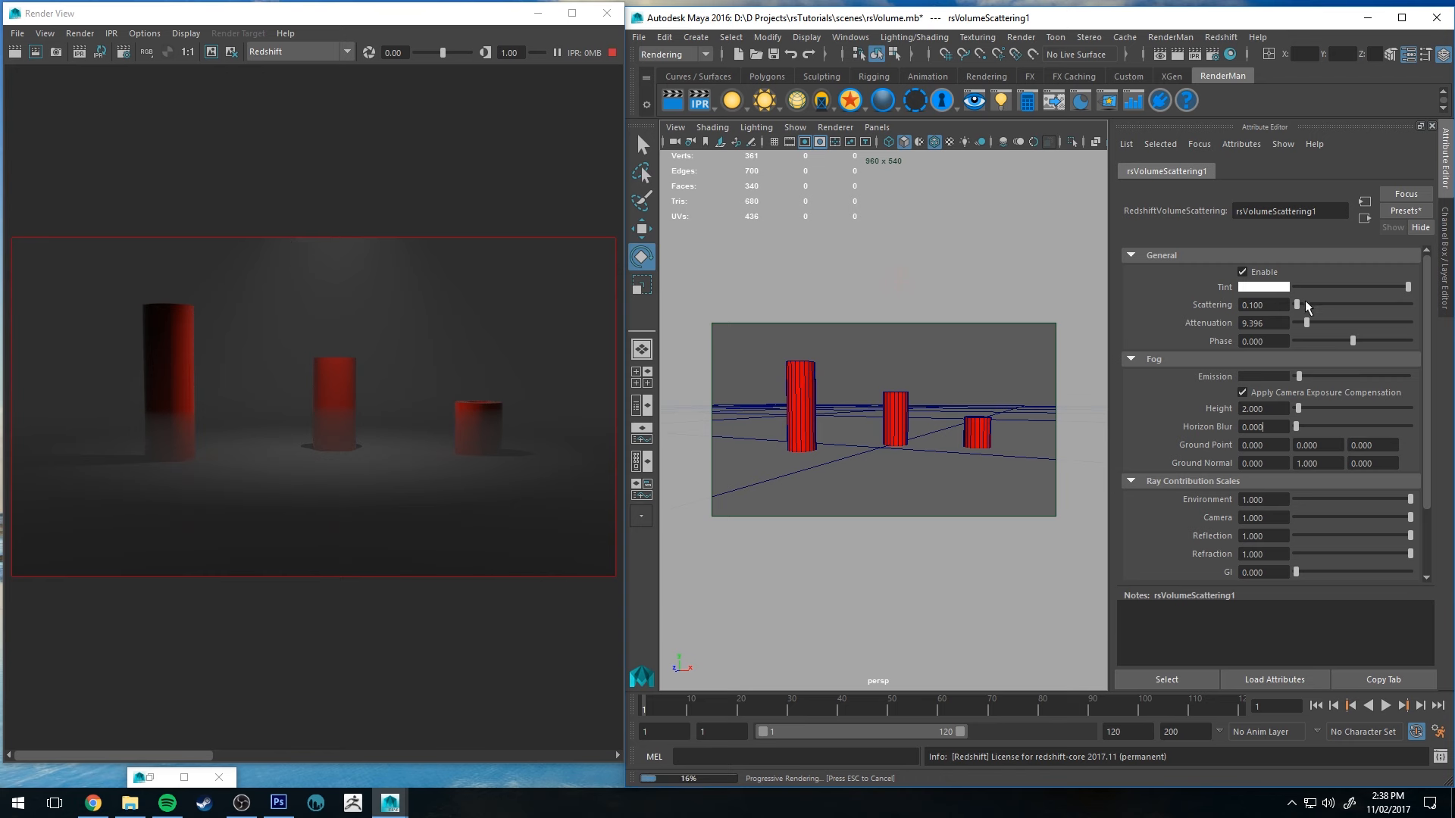
# Step: Drag Scattering up and back down to about 0.067, leaving soft grey ground haze
pyautogui.moveTo(1299, 304); pyautogui.dragTo(1295, 304)
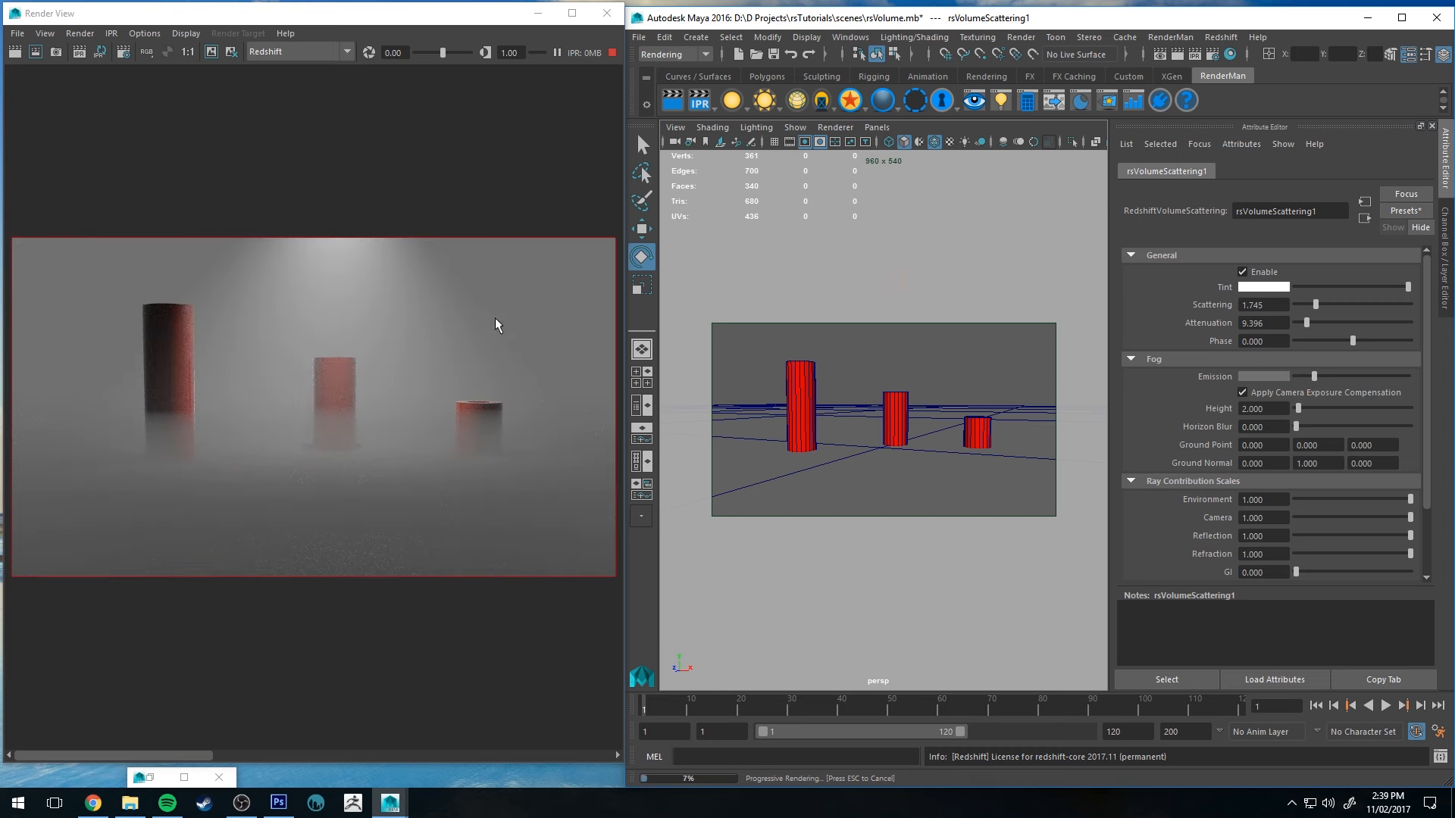
pyautogui.moveTo(1308, 304); pyautogui.dragTo(1295, 259)
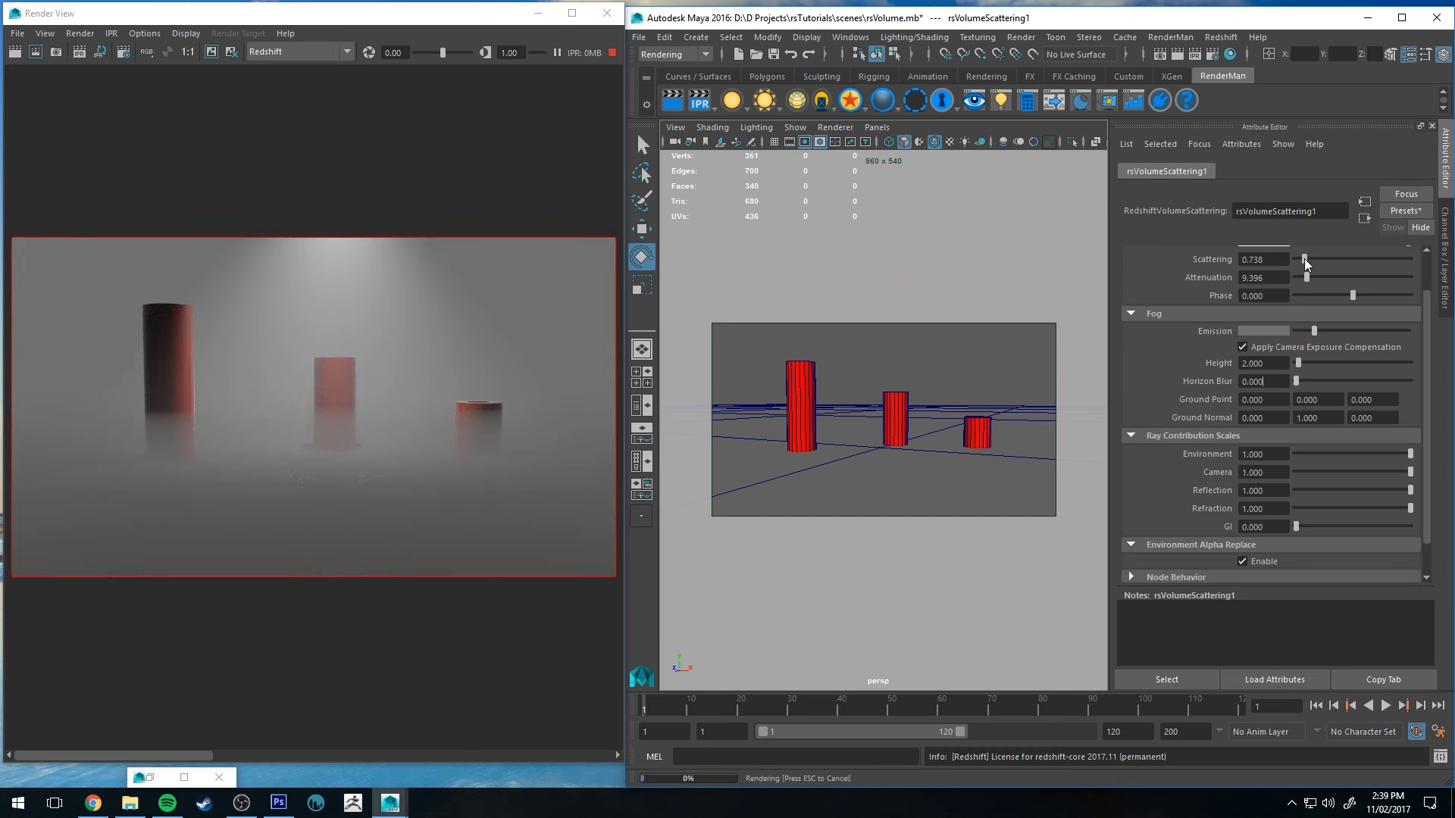
pyautogui.moveTo(1303, 260); pyautogui.dragTo(1298, 259)
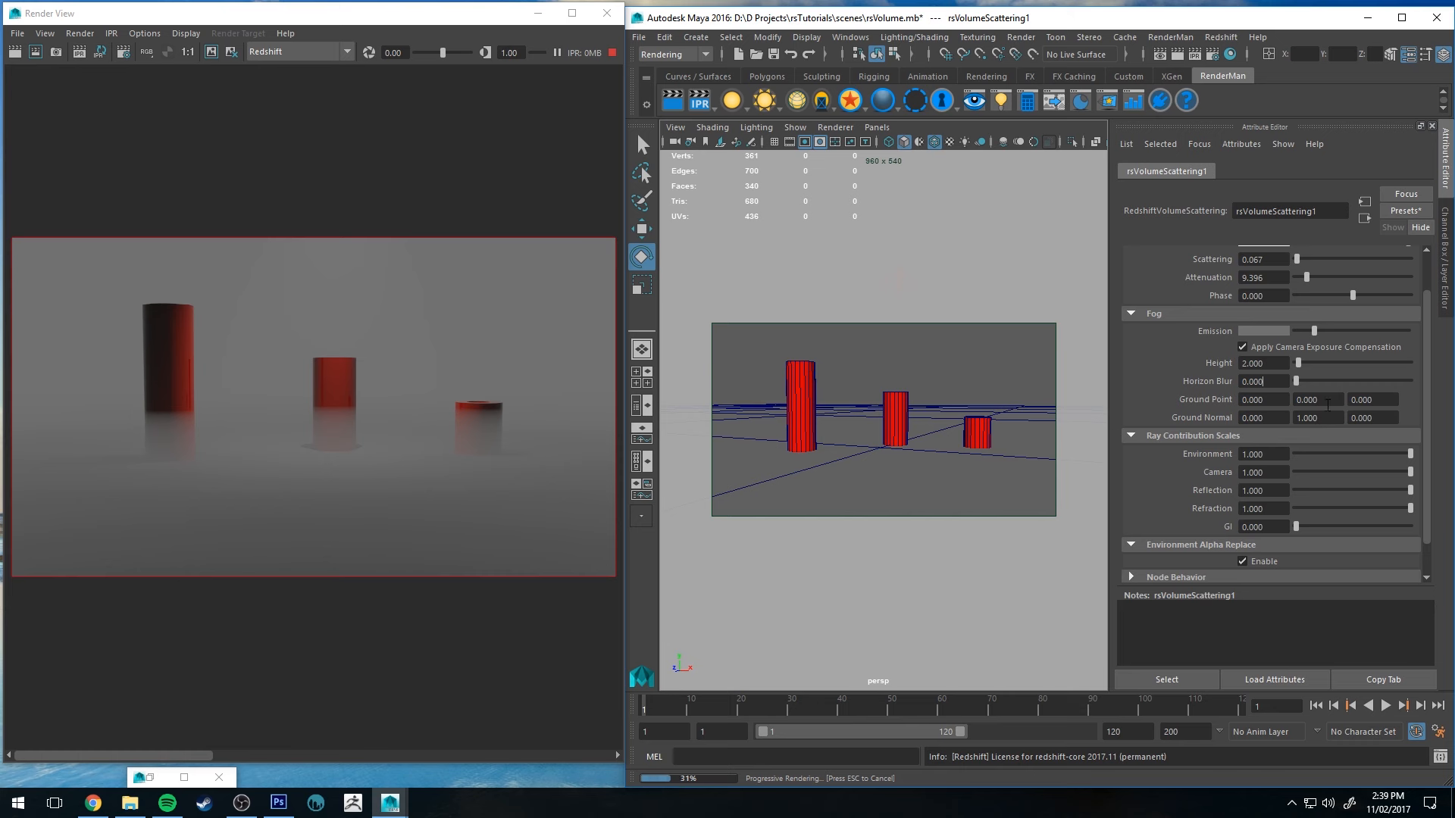
# Step: Edit the fog Ground Point and enter 1 into the Ground Normal fields to slant the fog plane
pyautogui.click(1316, 399)
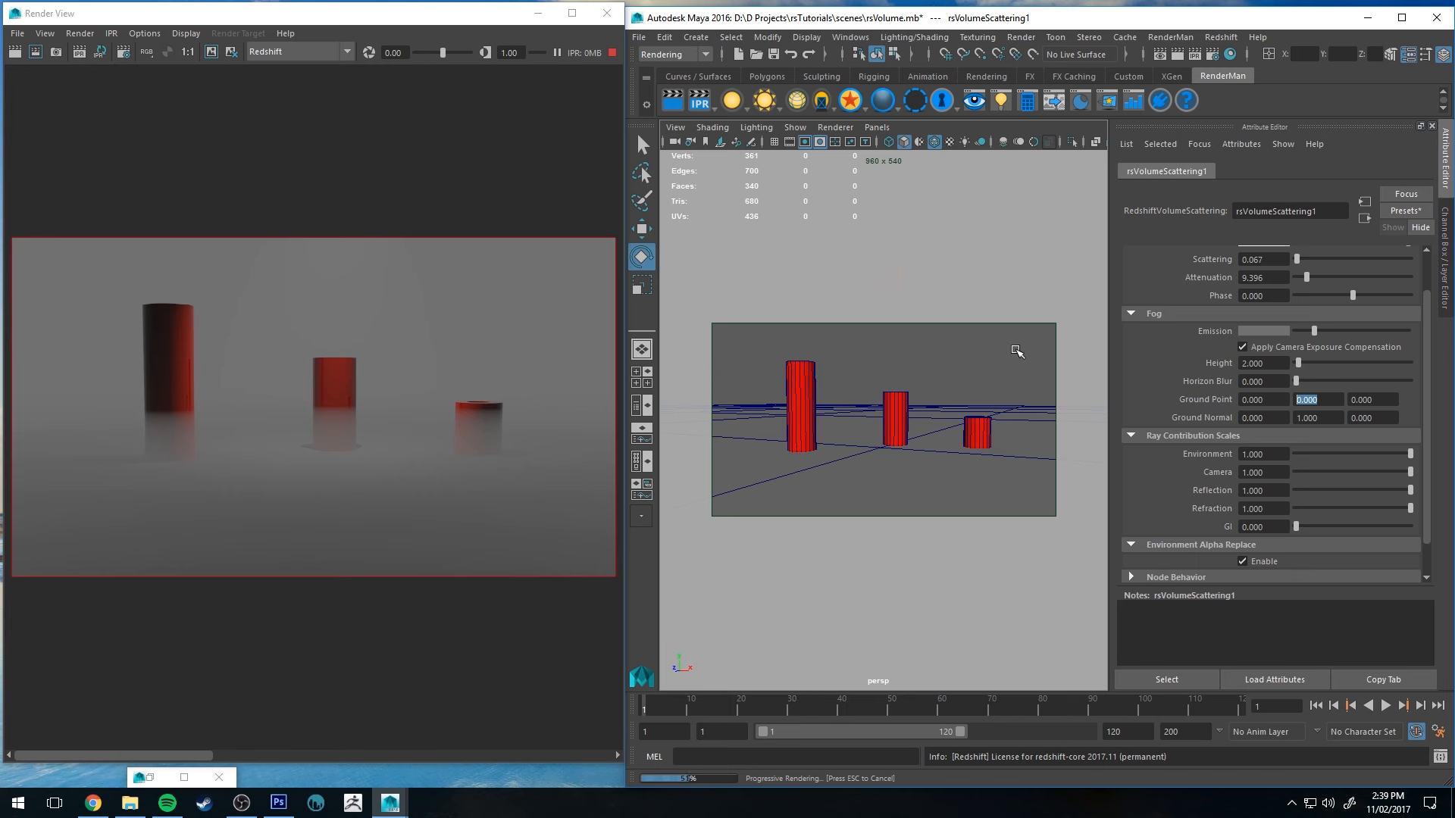
pyautogui.write('1.000')
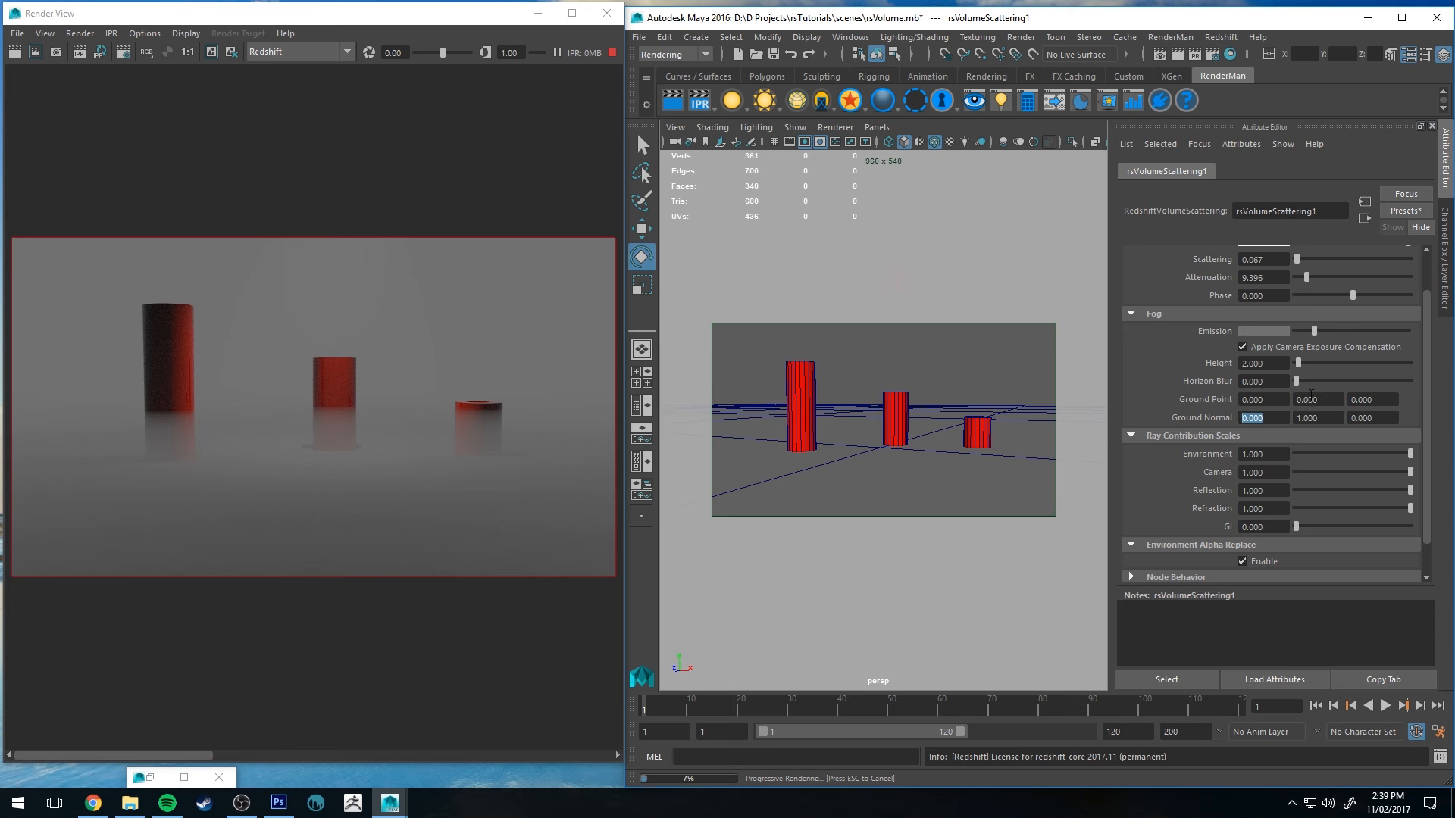
pyautogui.write('1.000')
pyautogui.click(1319, 416)
pyautogui.write('0.000')
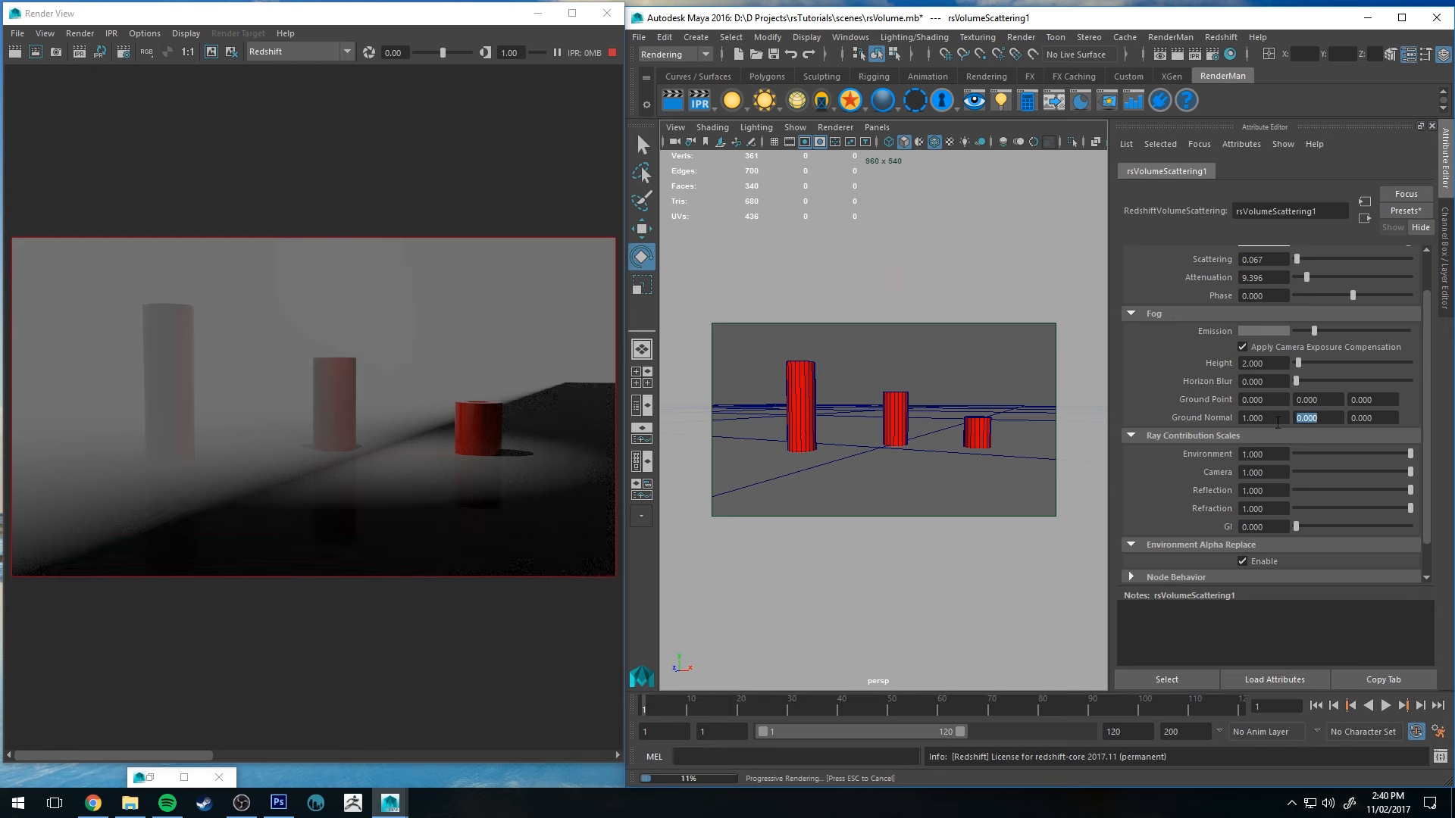
pyautogui.write('1')
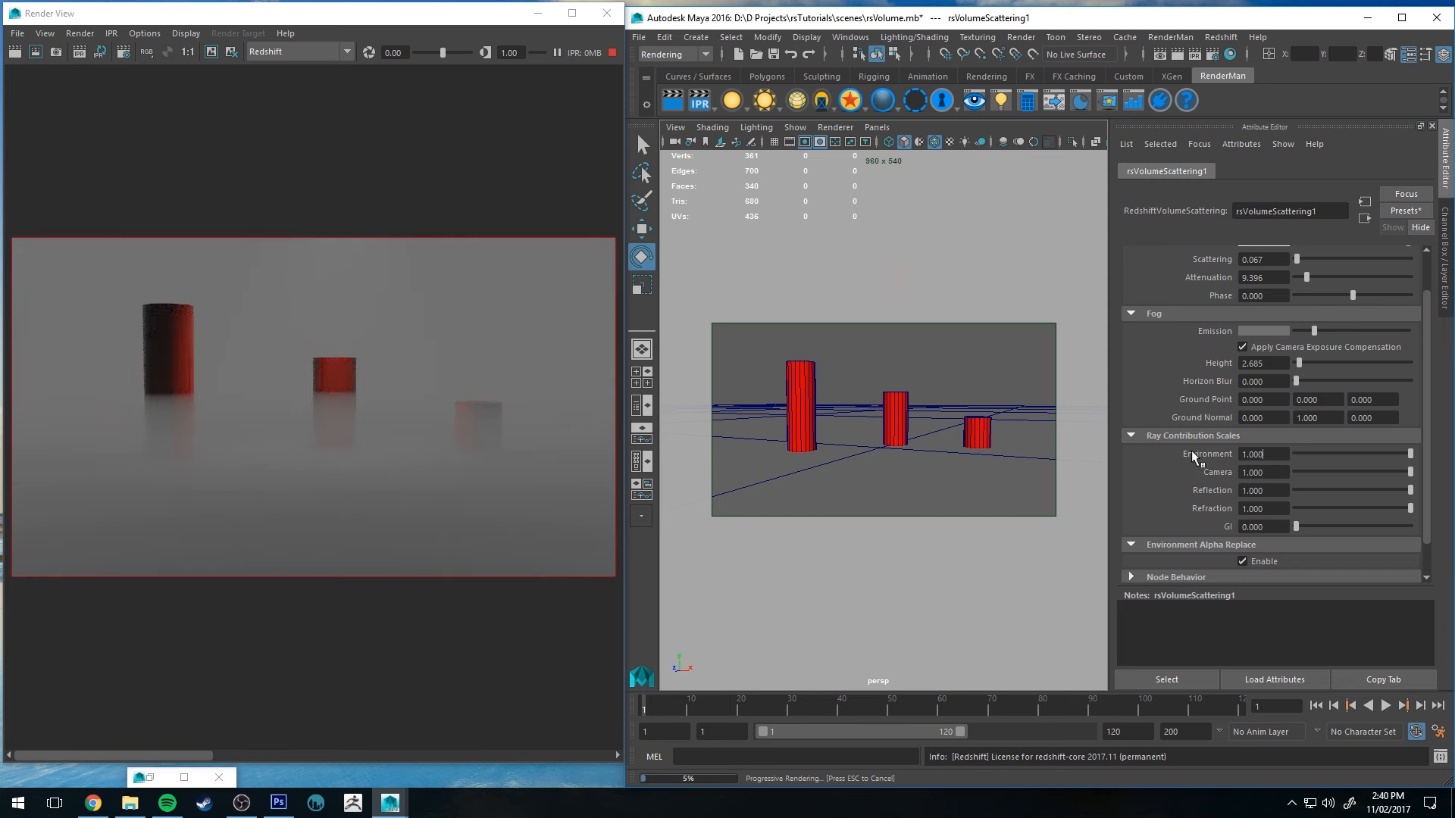
pyautogui.moveTo(1349, 456)
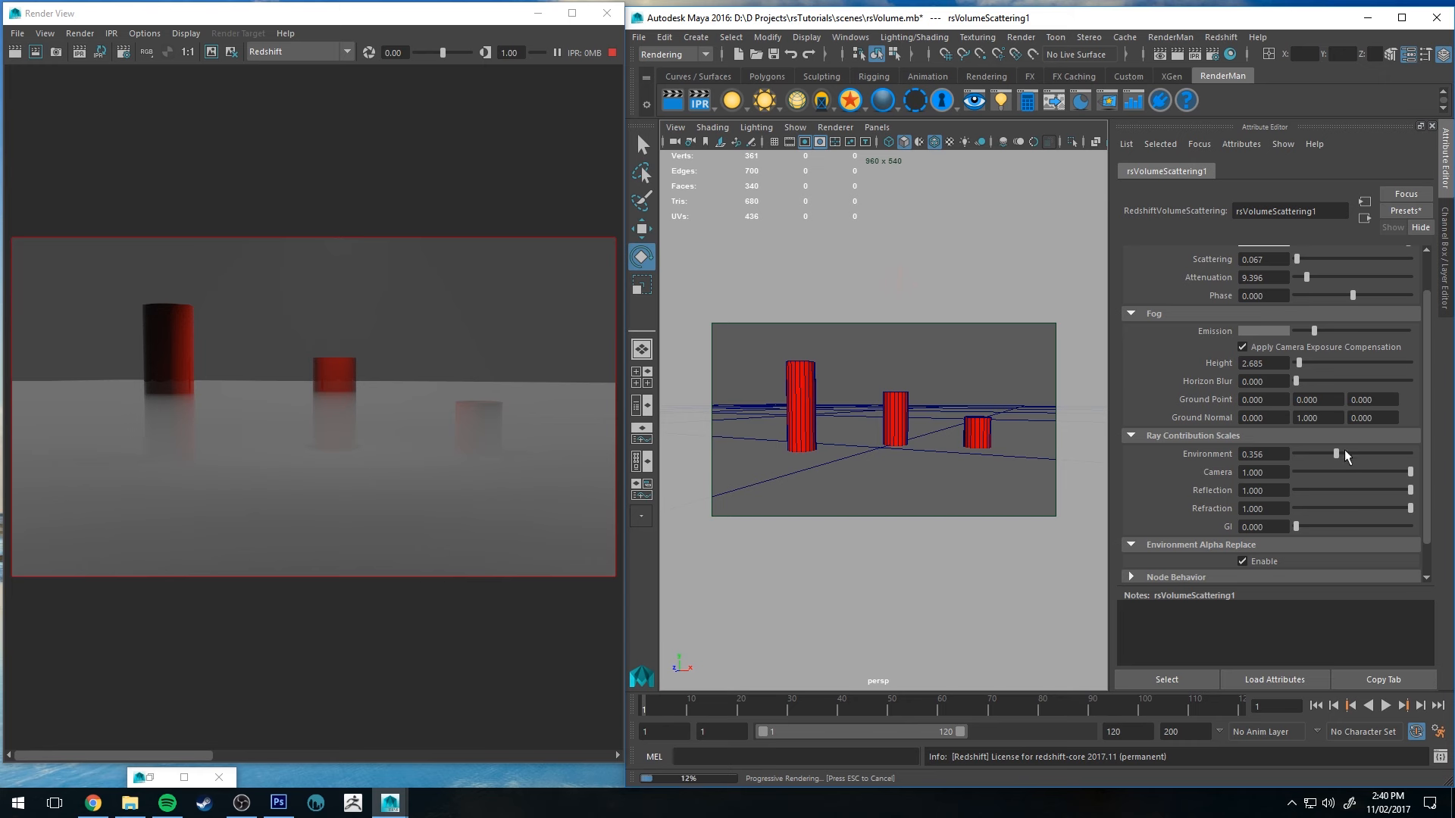
pyautogui.moveTo(1335, 454); pyautogui.dragTo(1330, 454)
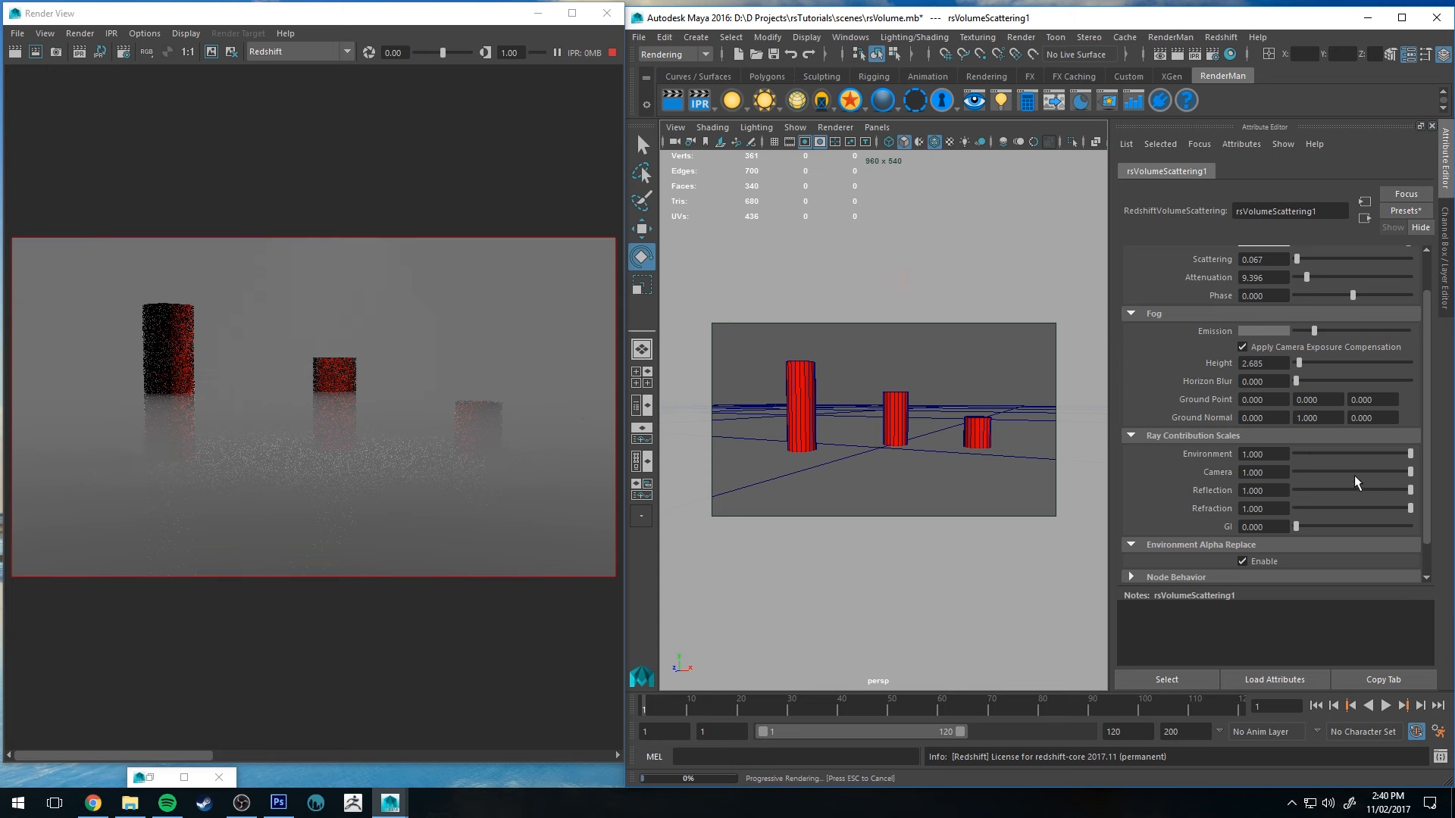
pyautogui.moveTo(1406, 473); pyautogui.dragTo(1341, 473)
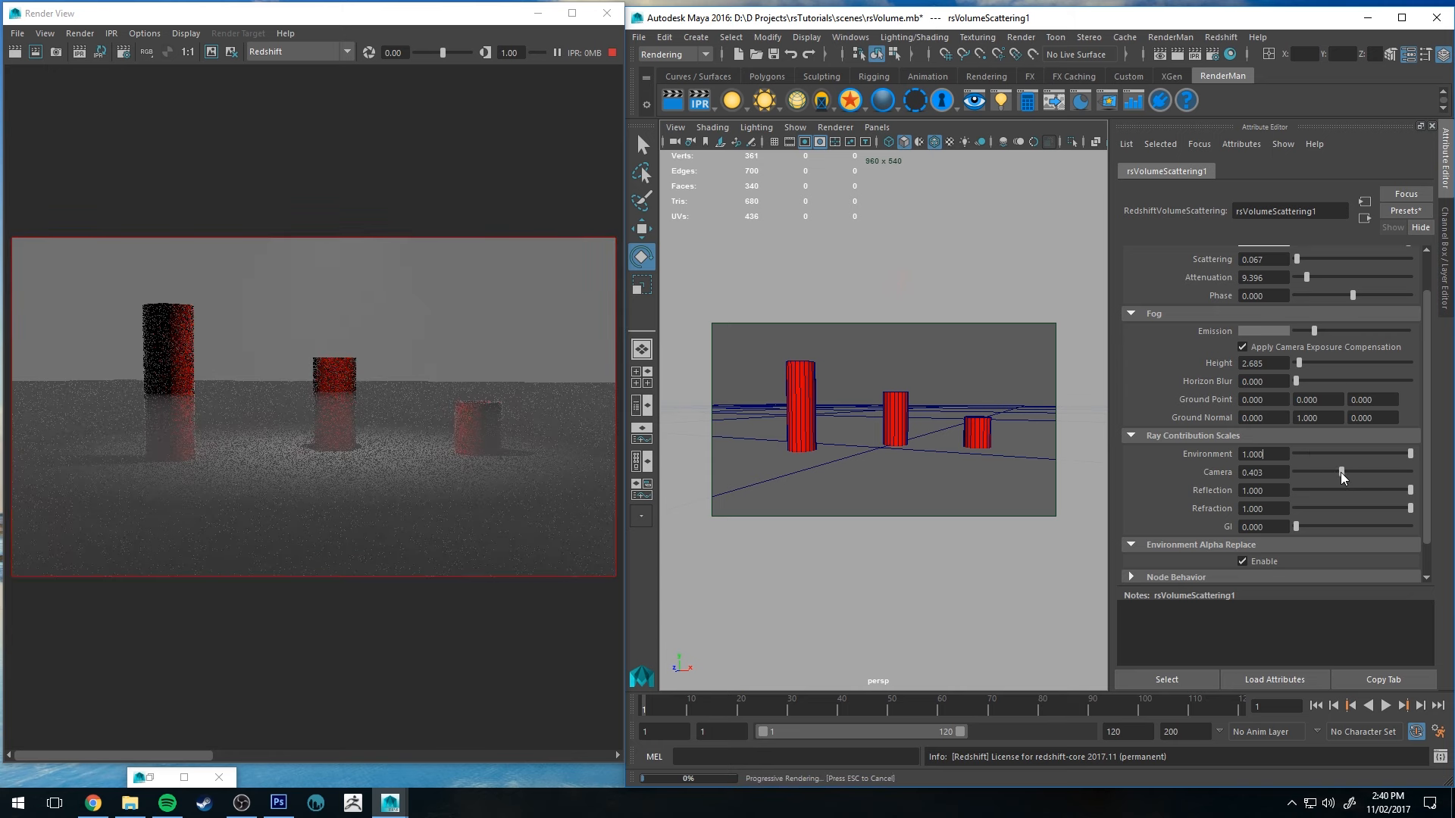
pyautogui.moveTo(1341, 471); pyautogui.dragTo(1328, 472)
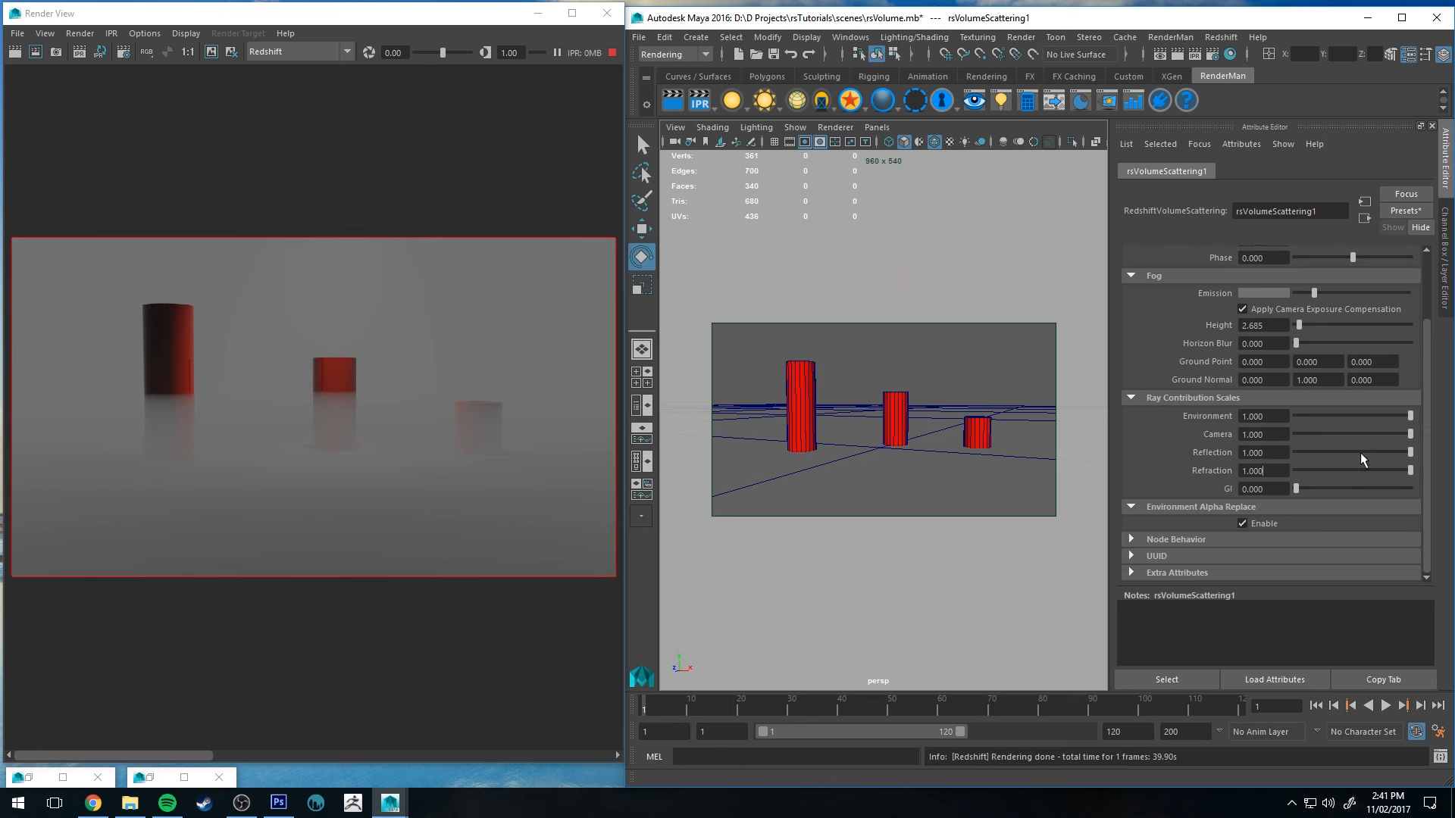
pyautogui.moveTo(152, 383)
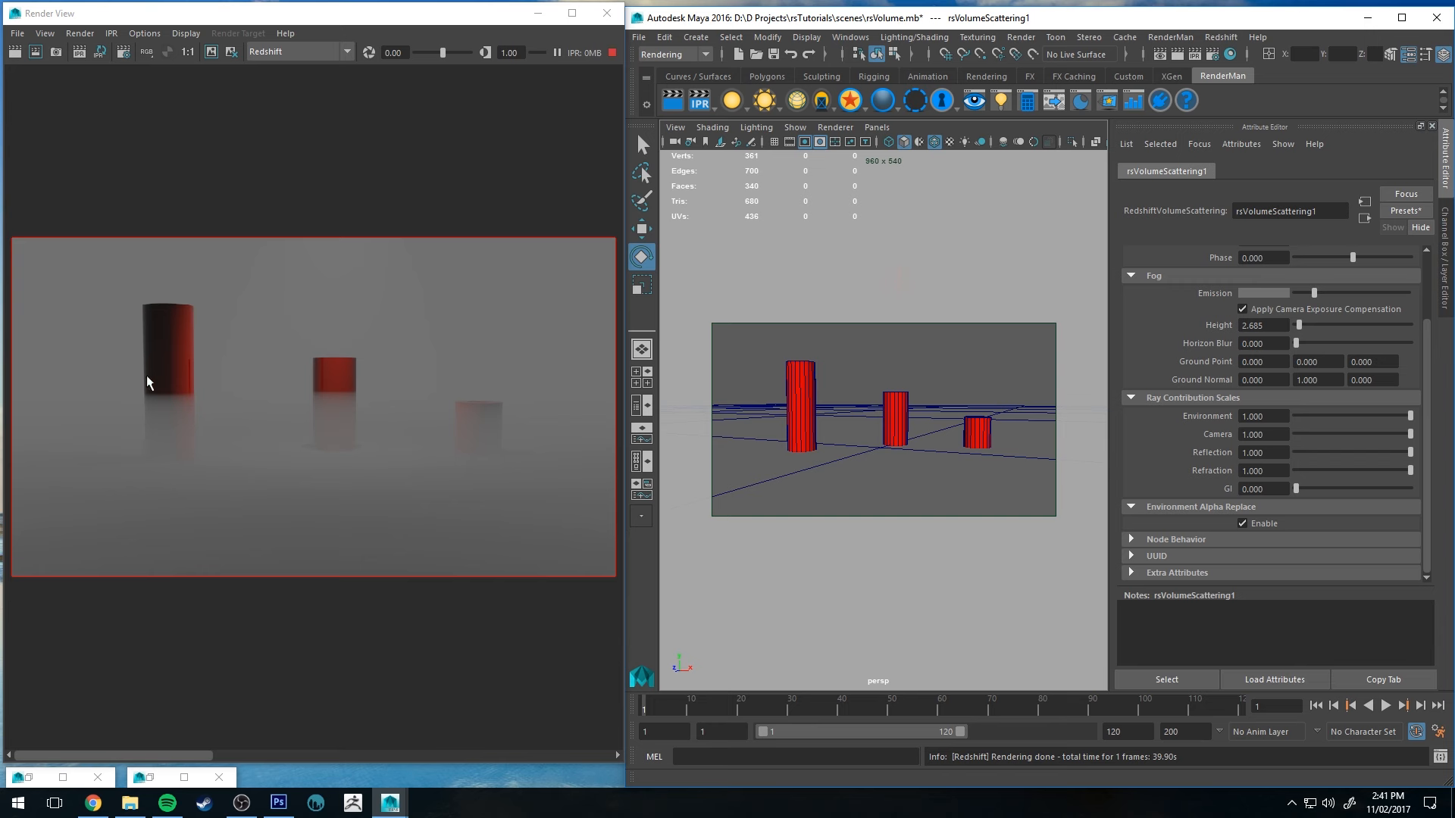
# Step: Set the fog's Reflection contribution to 1.000 and raise its GI contribution to full
pyautogui.click(1262, 452)
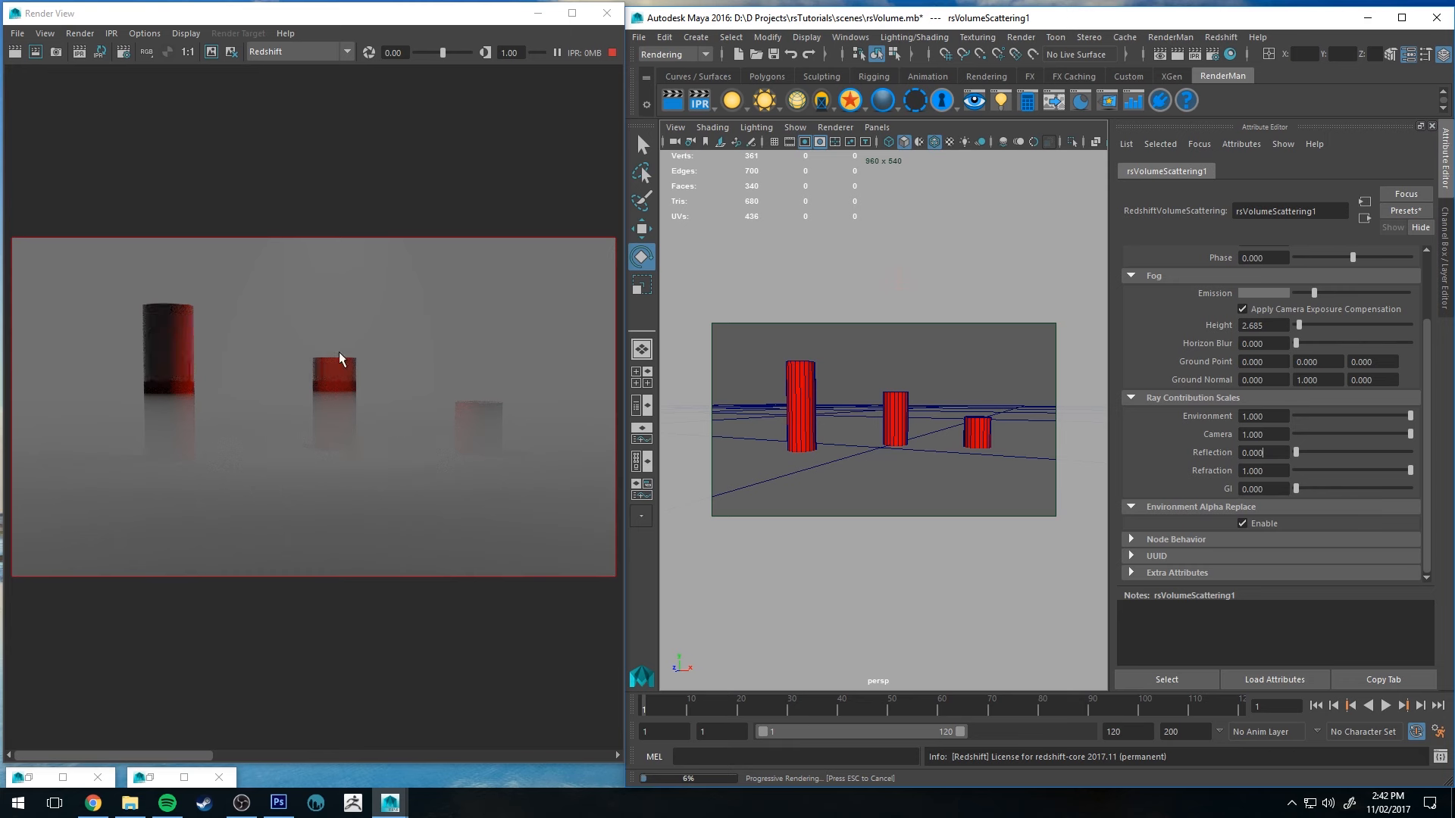
pyautogui.write('1.000')
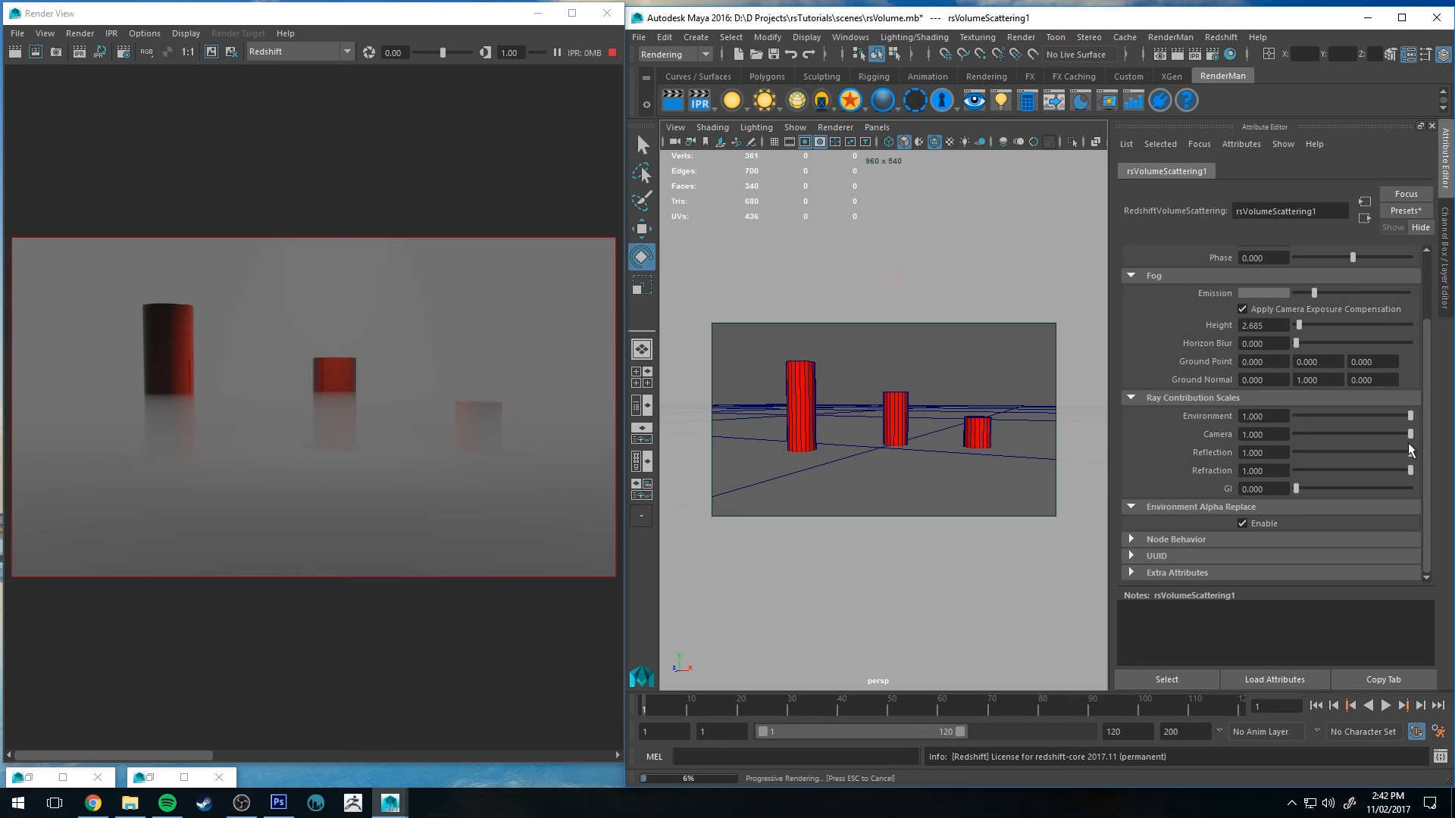
pyautogui.moveTo(1408, 451); pyautogui.dragTo(1390, 452)
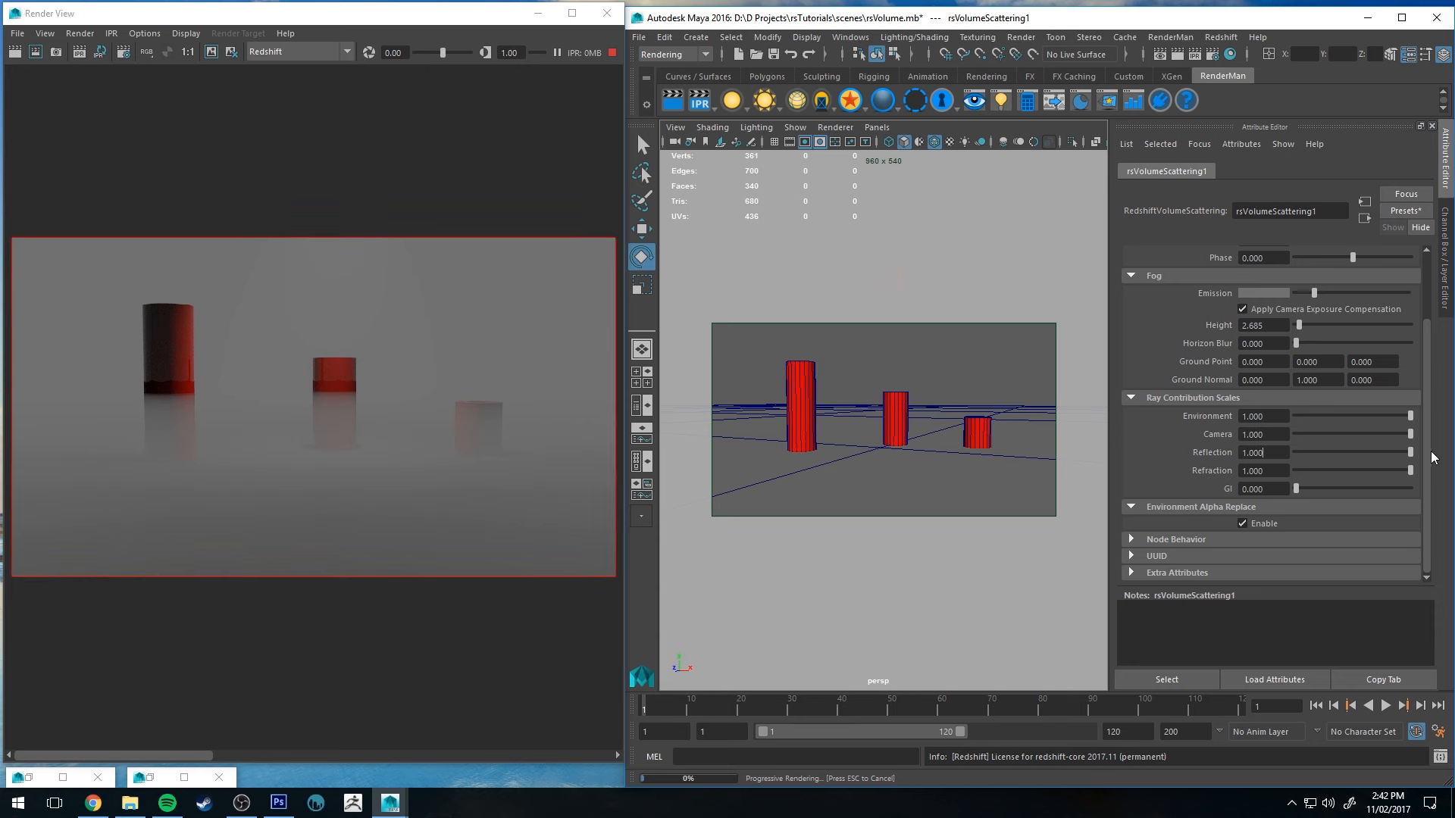
pyautogui.moveTo(100, 347)
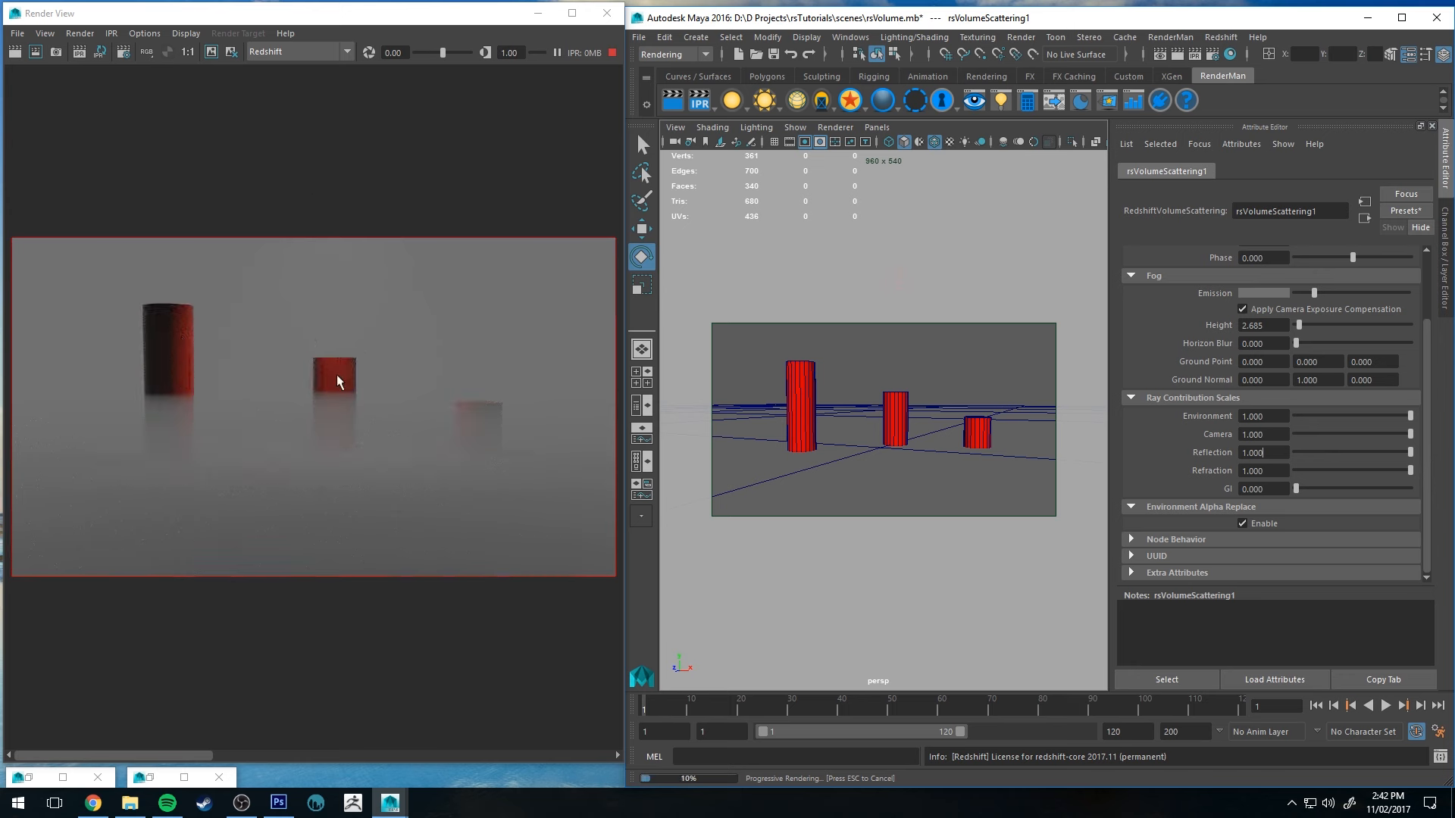
pyautogui.moveTo(214, 327)
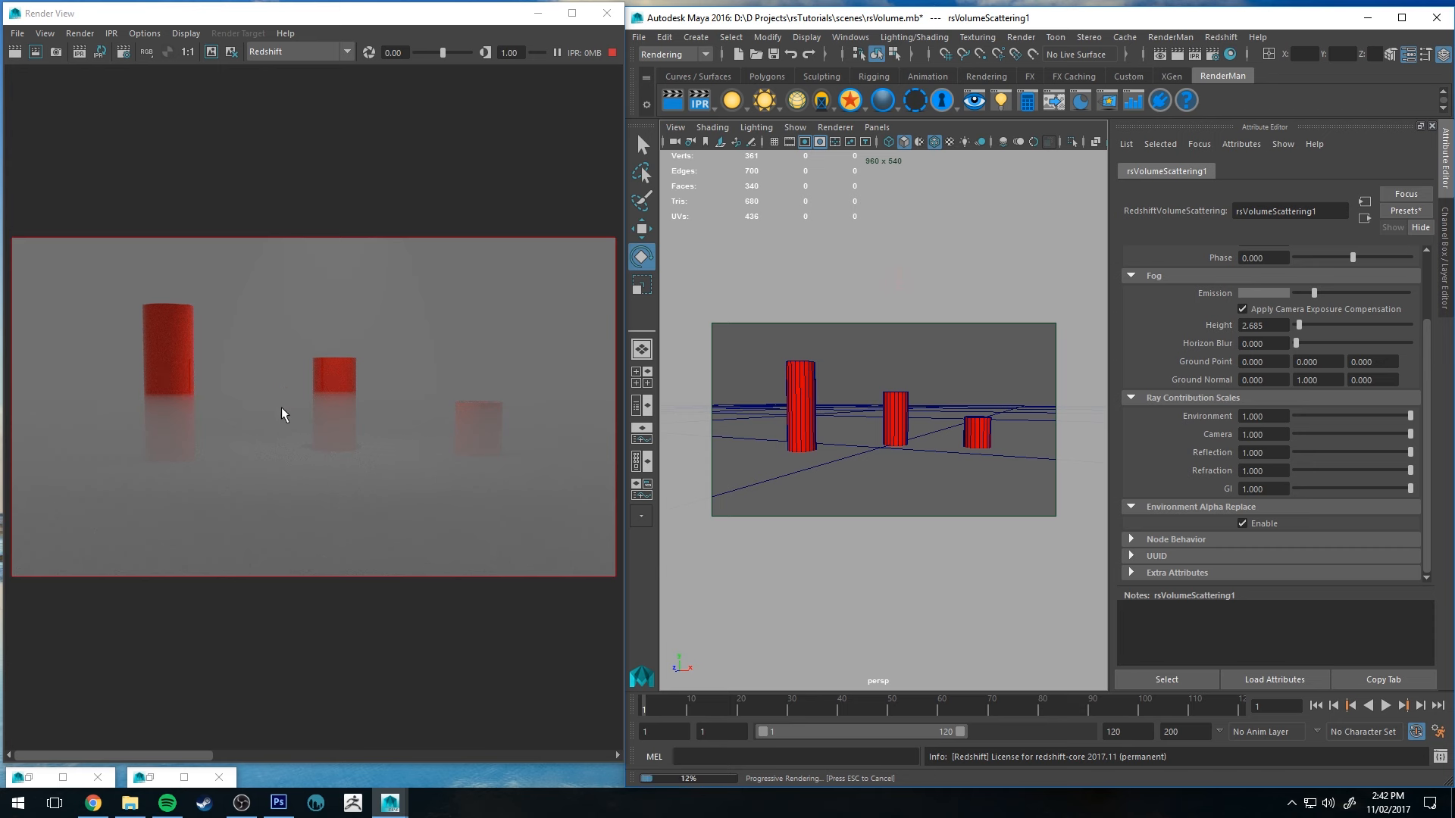
pyautogui.moveTo(431, 400)
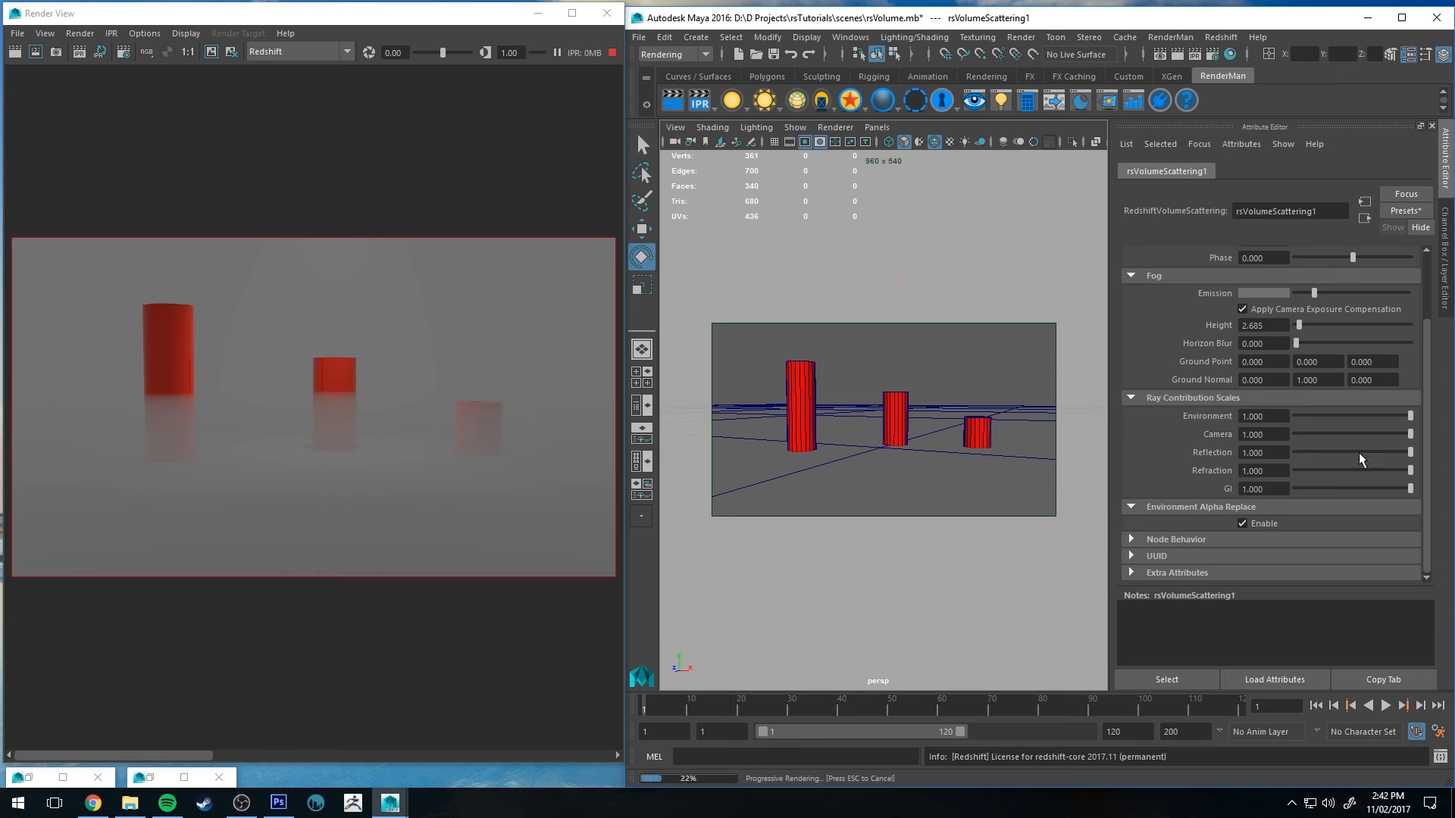
# Step: Return the fog's GI contribution under Ray Contribution Scales to zero
pyautogui.click(1161, 255)
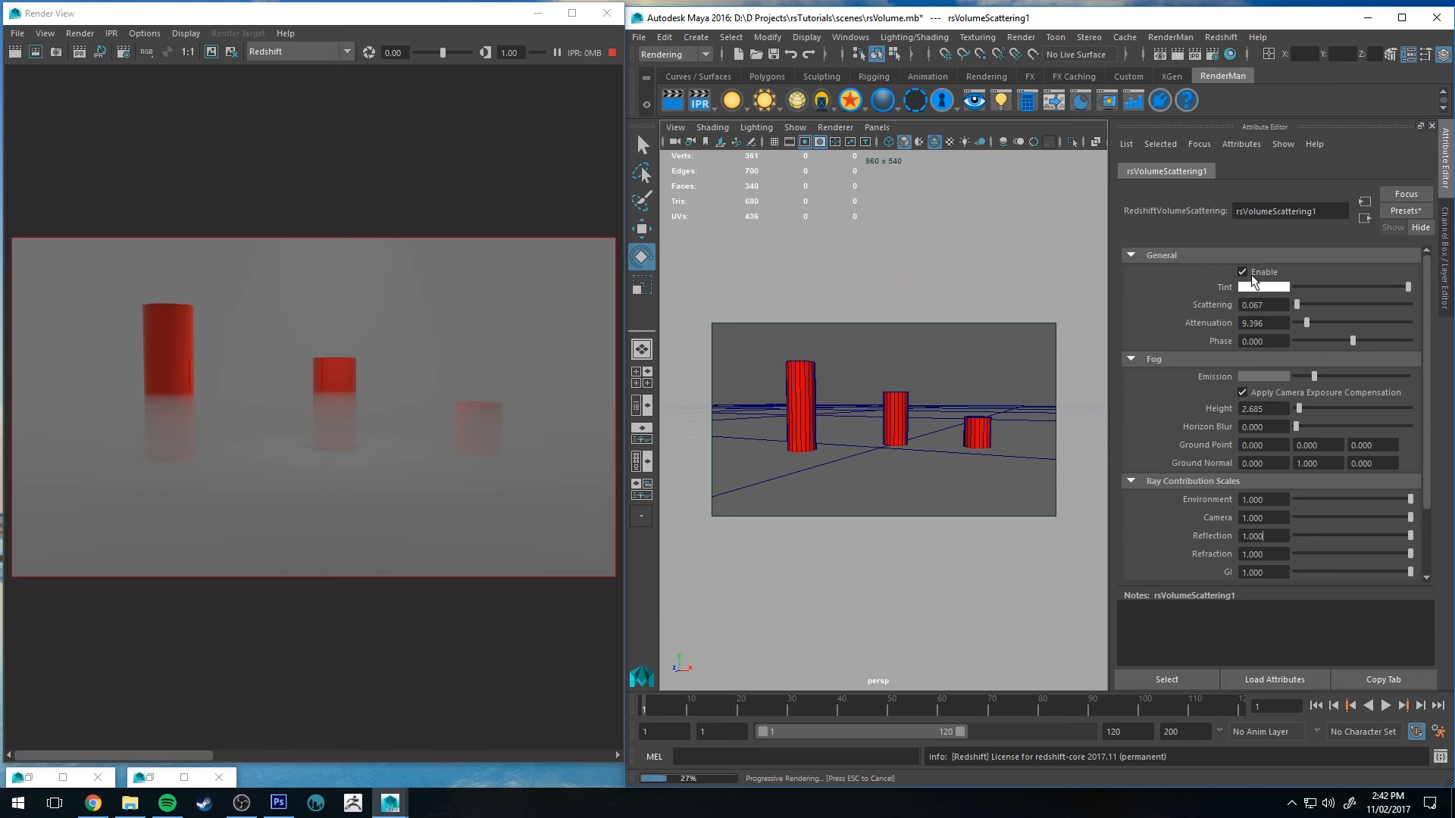
pyautogui.scroll(-3)
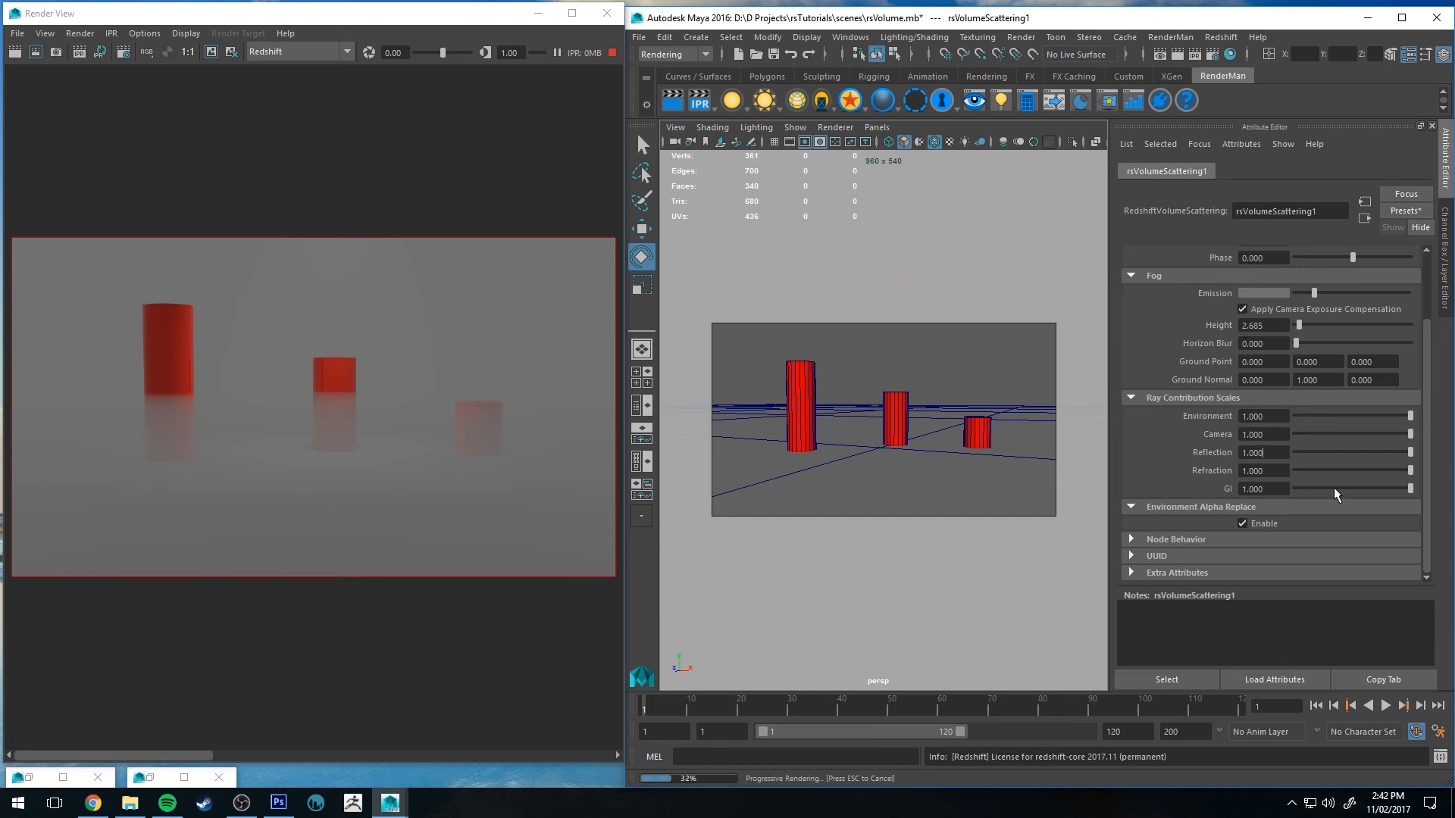
pyautogui.moveTo(1411, 489); pyautogui.dragTo(1276, 489)
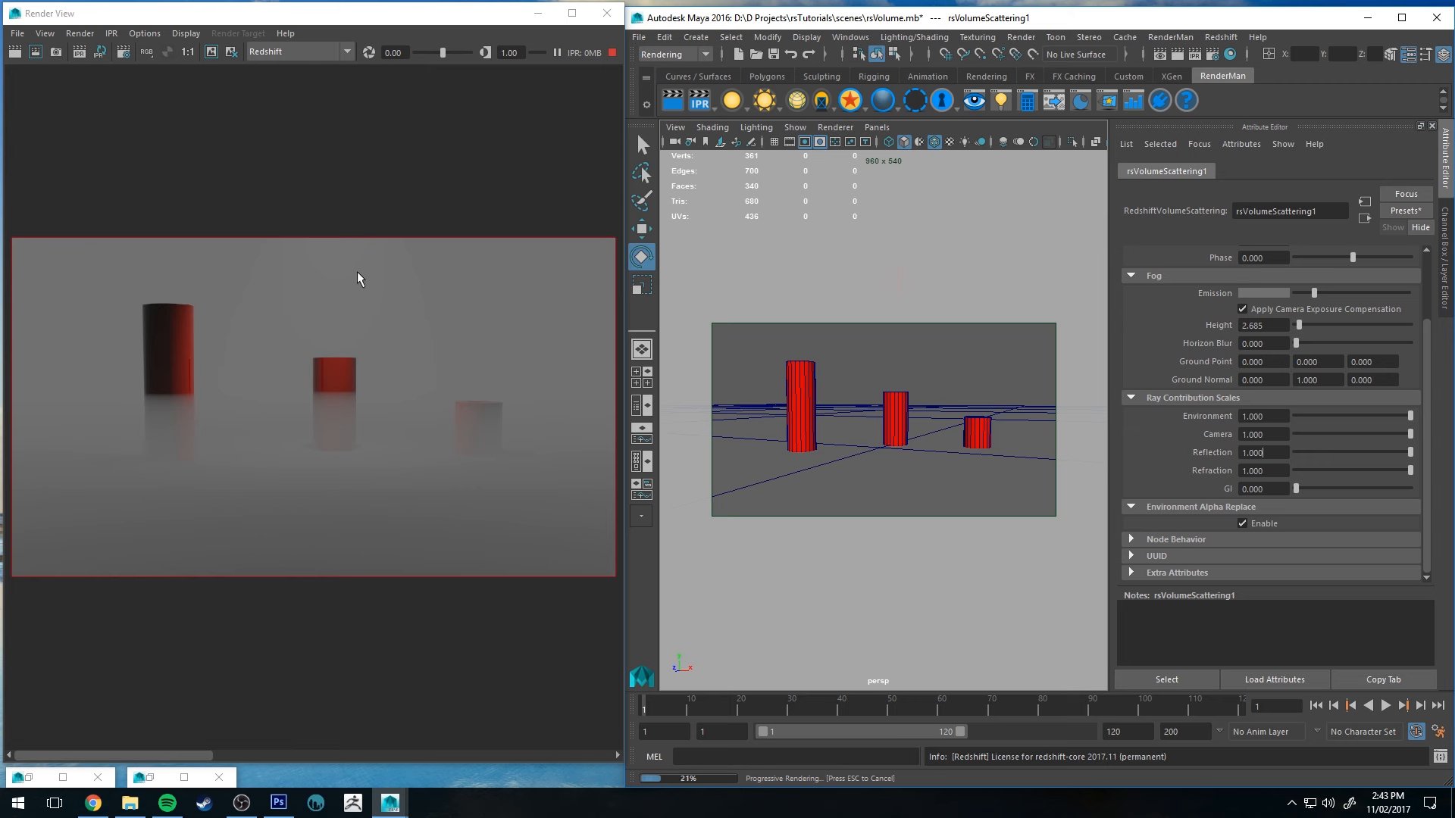
pyautogui.moveTo(455, 151)
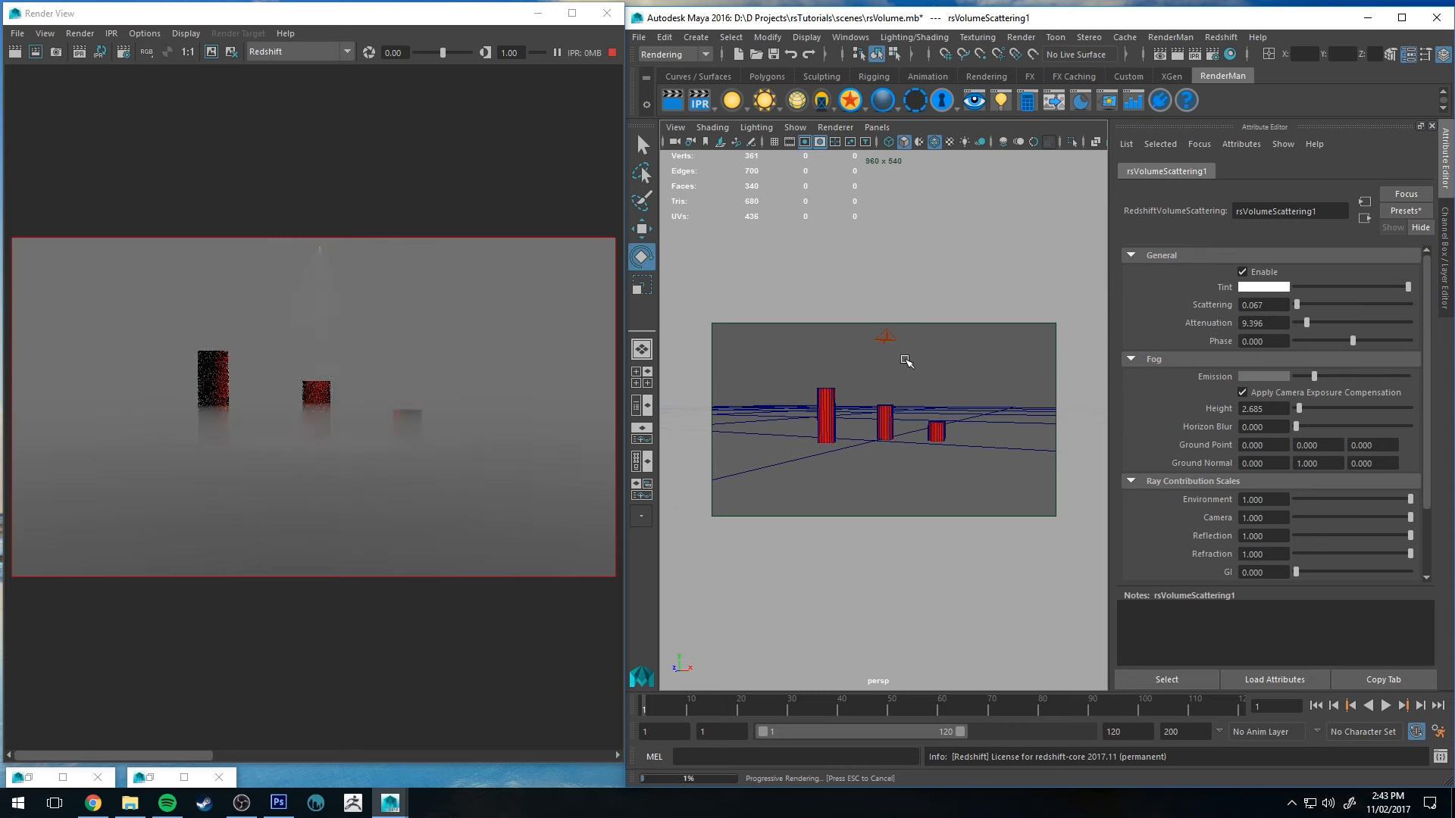
# Step: Set the rsVolumeScattering Scattering value to 10, then select the spotlight
pyautogui.click(883, 334)
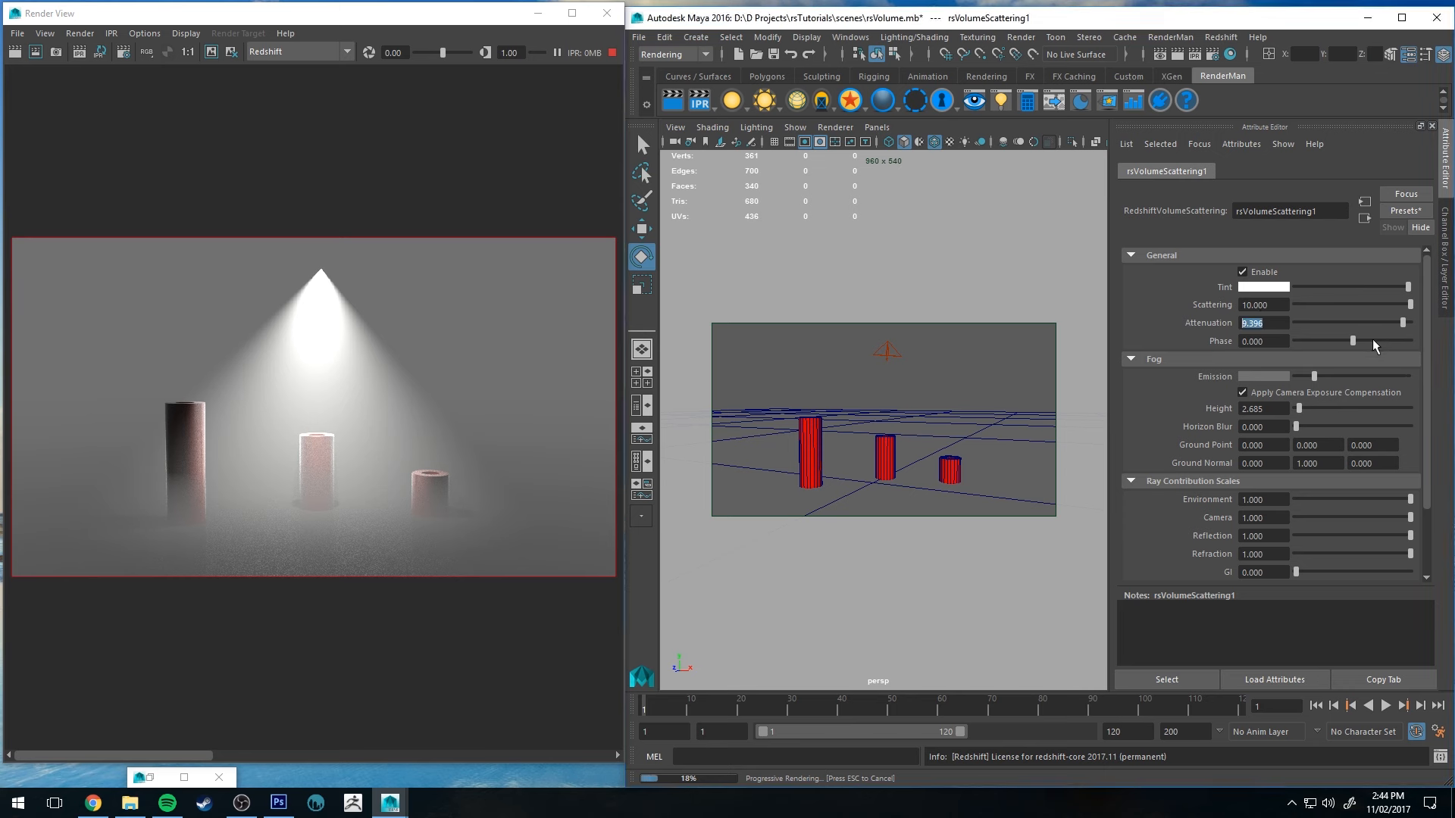
pyautogui.write('10.000')
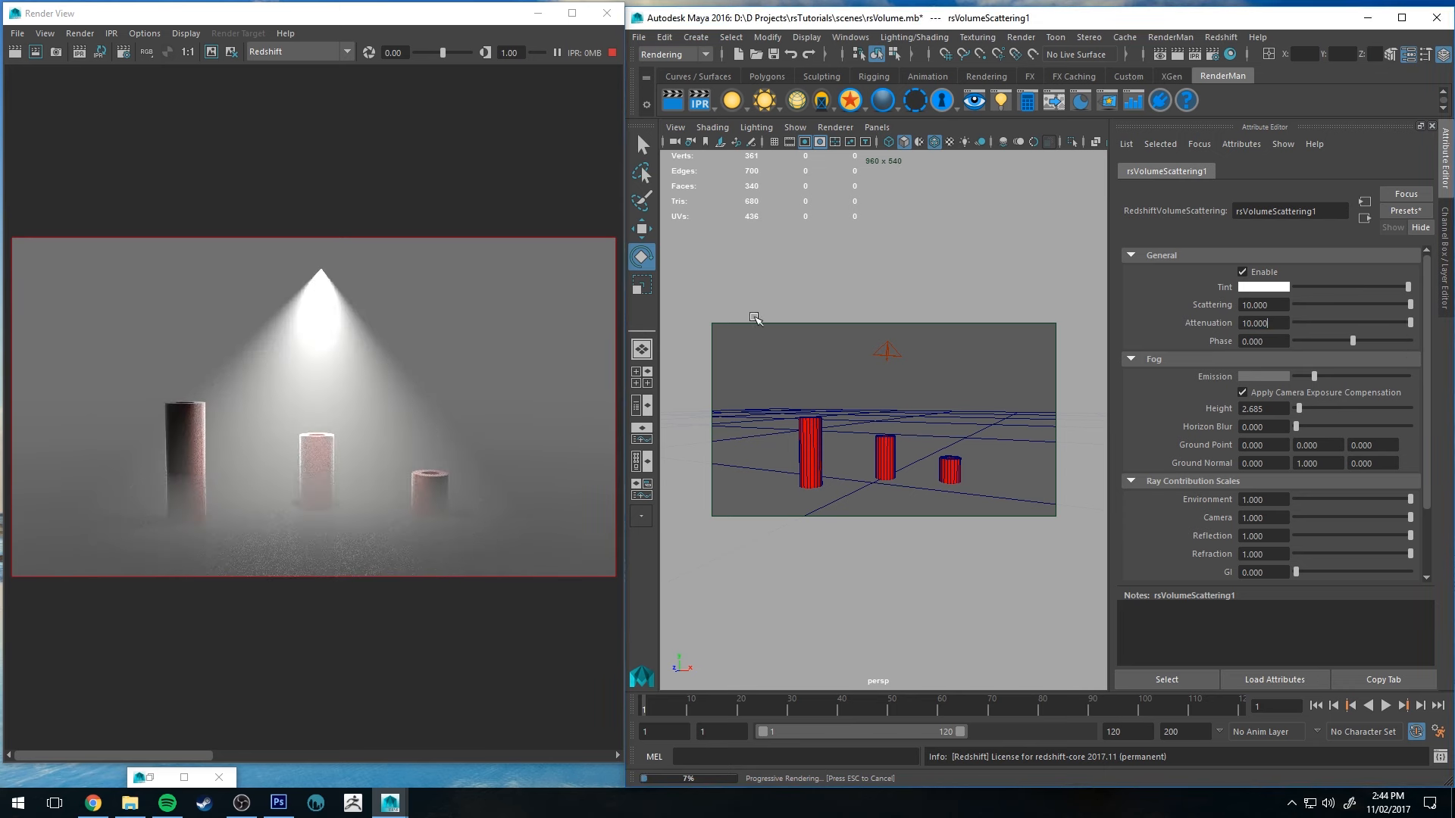
pyautogui.click(887, 350)
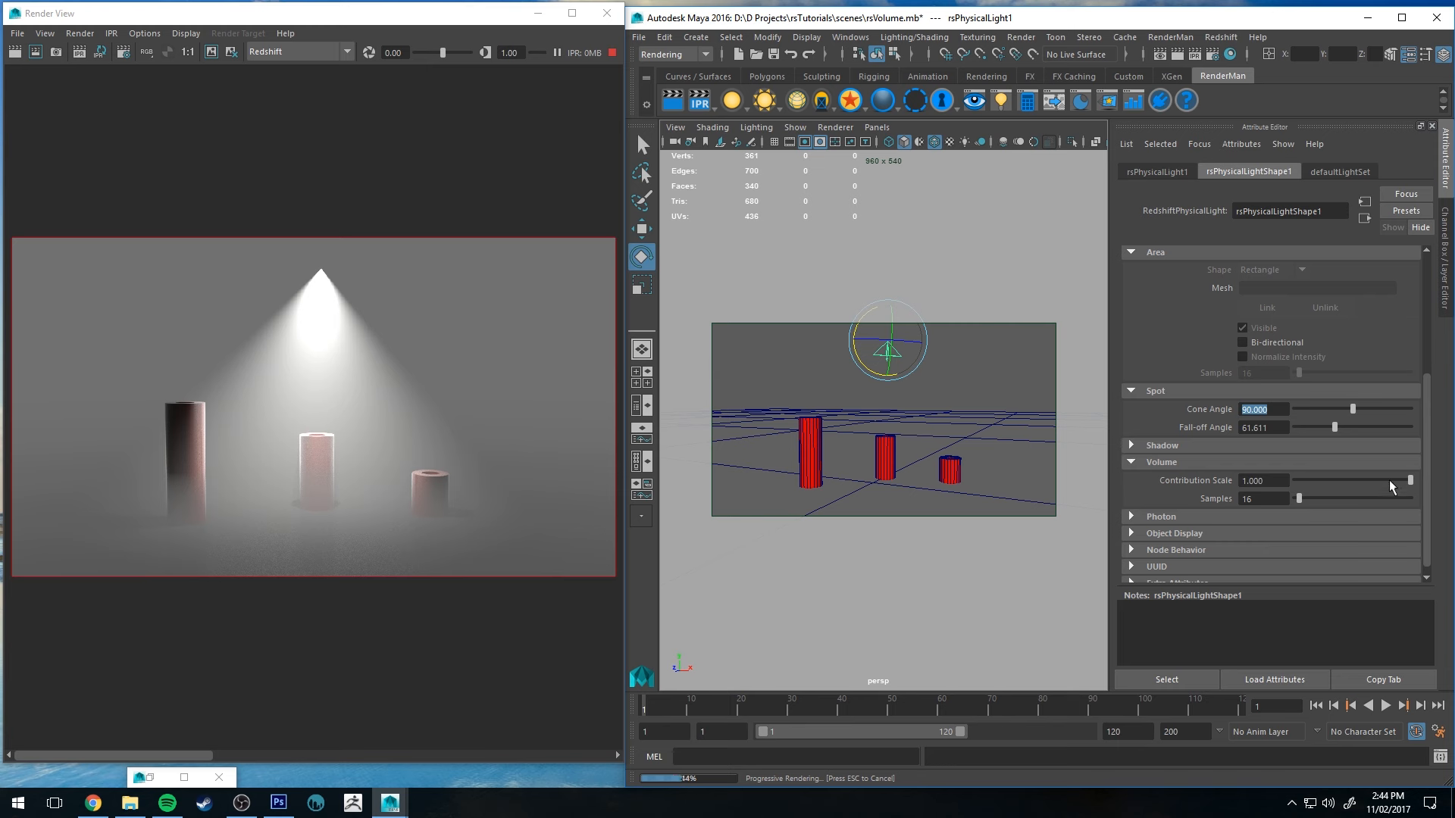
# Step: Lower the spotlight's Volume Contribution Scale to zero, then bring it back up to 0.215
pyautogui.moveTo(1408, 480); pyautogui.dragTo(1359, 480)
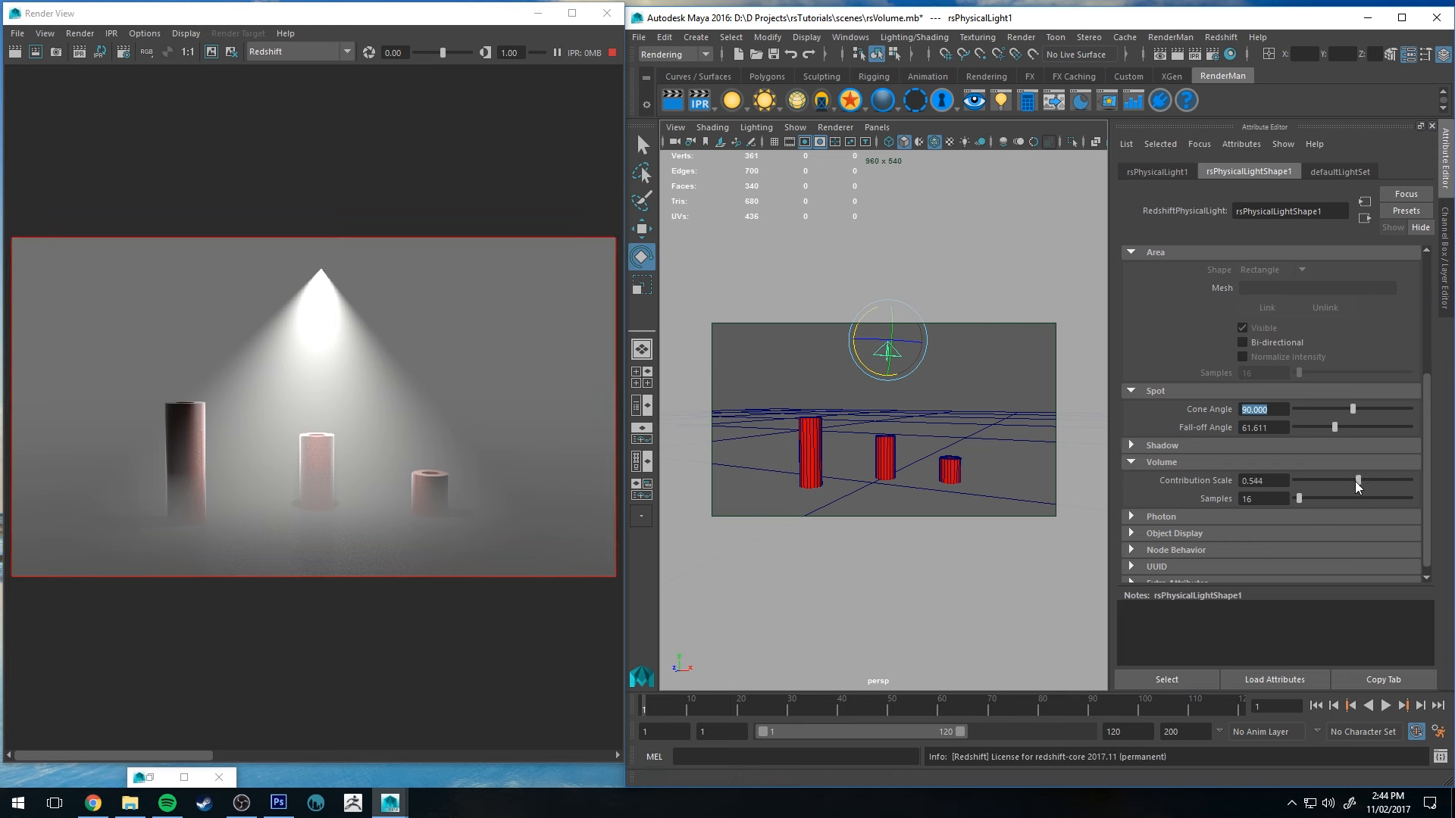
pyautogui.moveTo(1360, 480); pyautogui.dragTo(1331, 480)
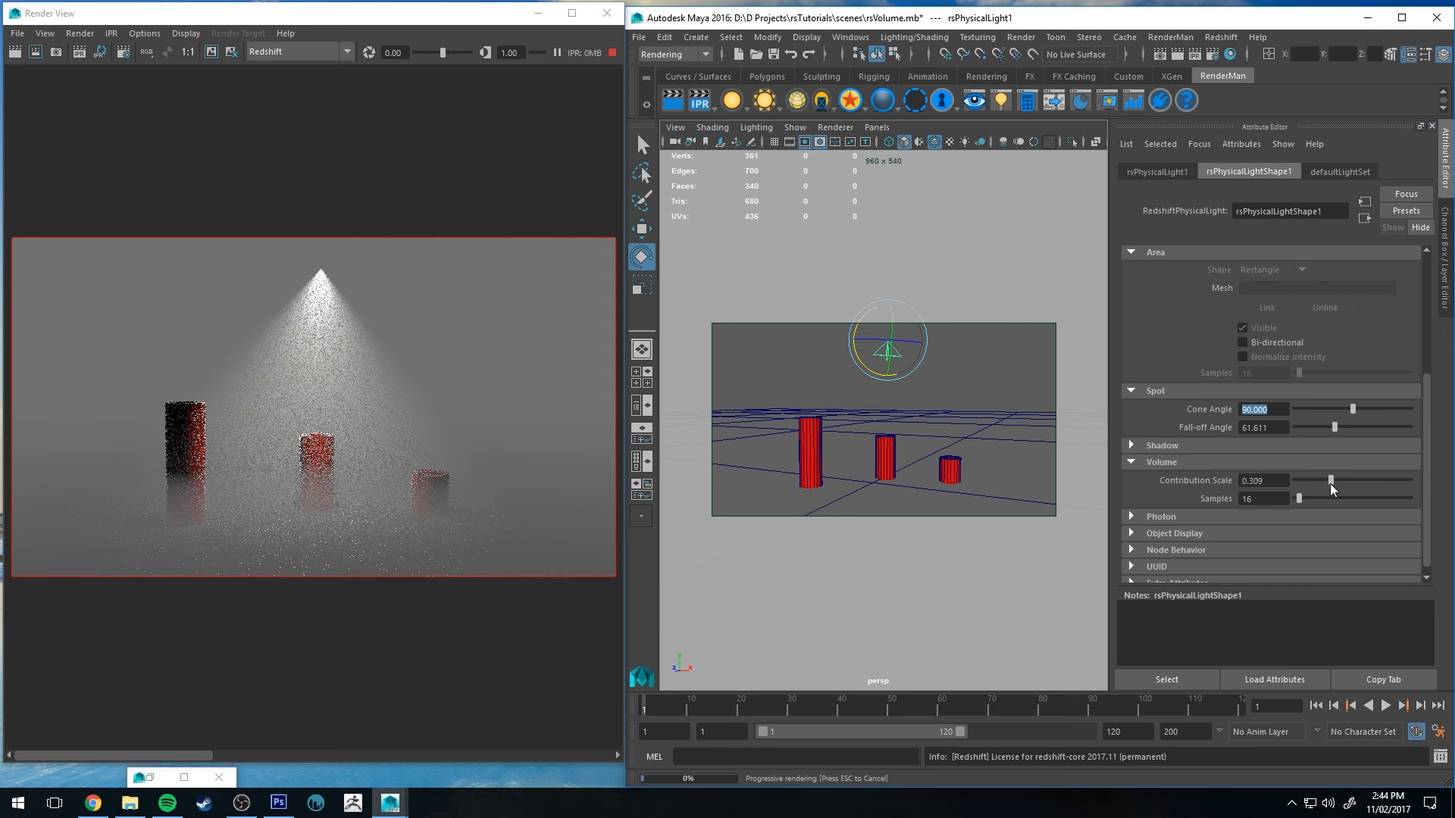
pyautogui.moveTo(1333, 481); pyautogui.dragTo(1308, 481)
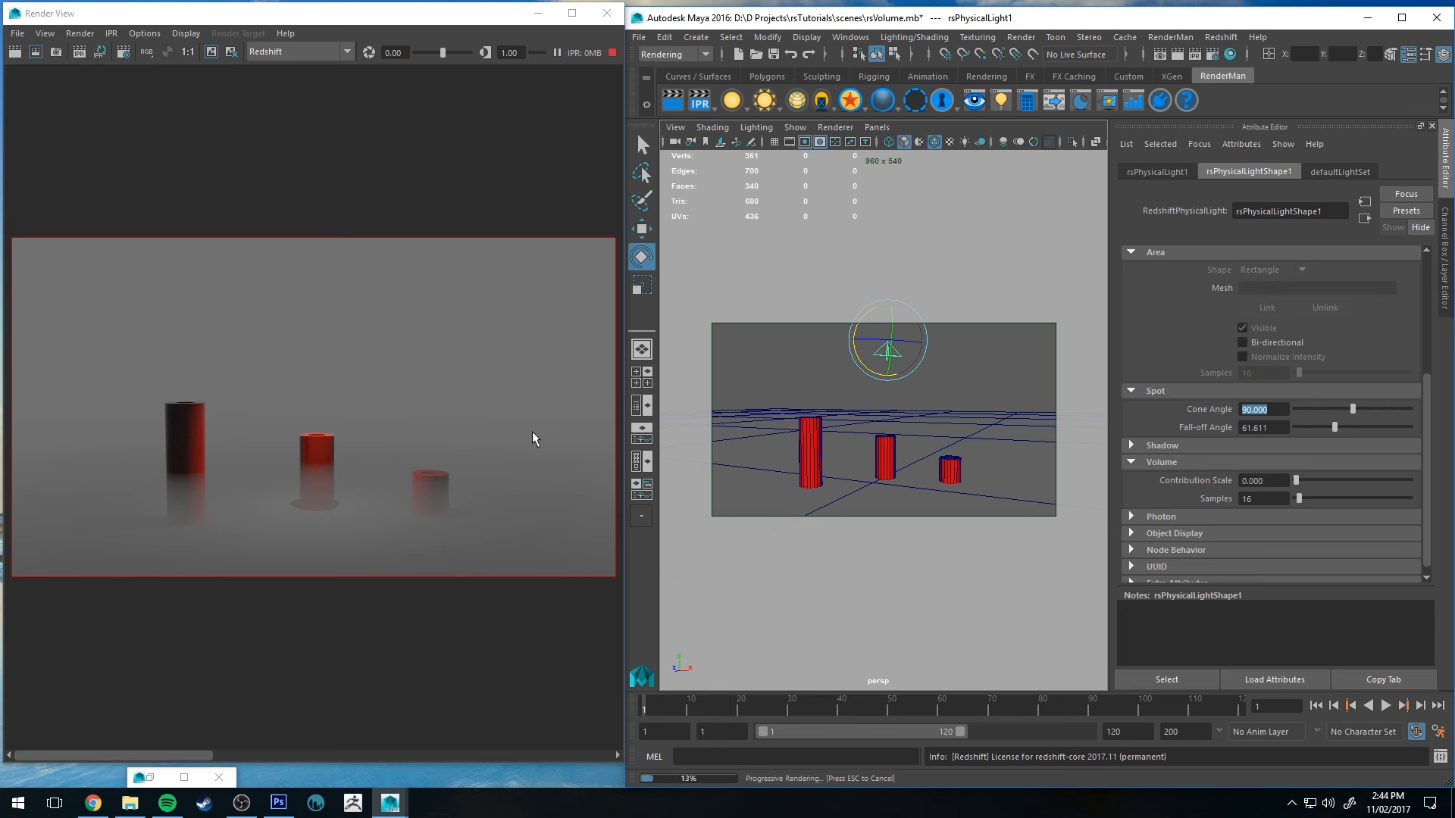
pyautogui.moveTo(362, 468)
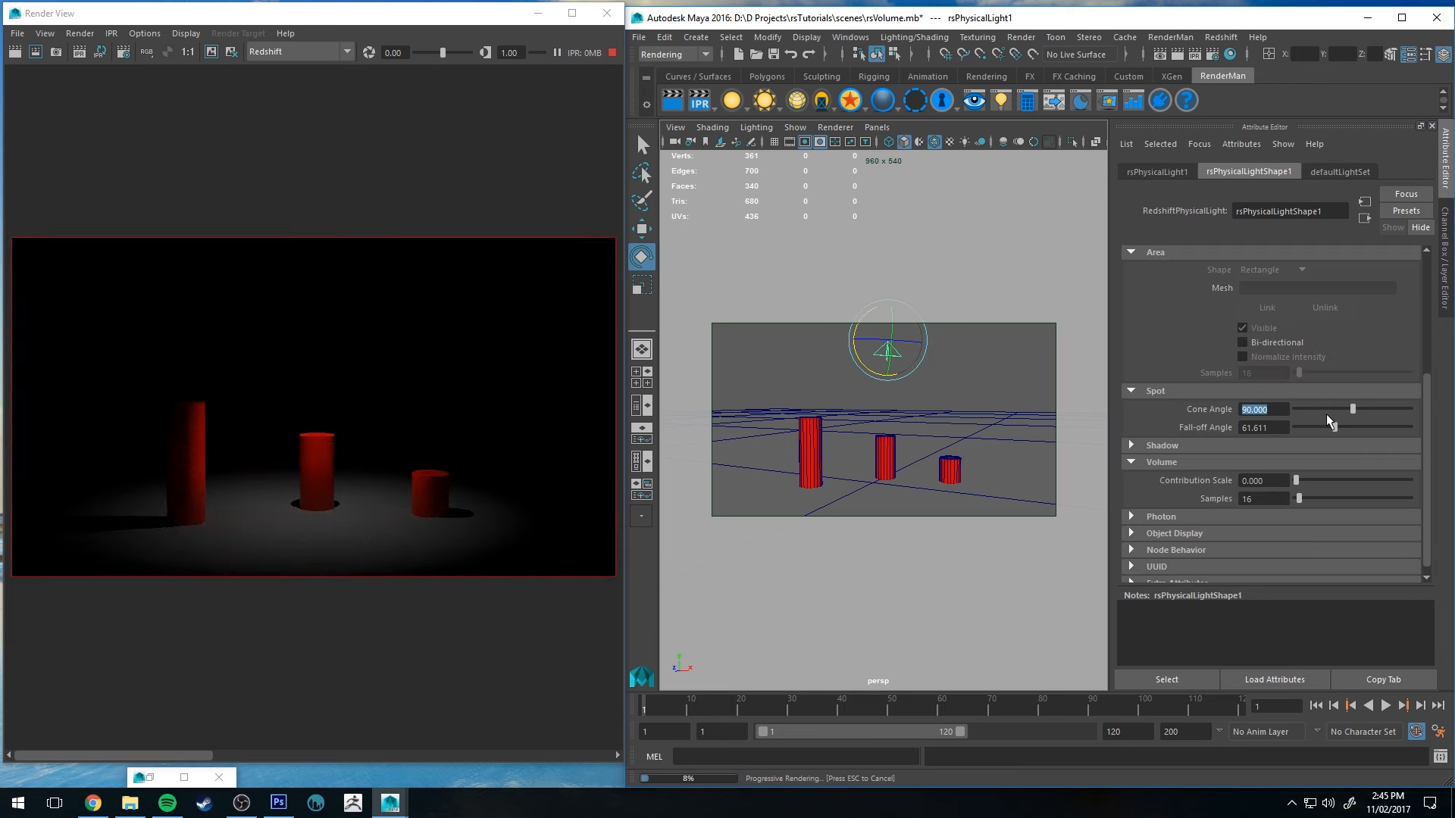
pyautogui.moveTo(1297, 481); pyautogui.dragTo(1313, 481)
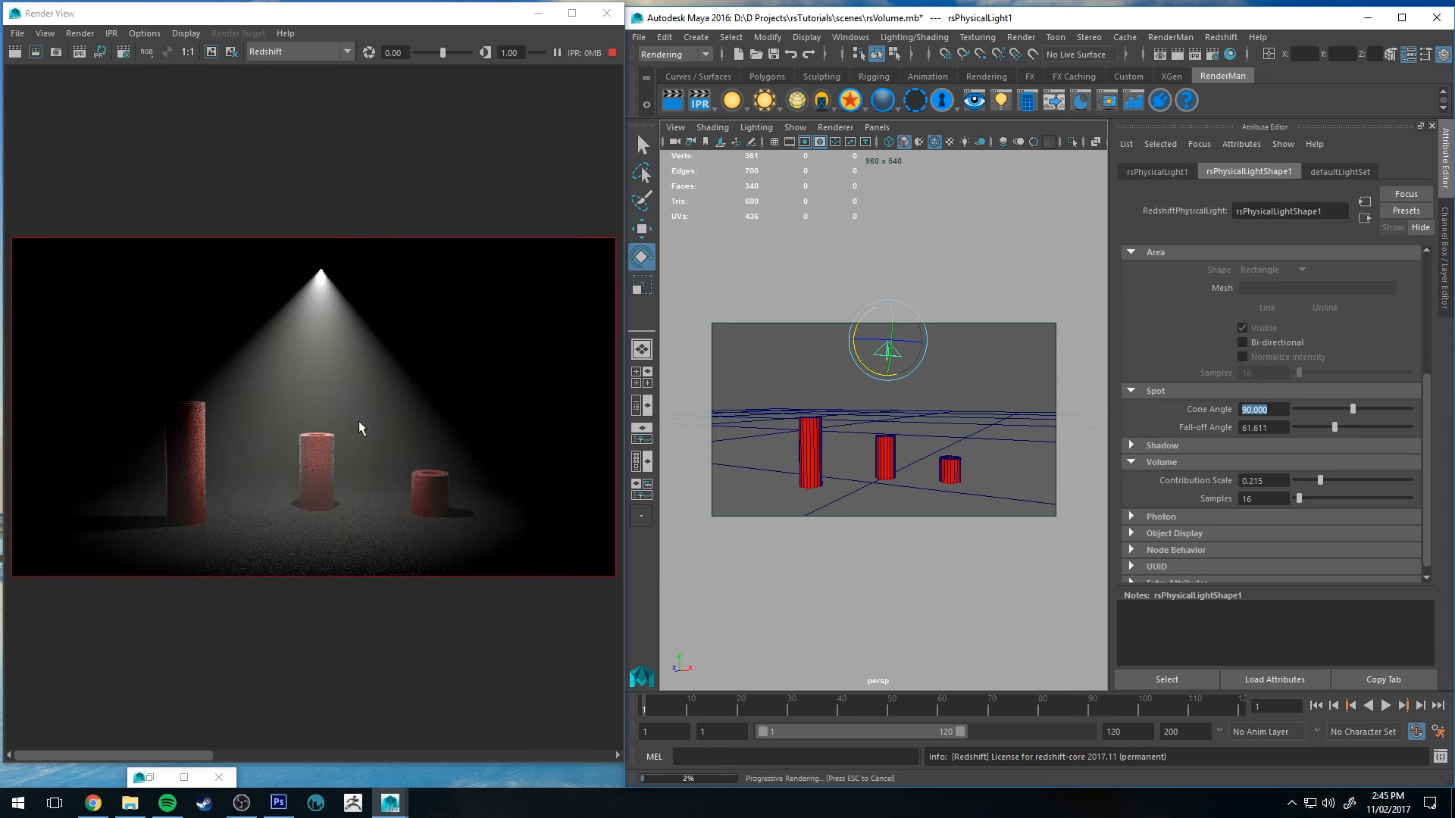
pyautogui.moveTo(188, 446)
pyautogui.write('64')
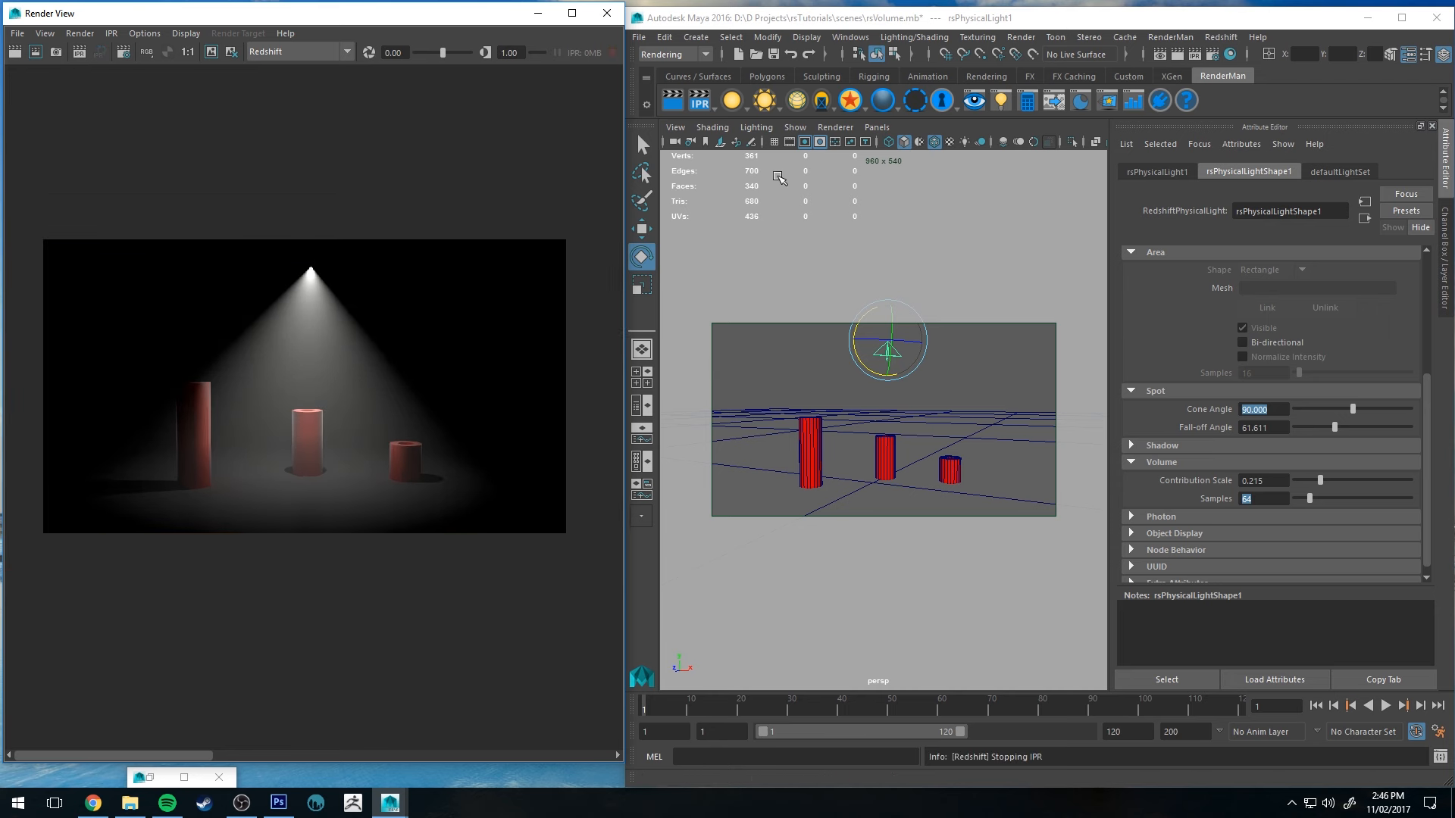
pyautogui.moveTo(1207, 297)
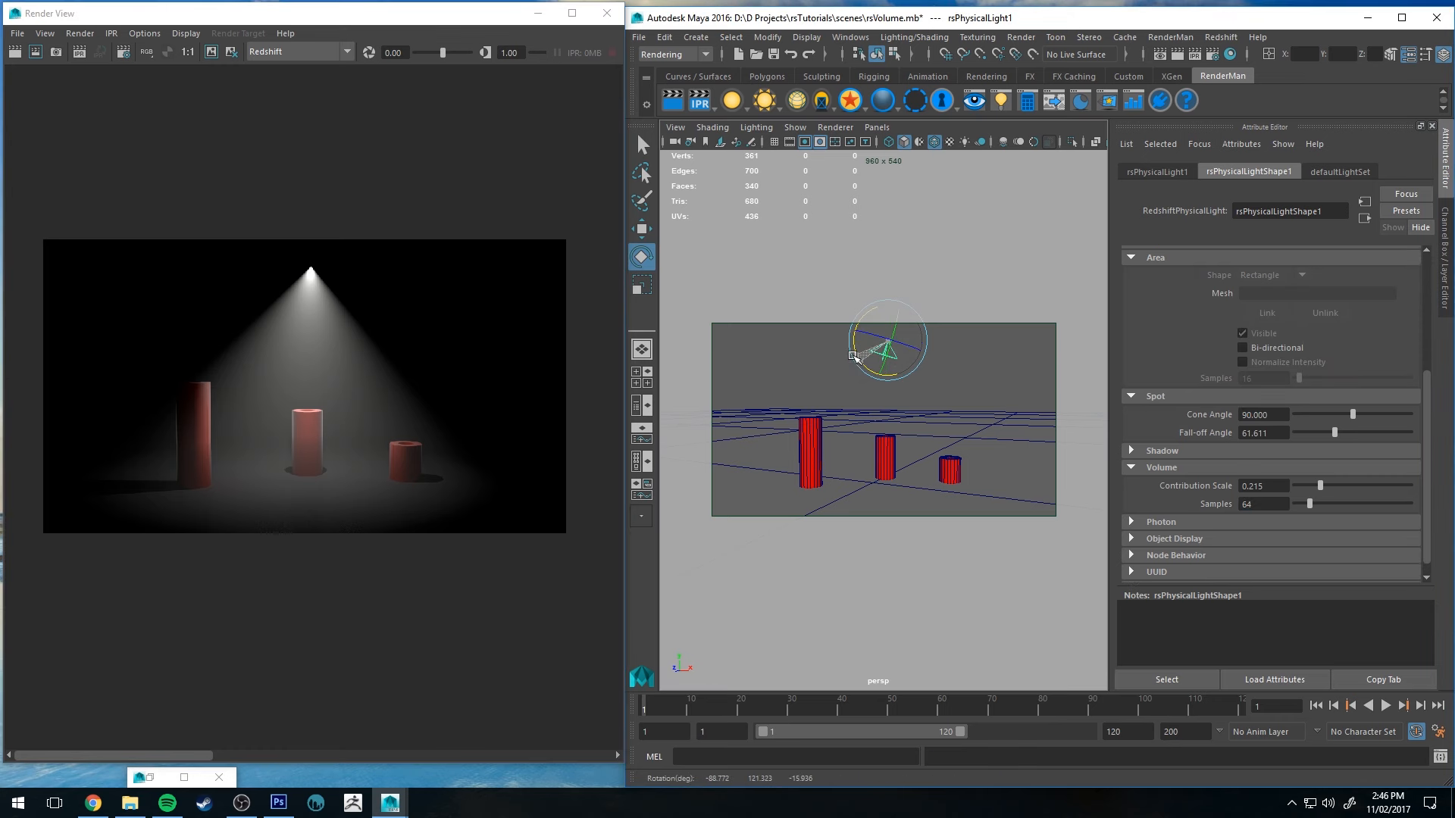
# Step: Narrow the Spot Cone Angle from 90 to about 19.4 degrees
pyautogui.click(640, 285)
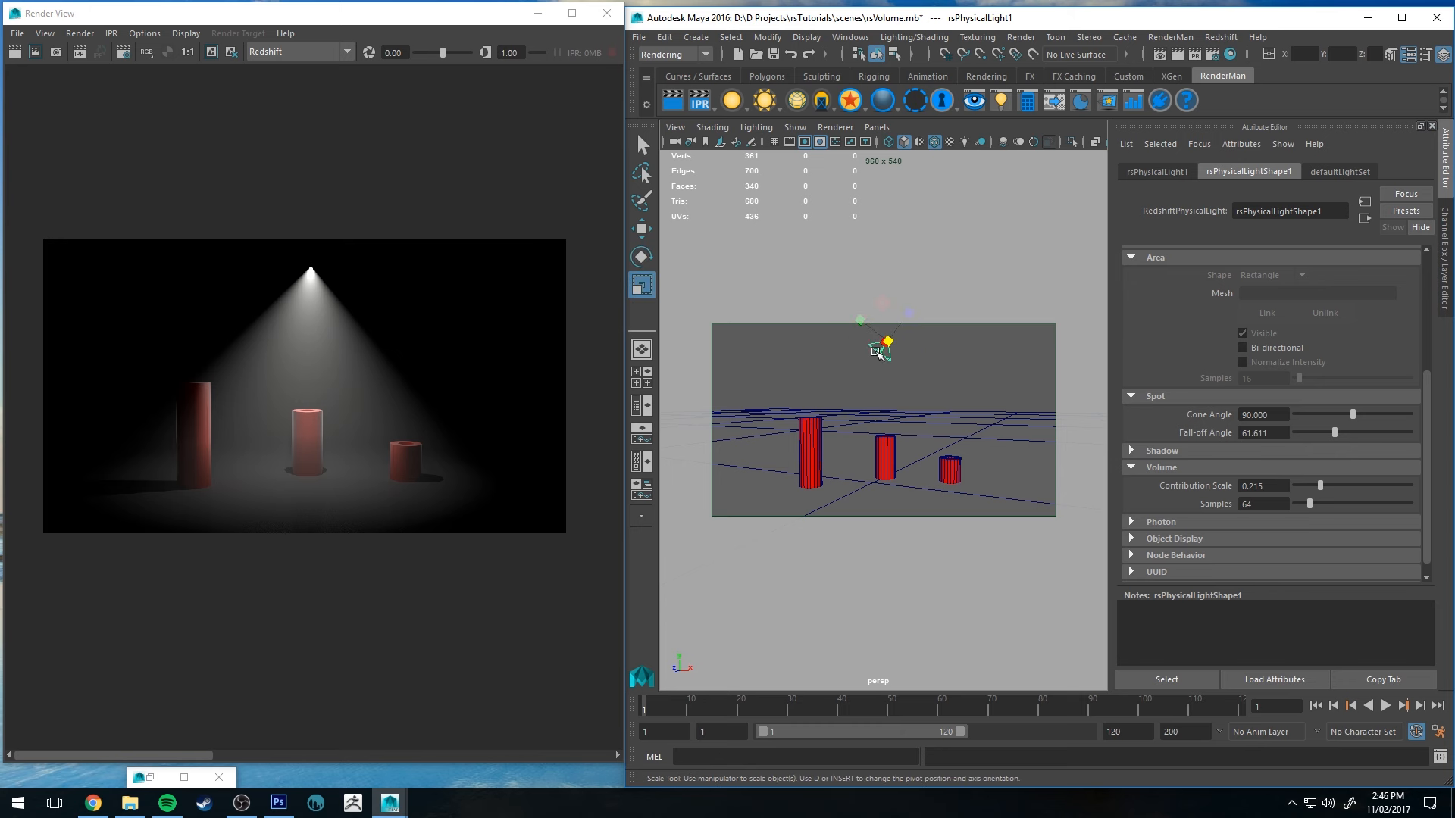
pyautogui.moveTo(1351, 413); pyautogui.dragTo(1317, 414)
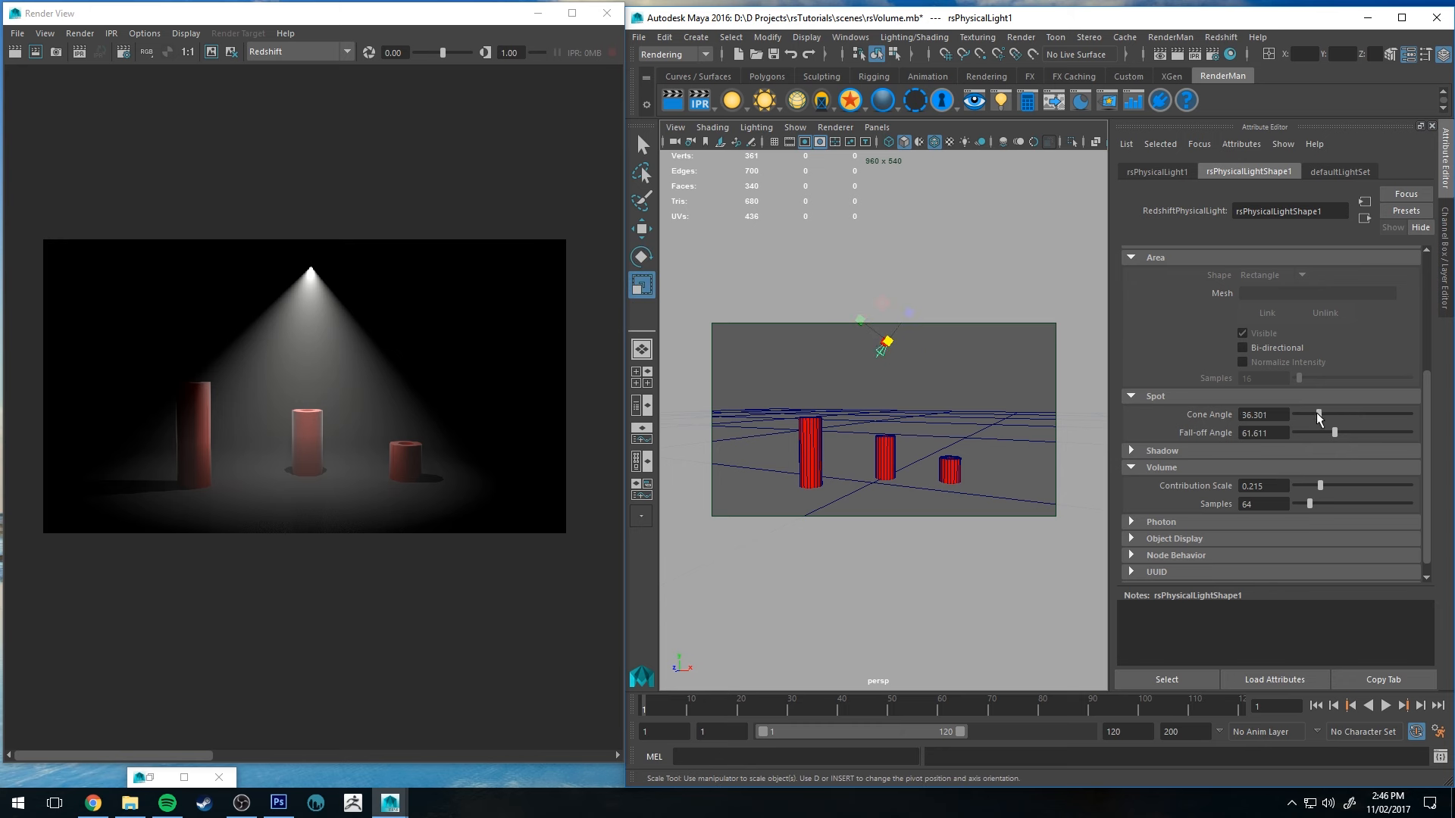
pyautogui.moveTo(1317, 416); pyautogui.dragTo(1308, 415)
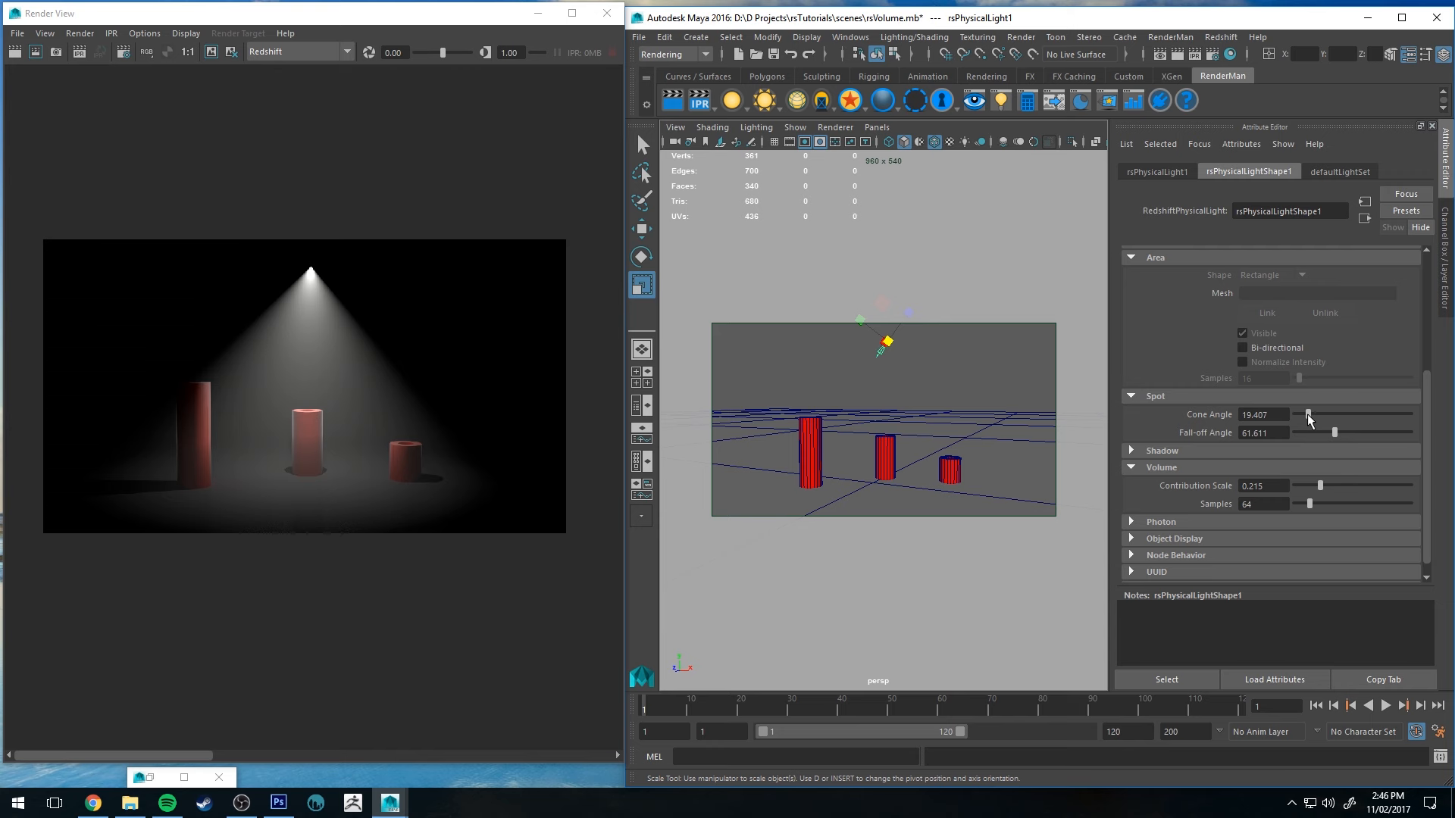